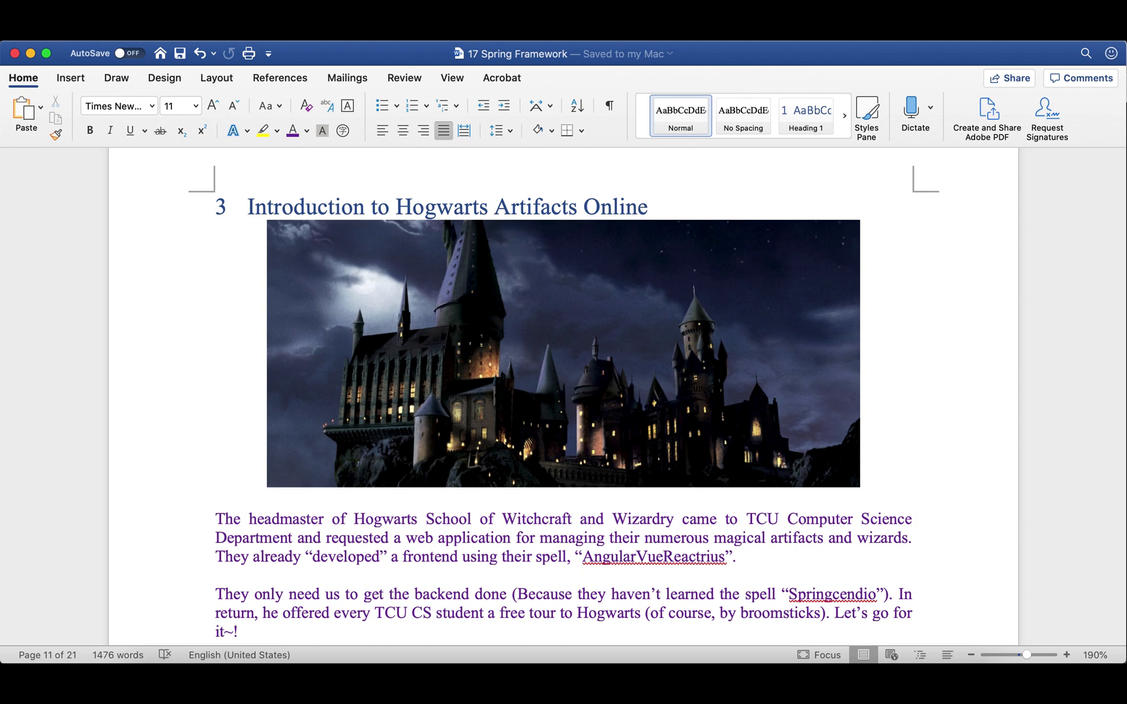
# - Expand Artifact, Wizard and User Management in XMind to show their six subtopics each
pyautogui.click(915, 519)
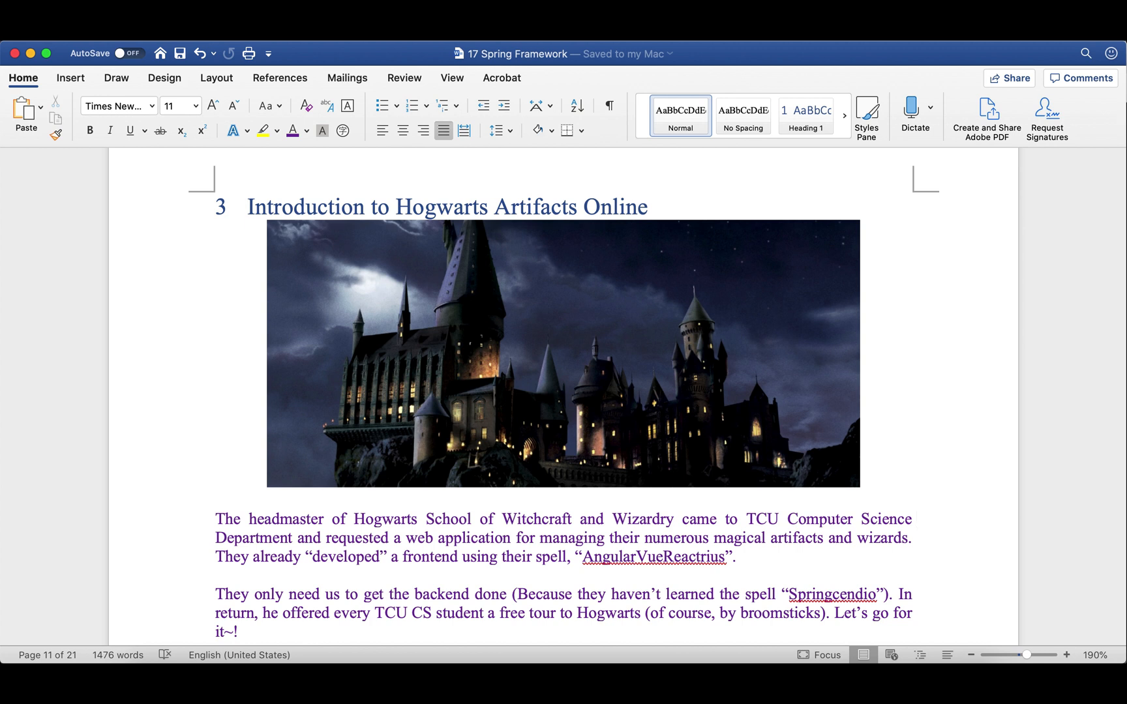
pyautogui.click(915, 519)
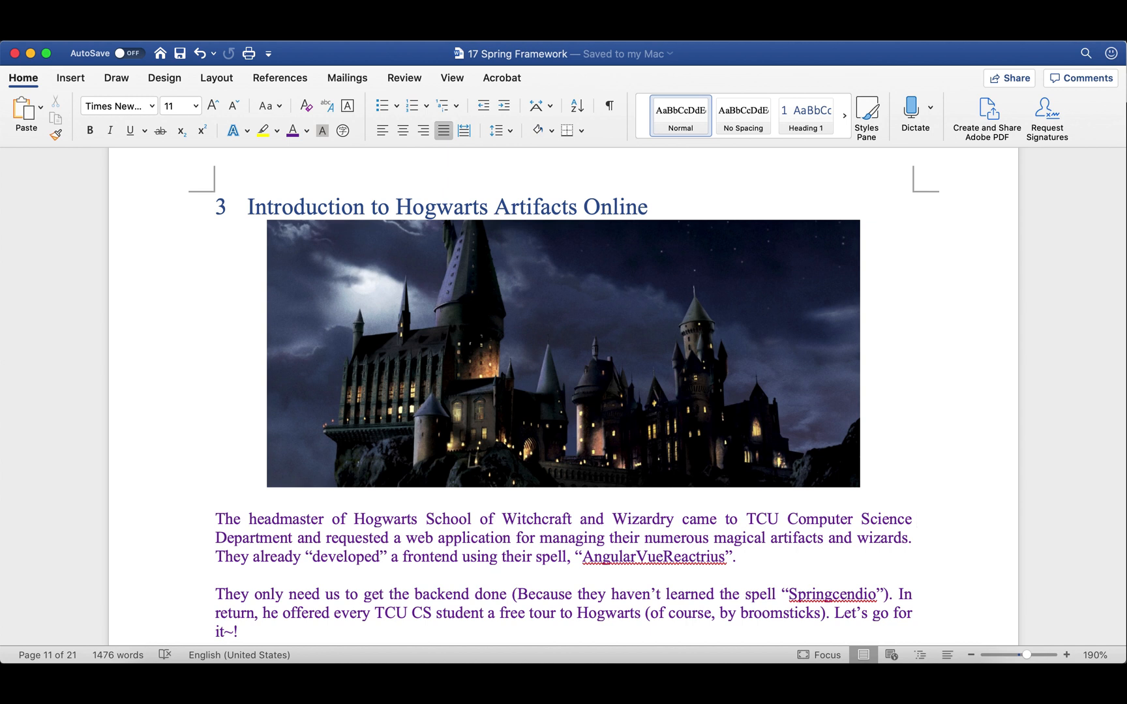
pyautogui.click(915, 519)
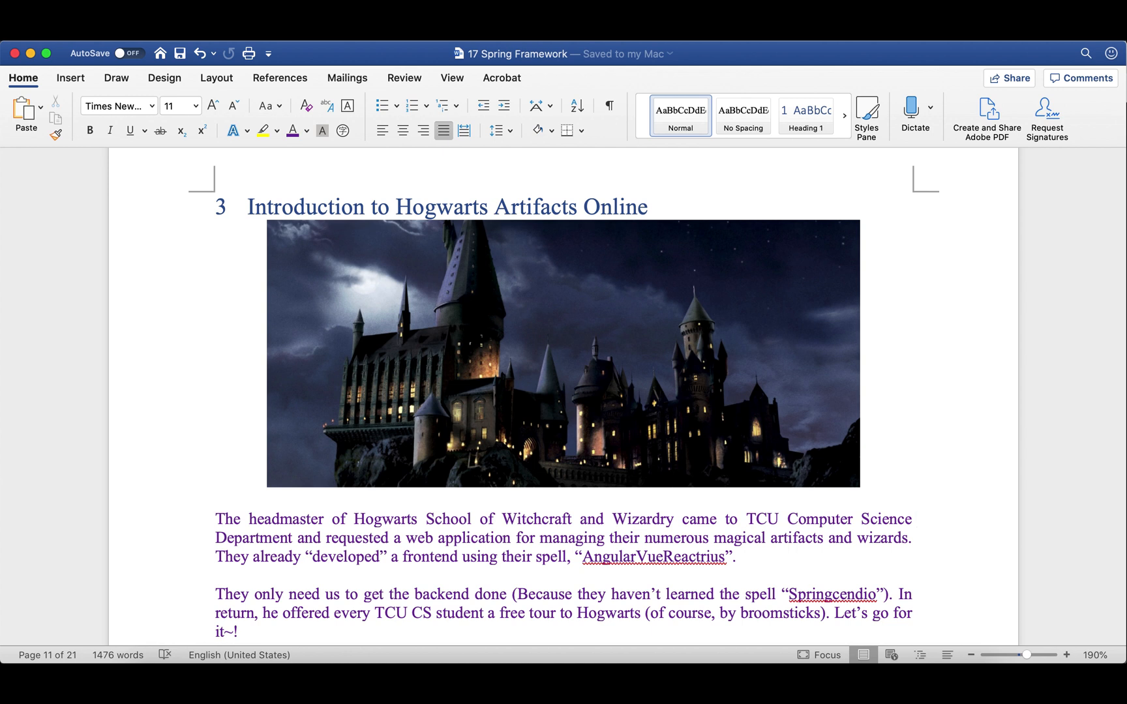
pyautogui.click(913, 519)
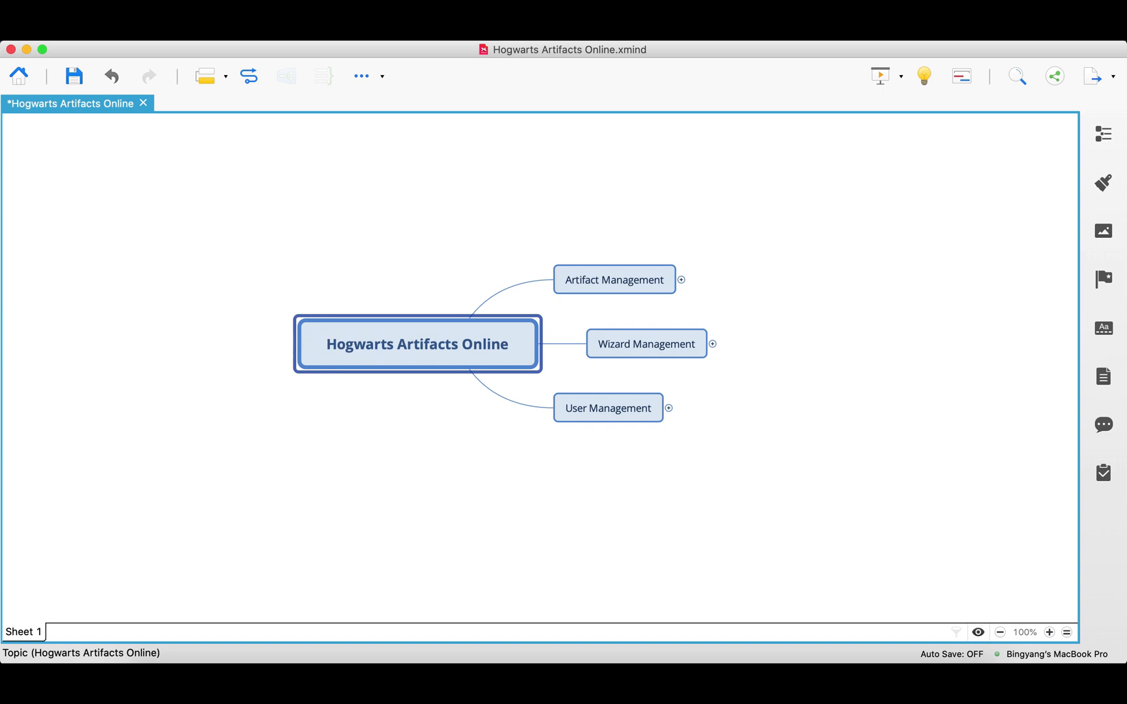
pyautogui.moveTo(449, 359)
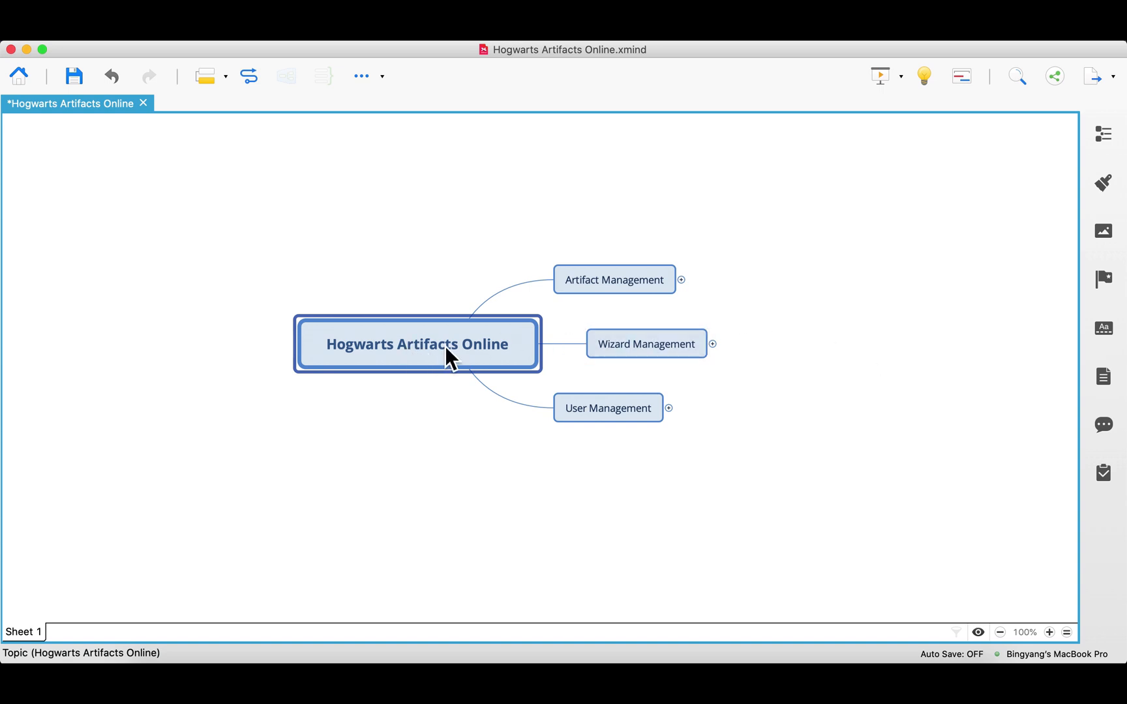
pyautogui.moveTo(444, 357)
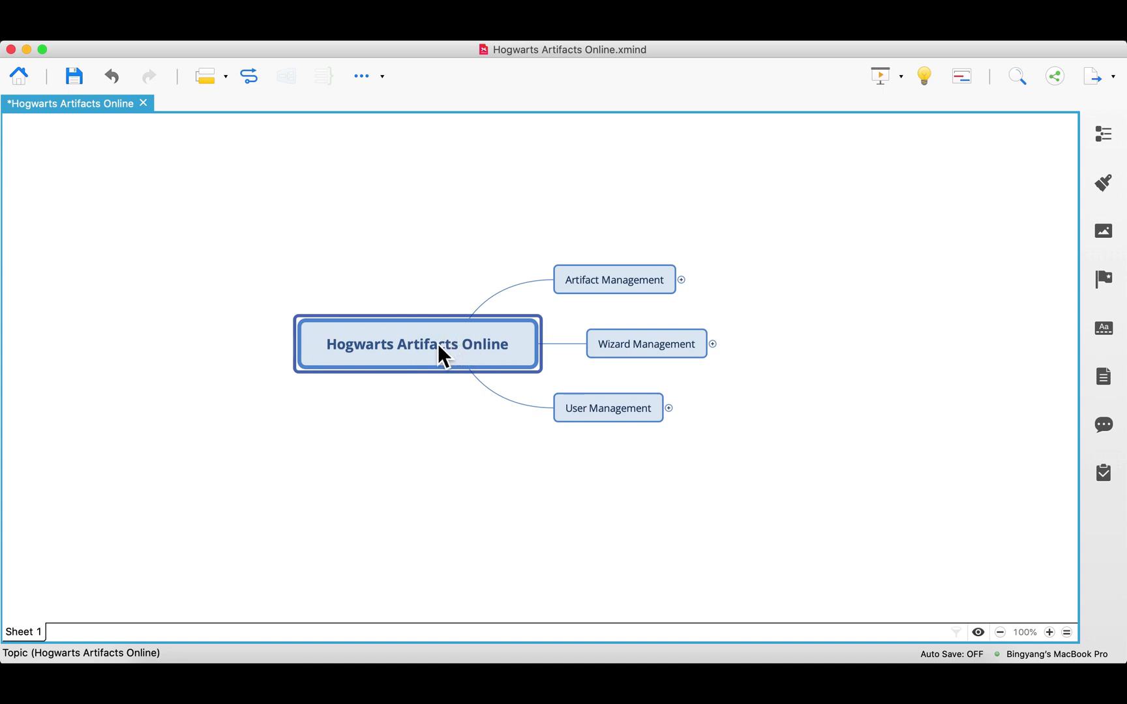
pyautogui.moveTo(551, 339)
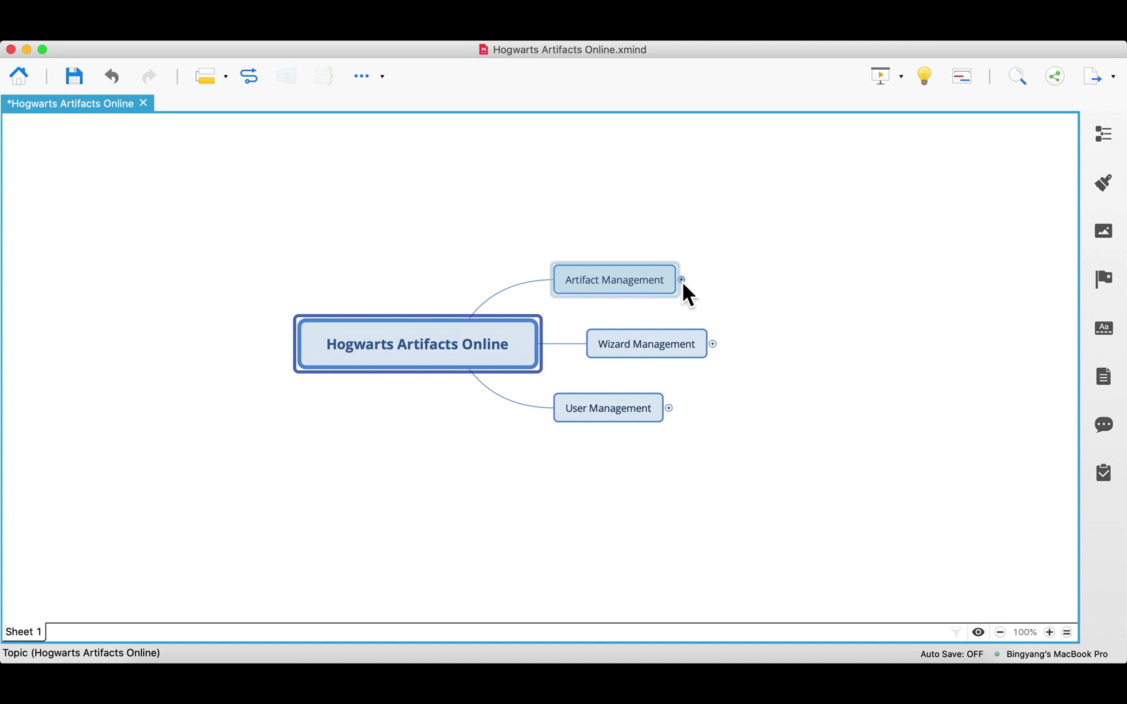
pyautogui.click(682, 280)
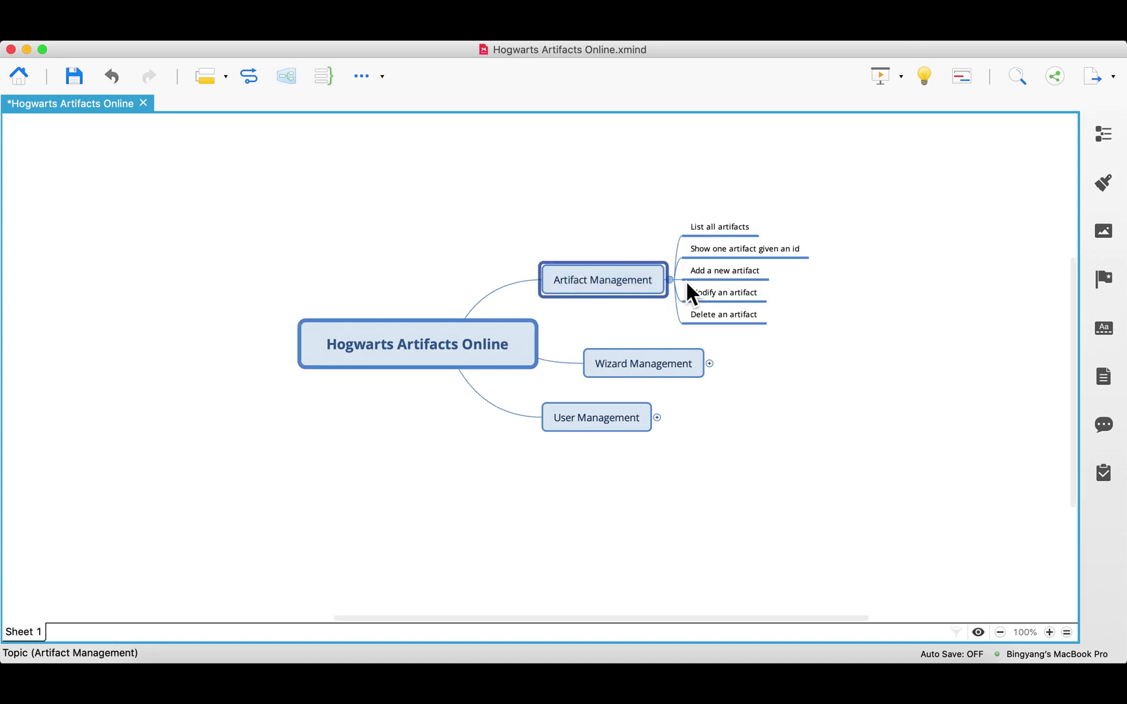
pyautogui.moveTo(859, 309)
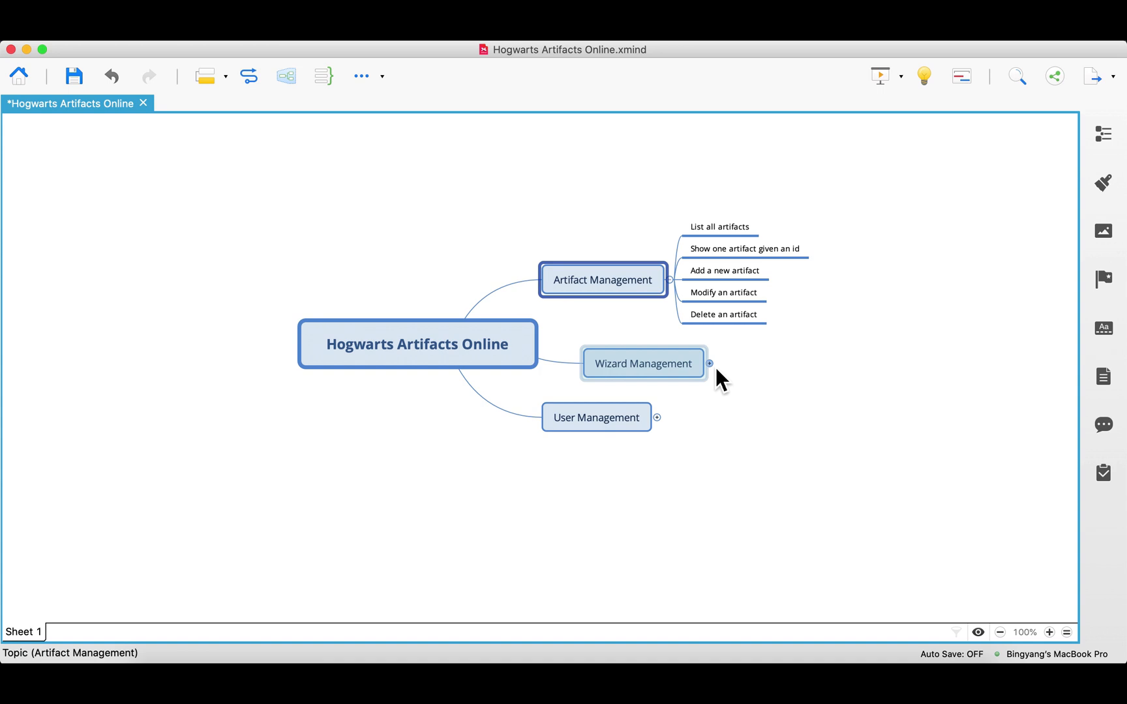
pyautogui.click(709, 363)
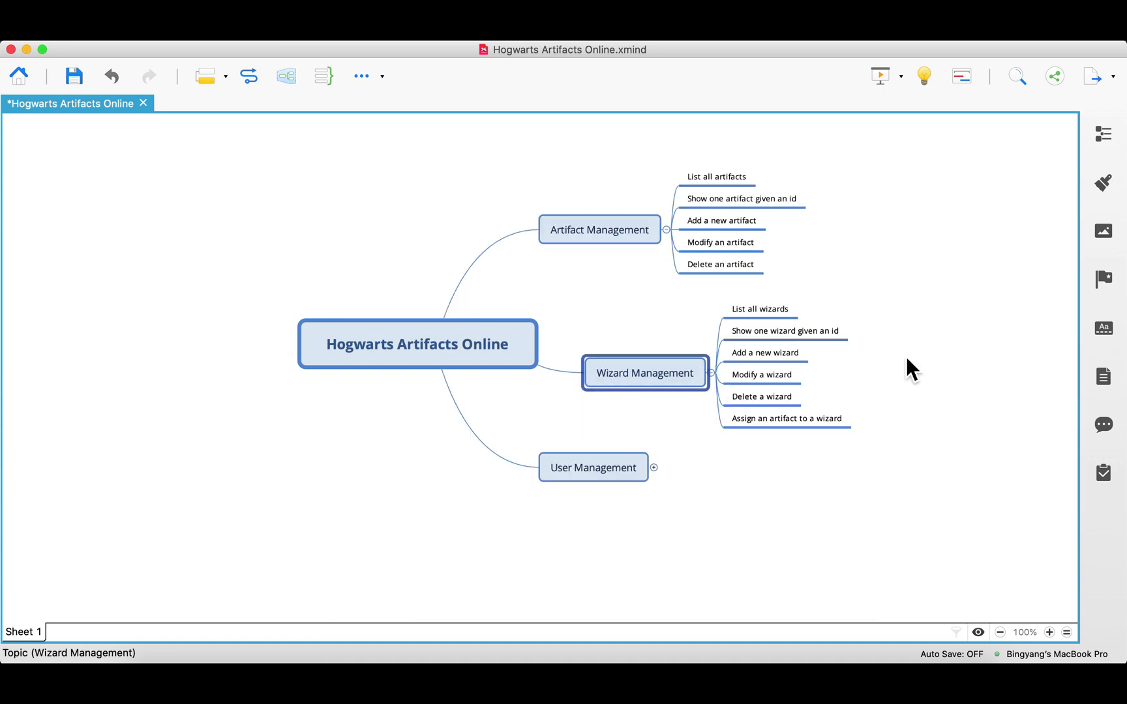
pyautogui.click(785, 417)
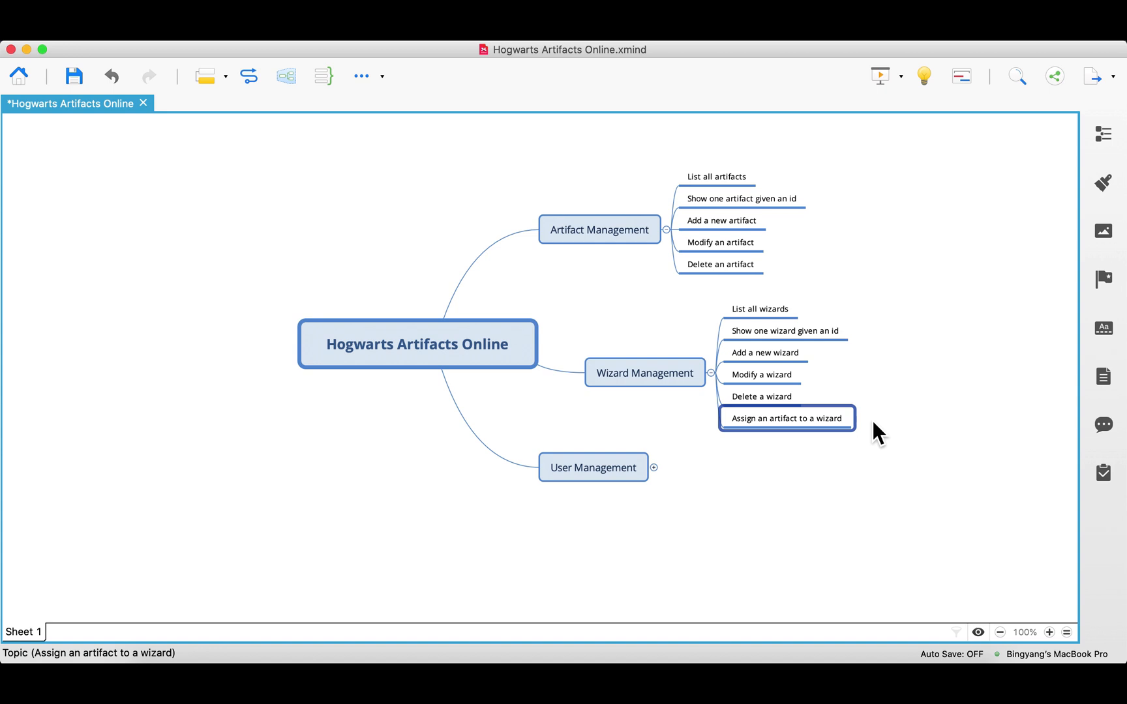
pyautogui.click(654, 467)
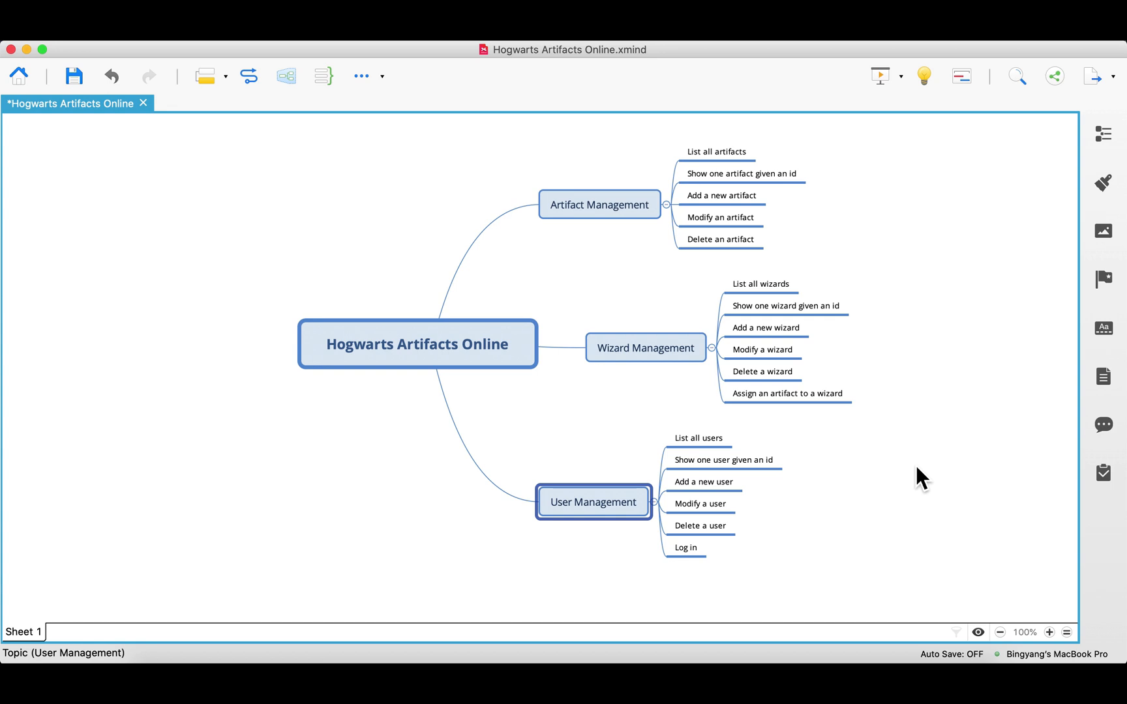
pyautogui.click(684, 547)
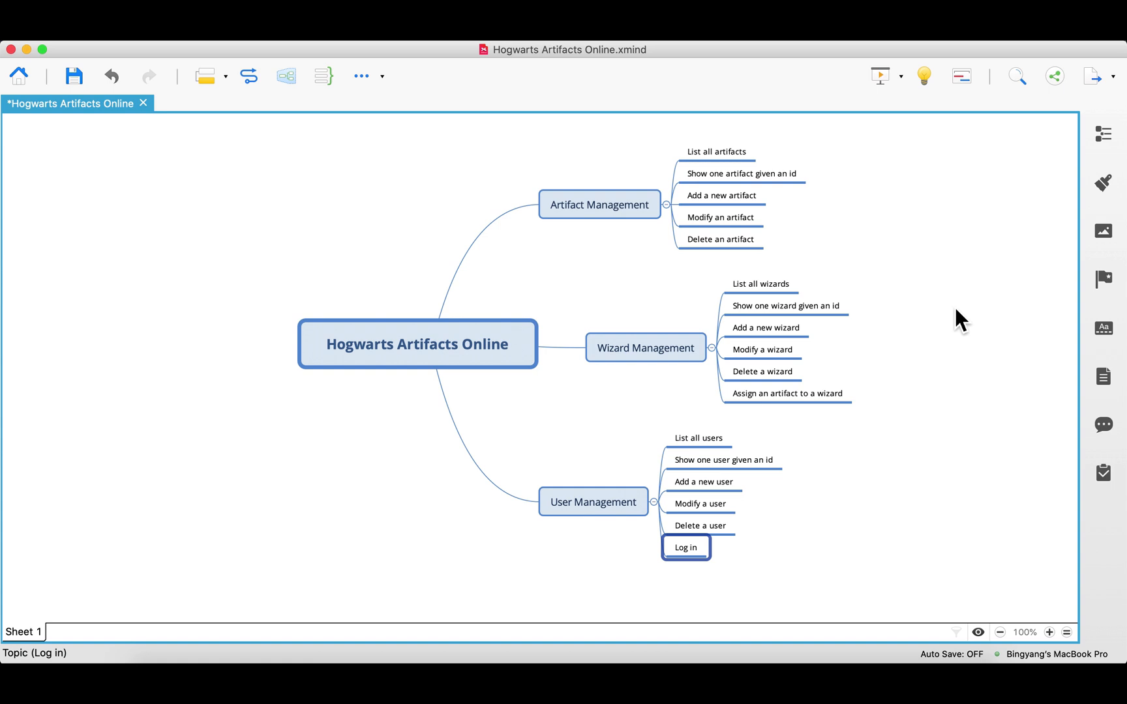
pyautogui.moveTo(921, 297)
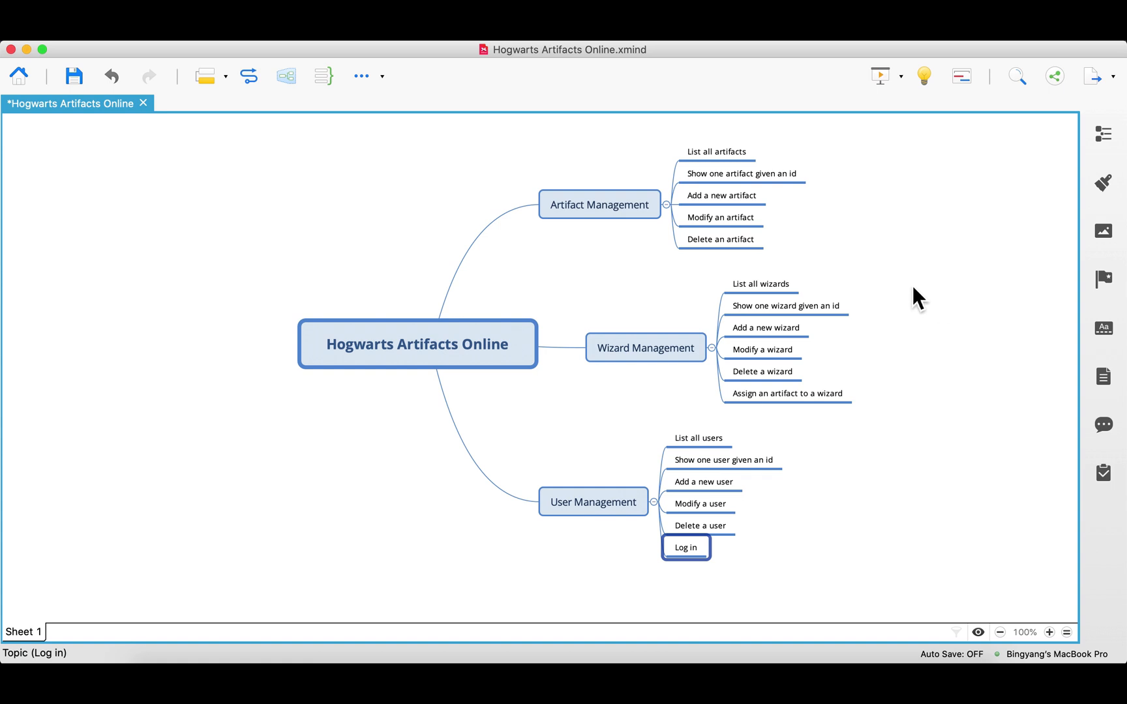
pyautogui.click(761, 349)
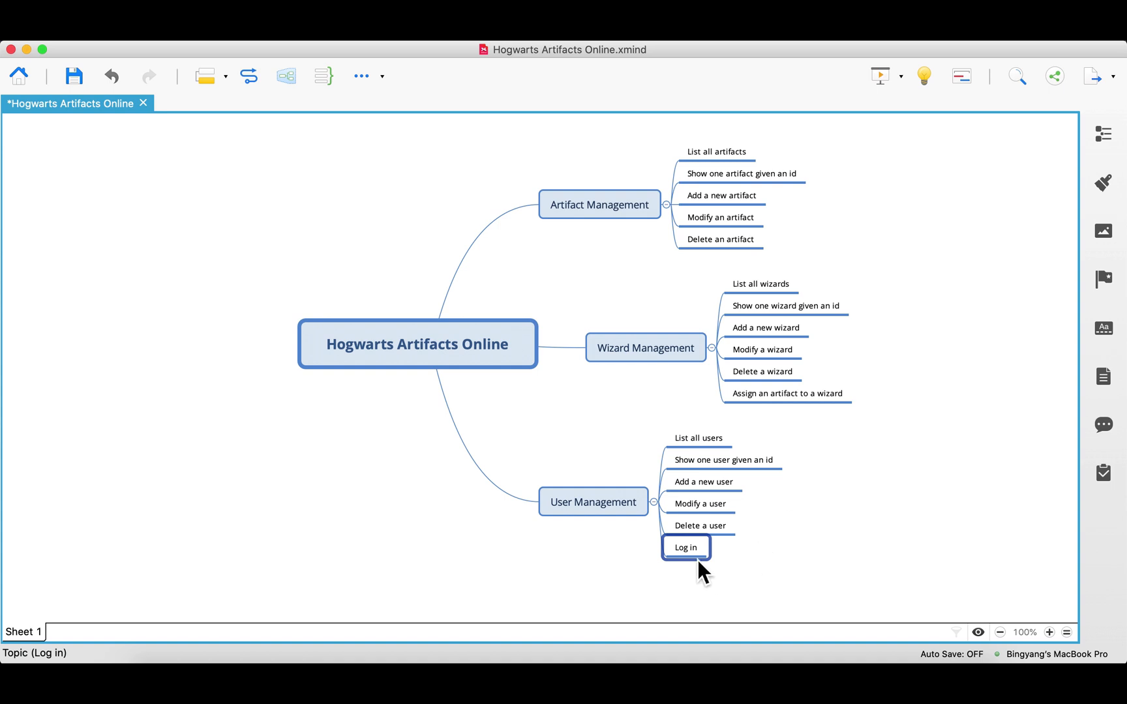
pyautogui.moveTo(1015, 402)
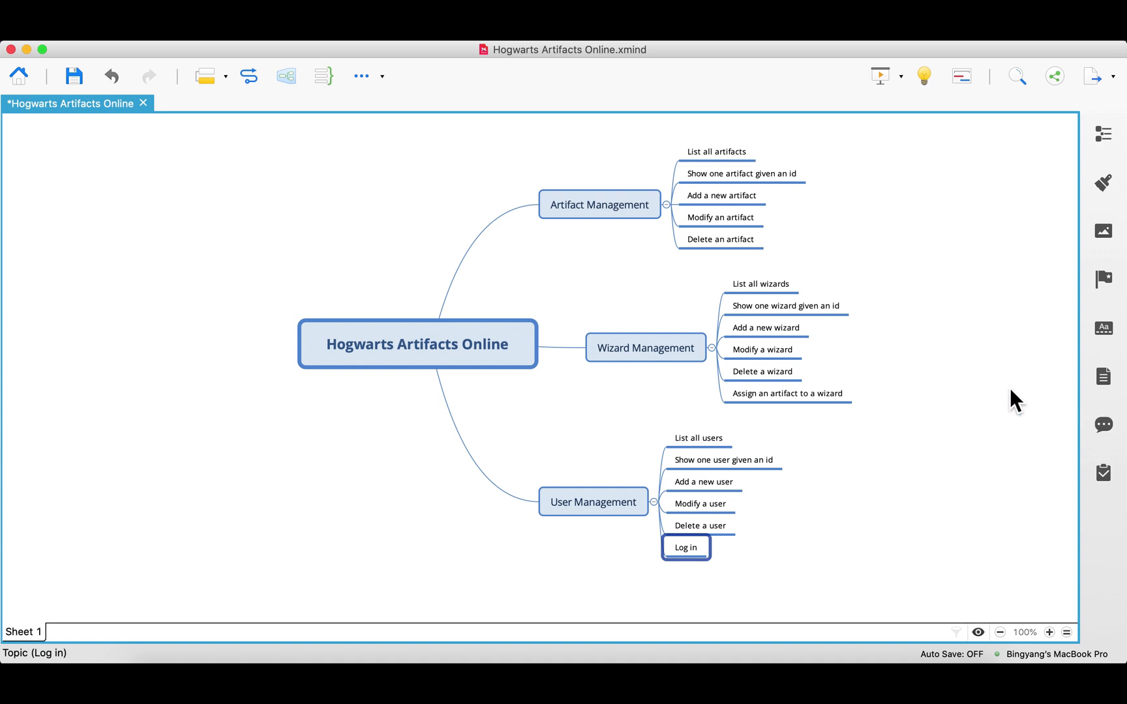
pyautogui.moveTo(986, 401)
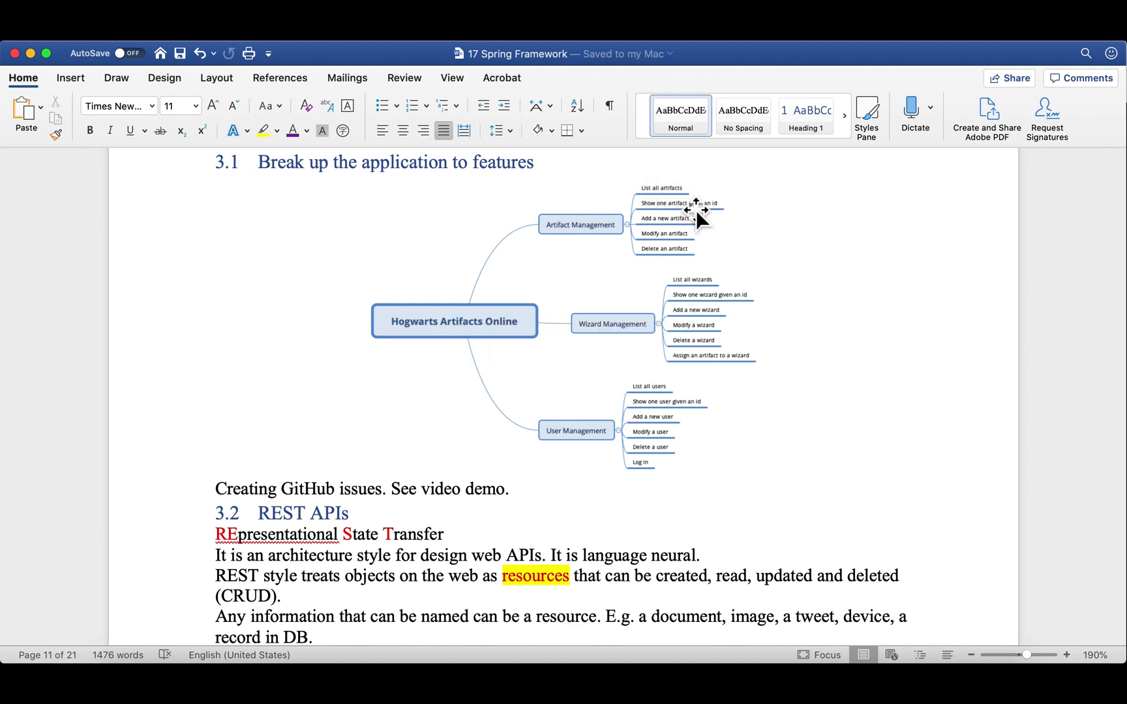
pyautogui.moveTo(758, 453)
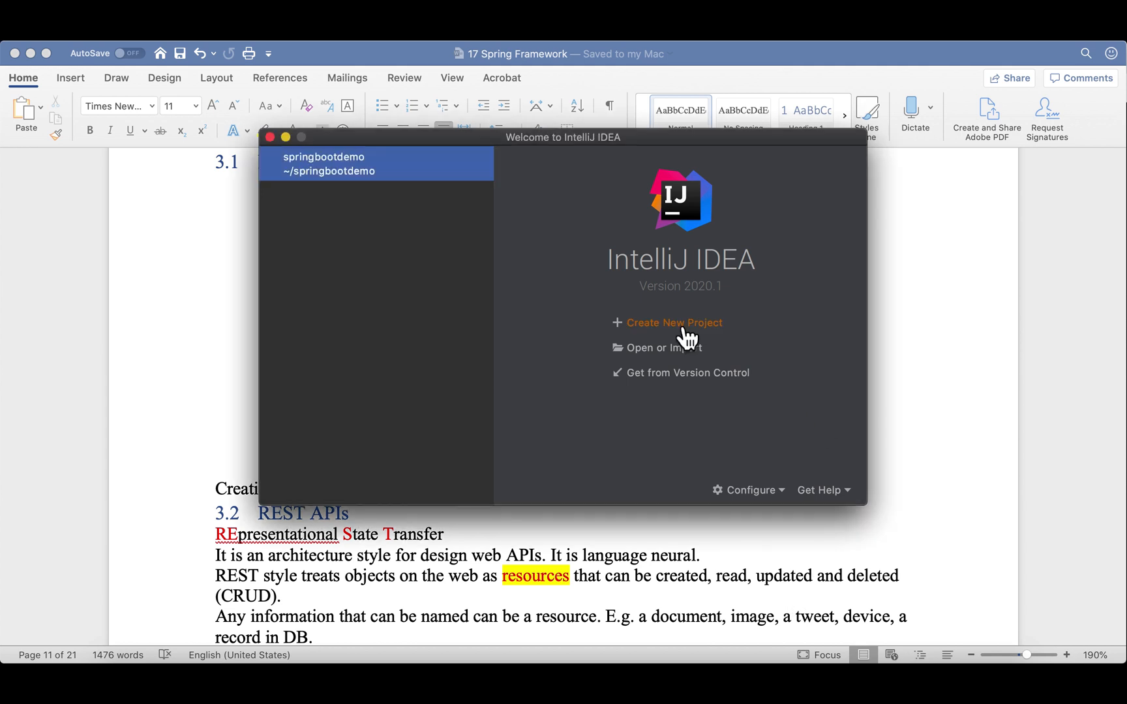
# - Create a new Spring Initializr project with SDK 12 and the default service URL
pyautogui.click(674, 322)
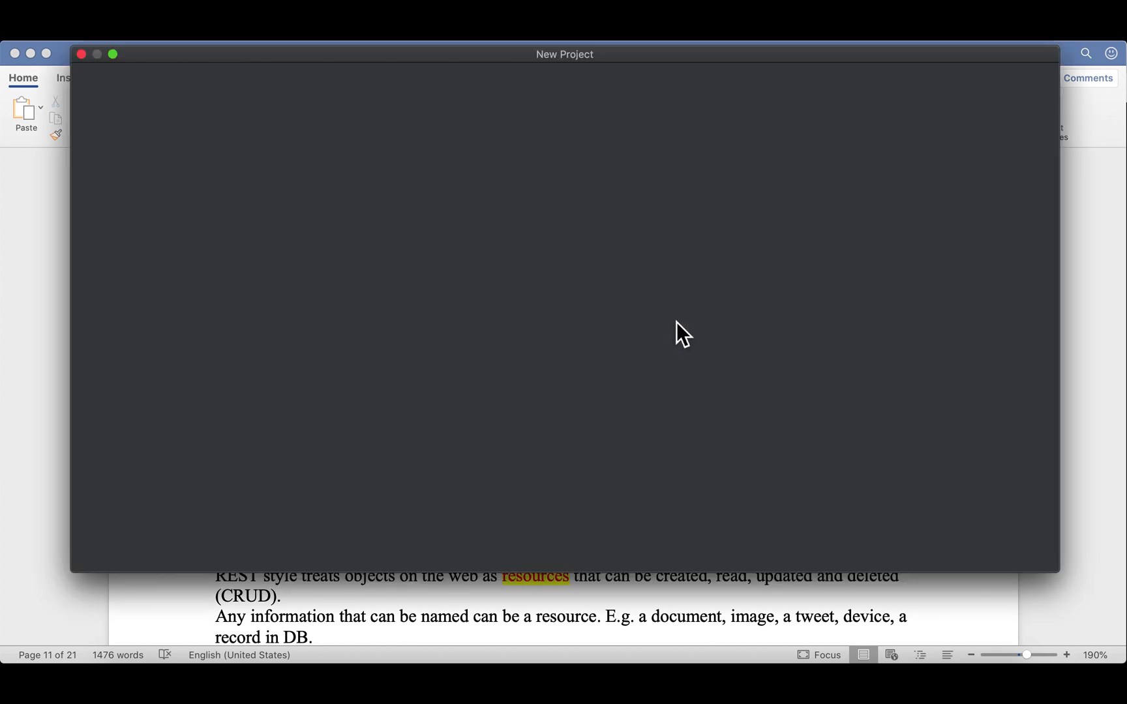
pyautogui.click(141, 176)
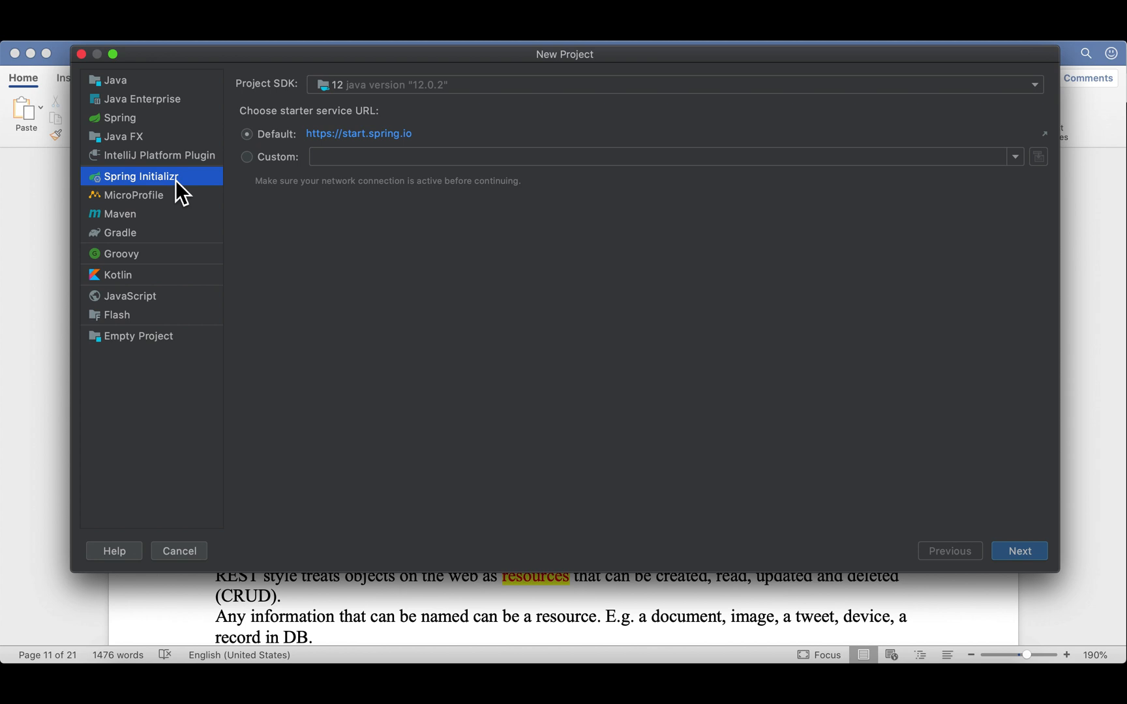
pyautogui.moveTo(368, 97)
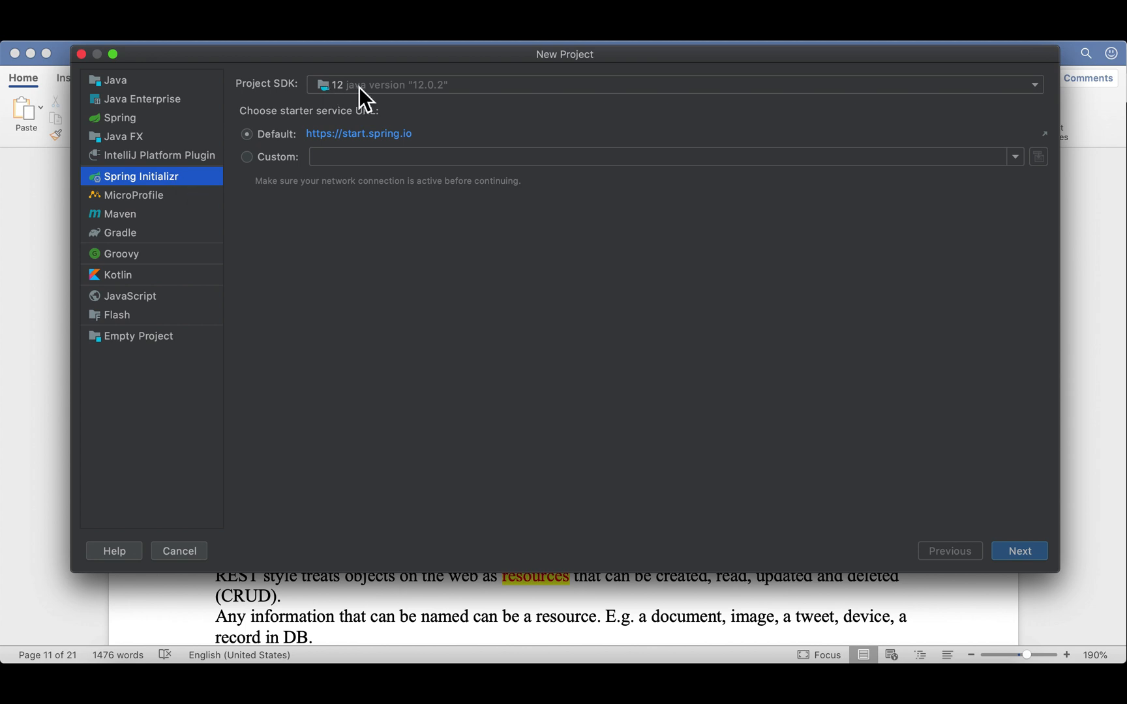
pyautogui.click(1018, 552)
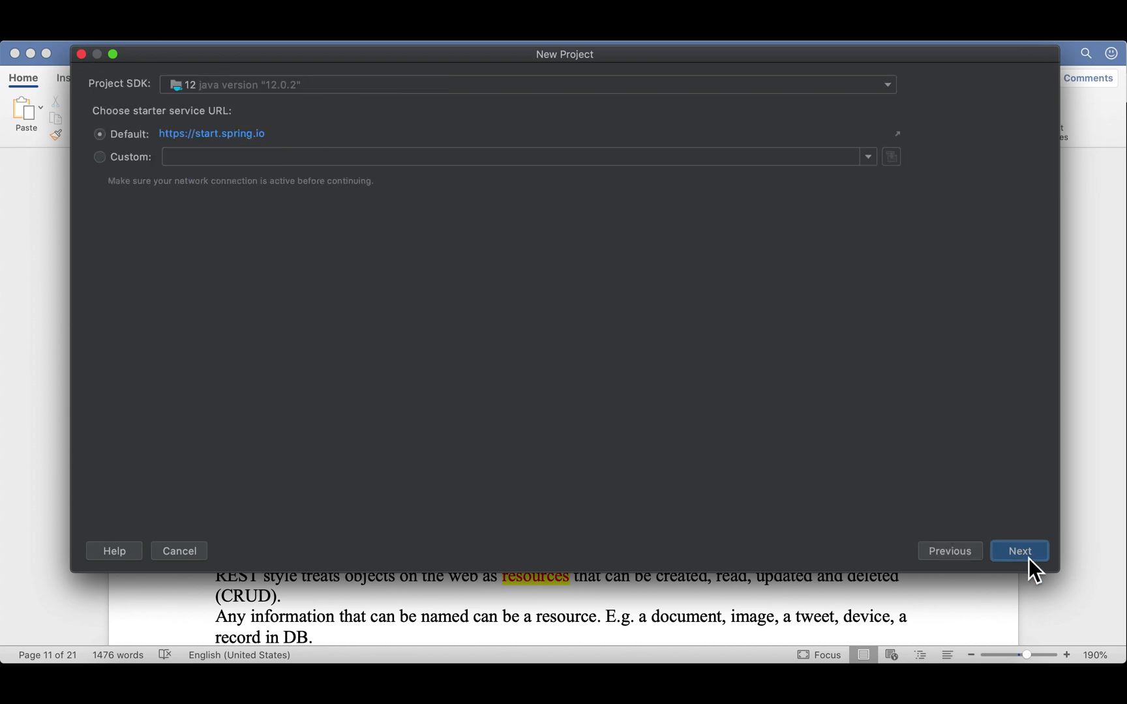
pyautogui.click(1018, 551)
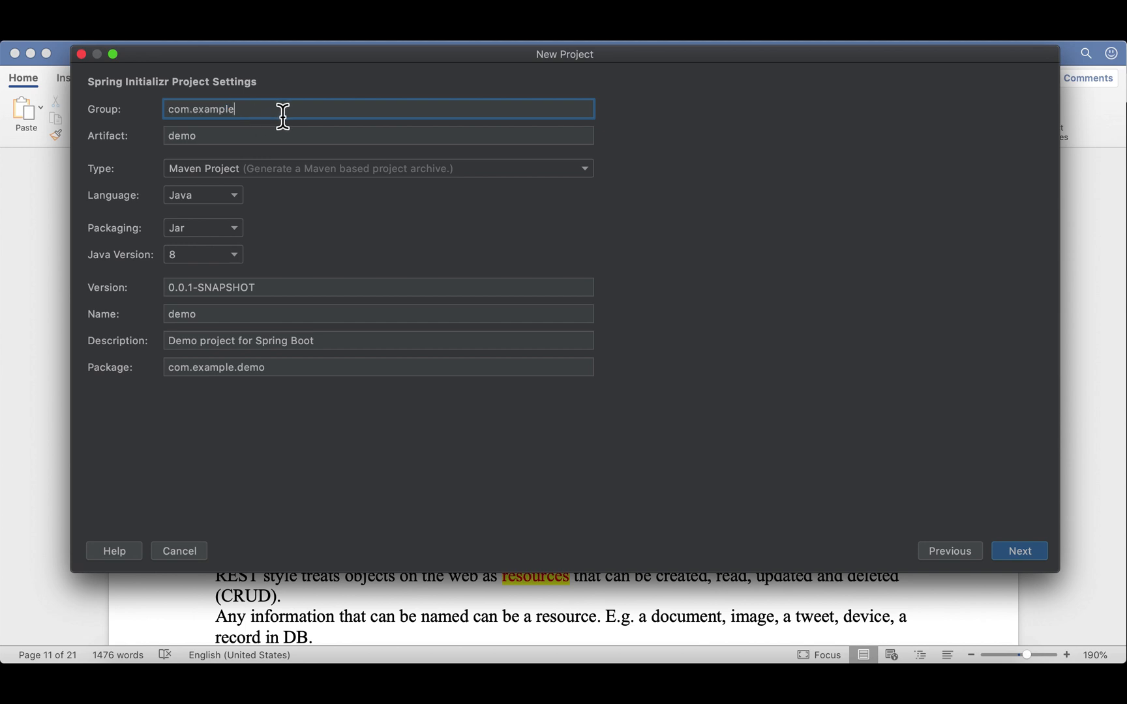
# - Set the group to edu.tcu.cs and the artifact to hogwartsartifactsonline
pyautogui.write('e')
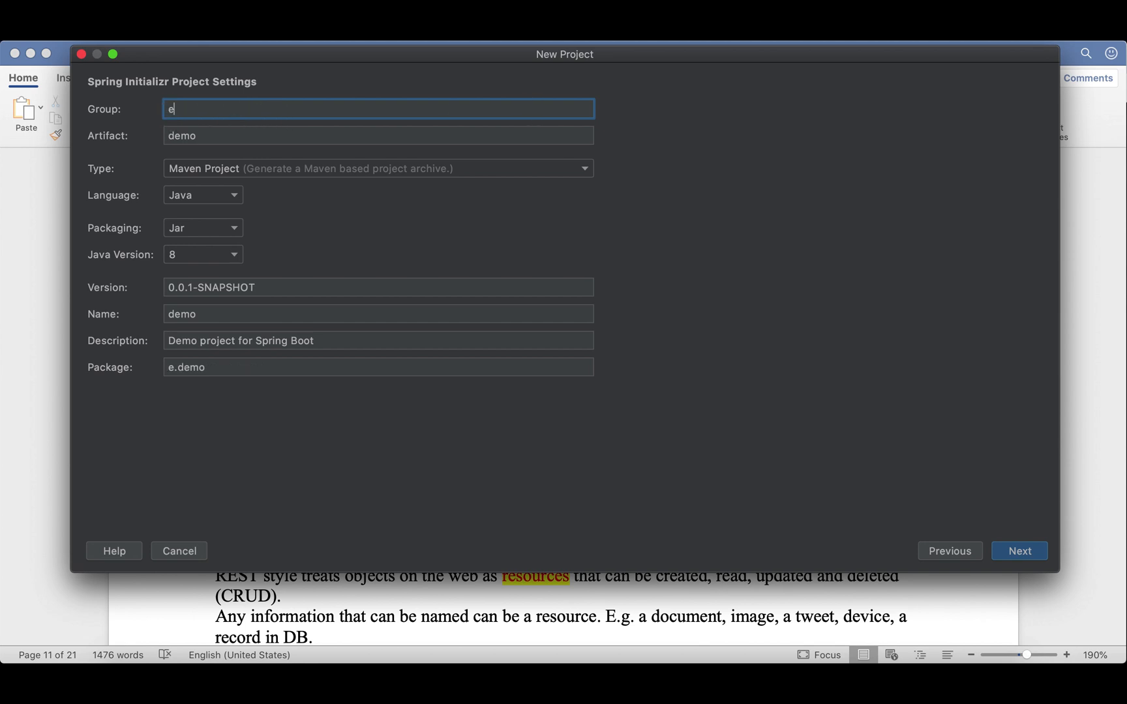
pyautogui.write('du.tcu.')
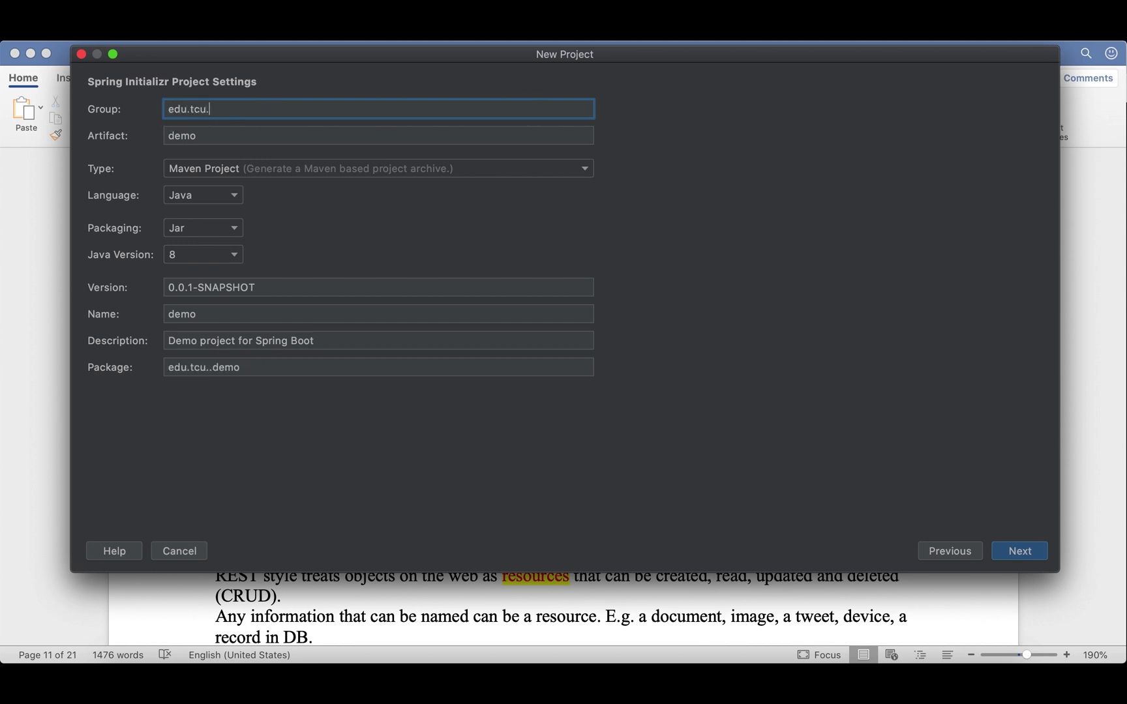
pyautogui.write('cs')
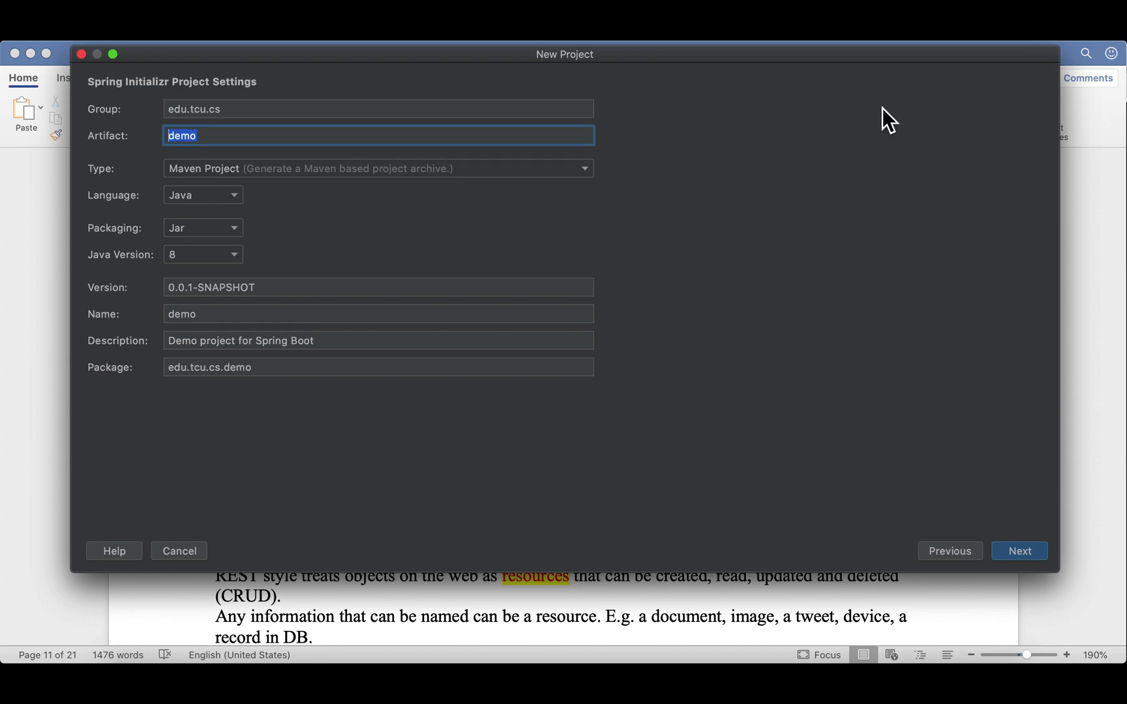
pyautogui.write('hogw')
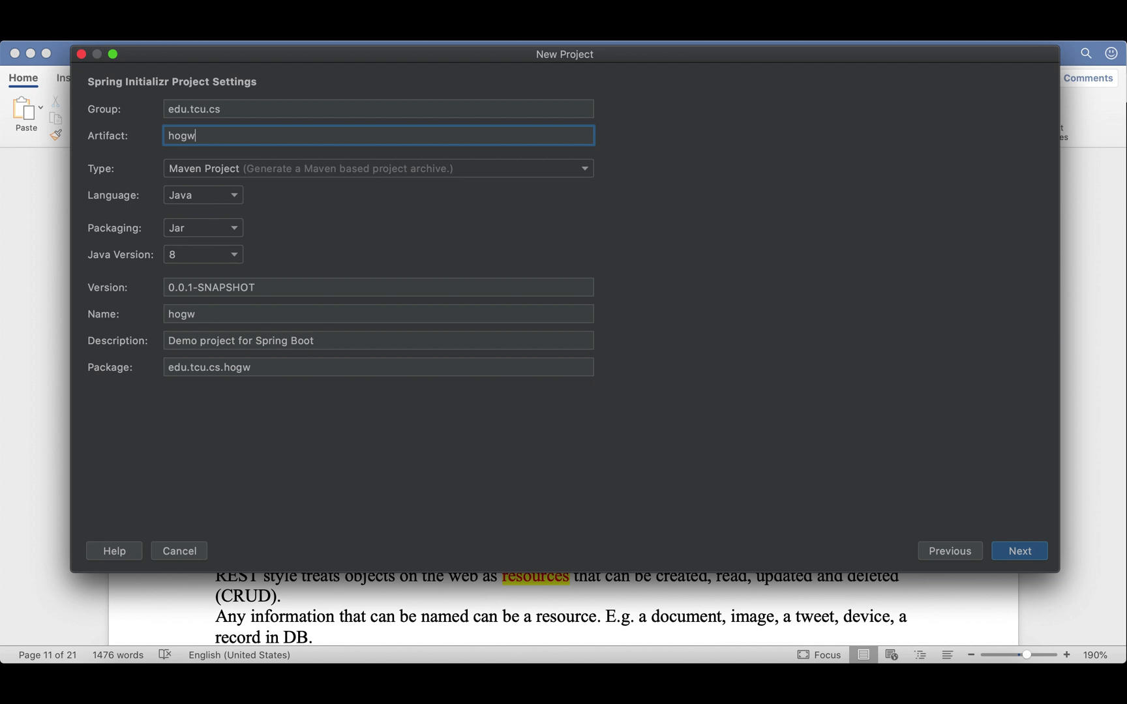
pyautogui.write('artsartifacts')
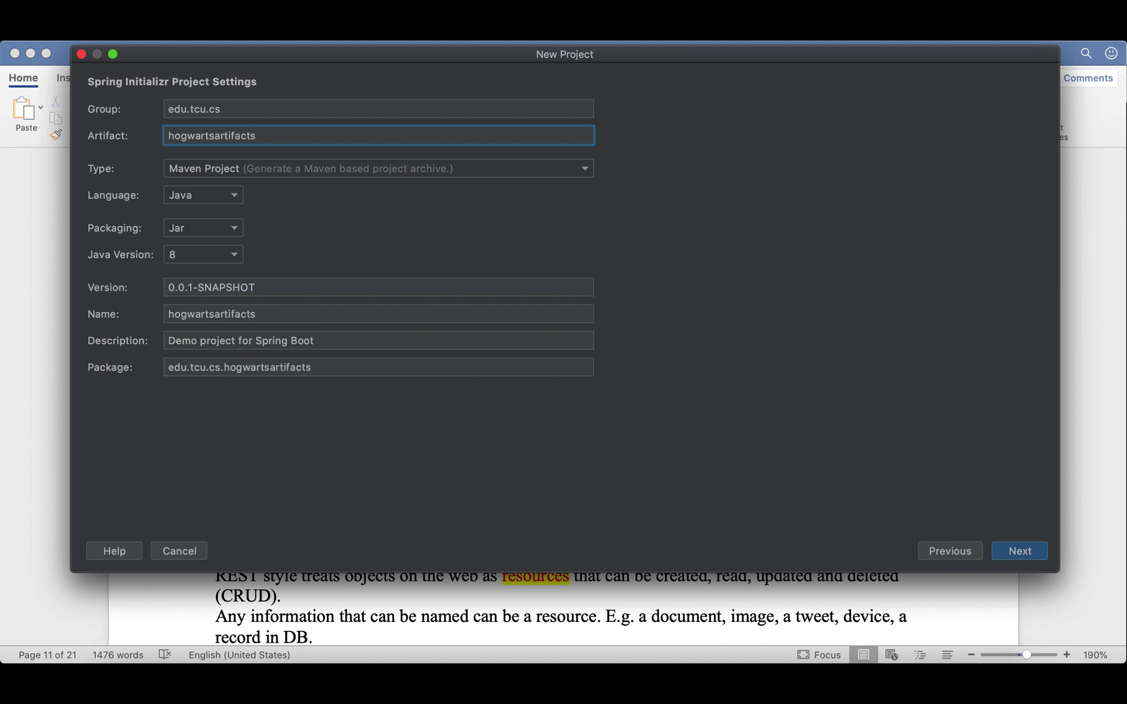
pyautogui.write('online')
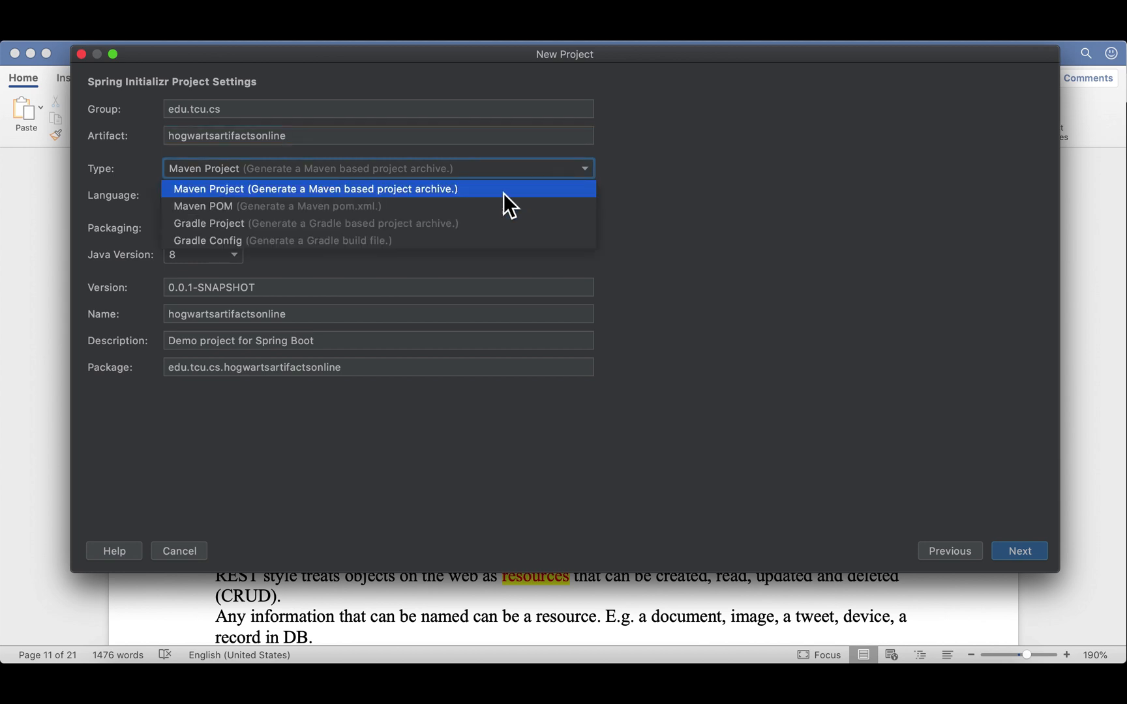
pyautogui.moveTo(488, 224)
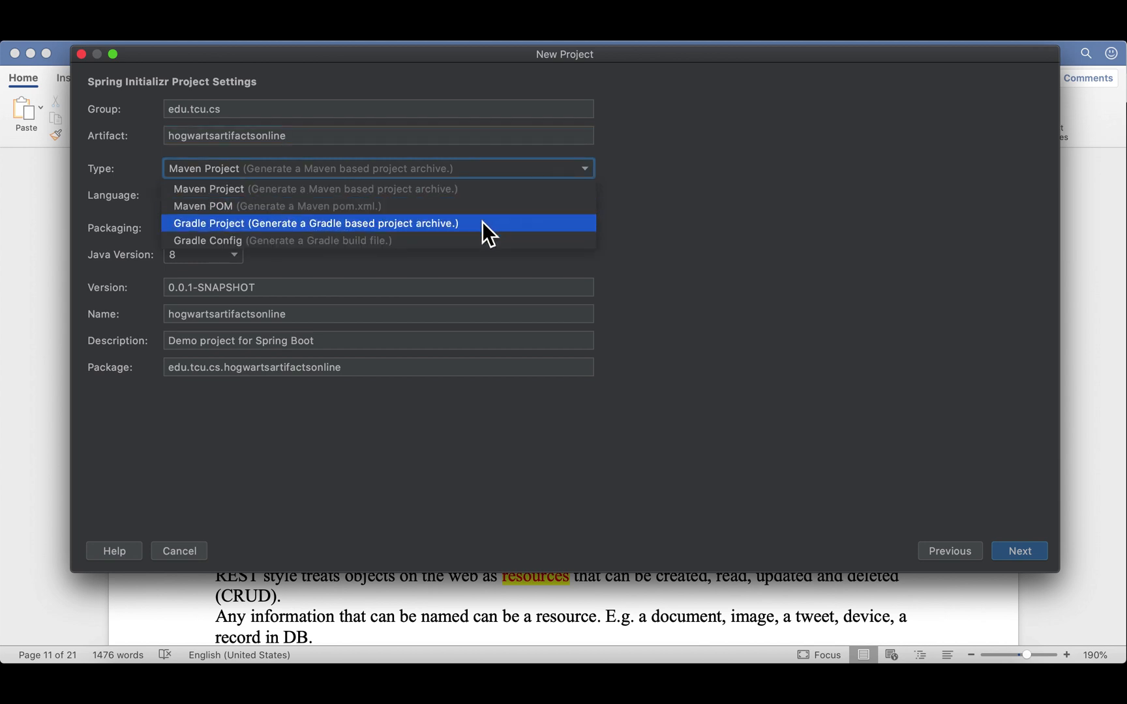
pyautogui.moveTo(492, 240)
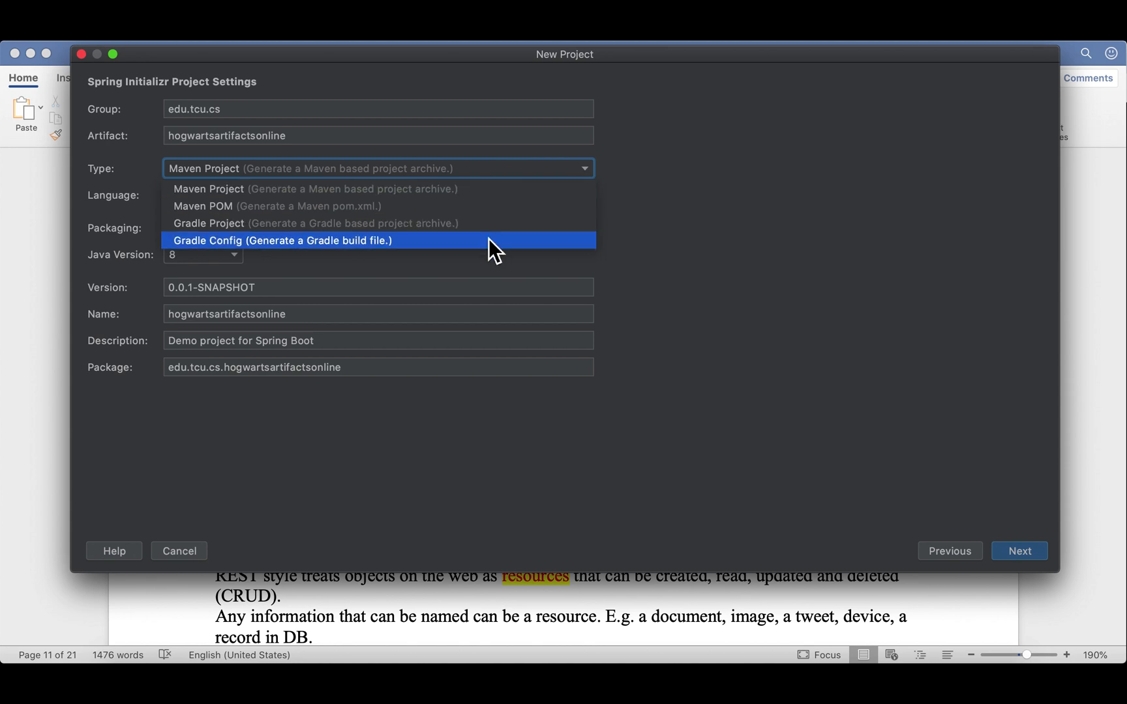
pyautogui.moveTo(501, 203)
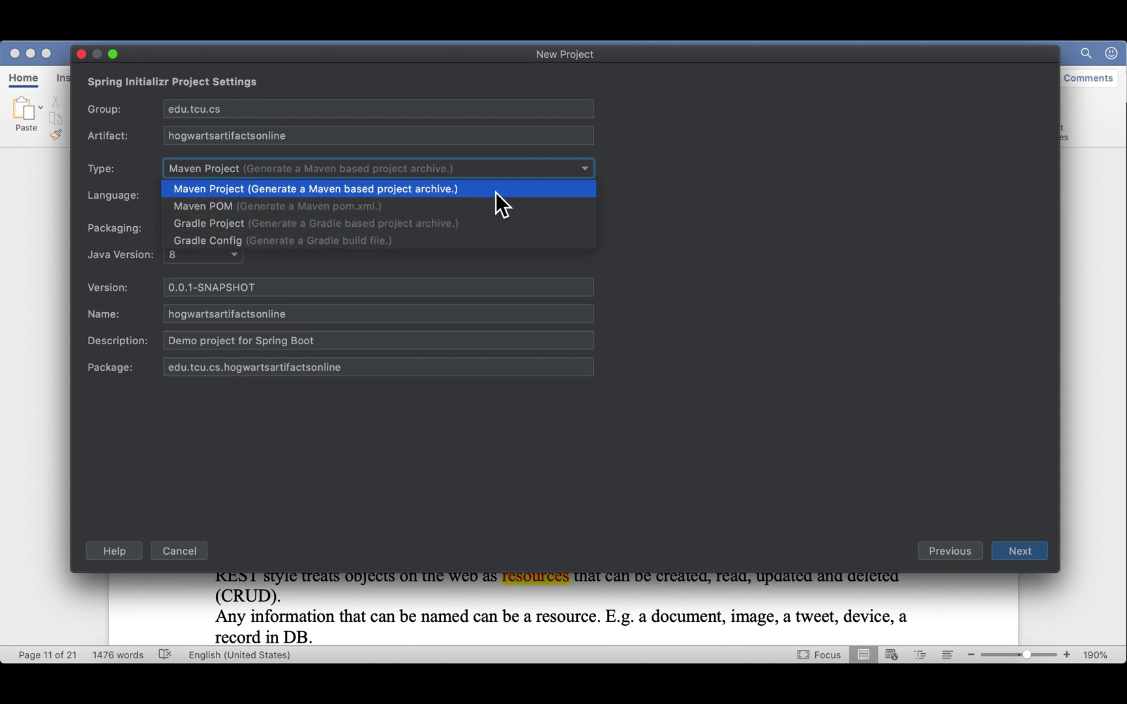
# - Keep Maven Project, choose Java 11, and set description 'Hogwarts Artifacts Online'
pyautogui.click(315, 188)
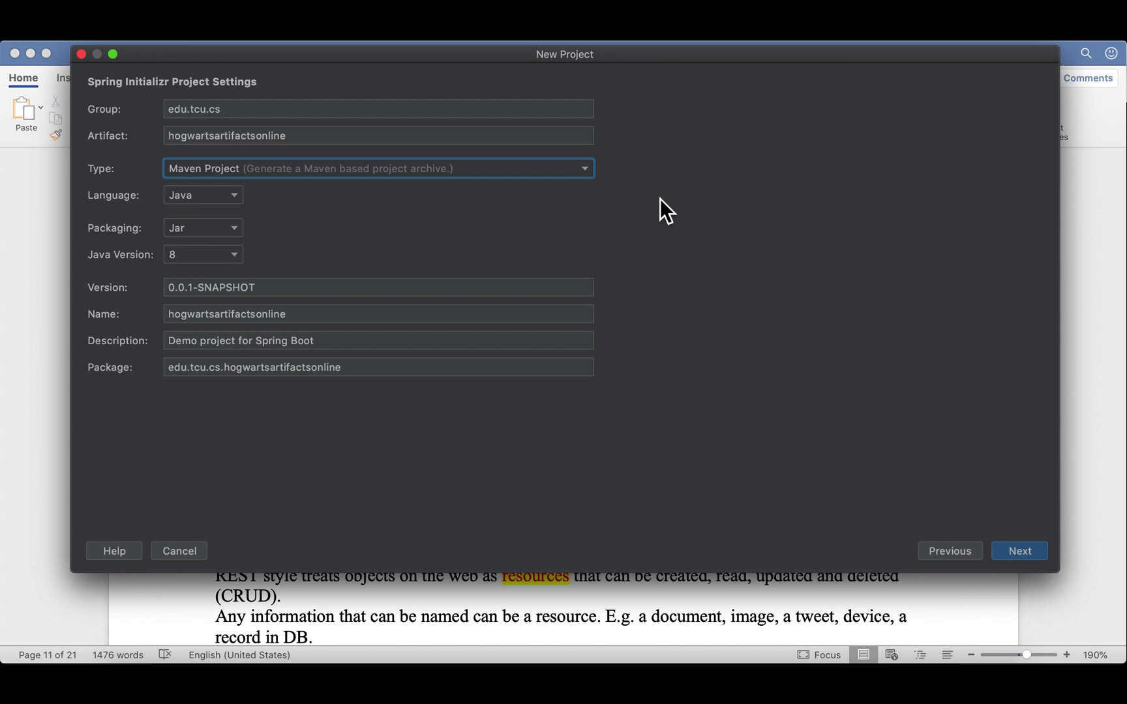
pyautogui.moveTo(224, 276)
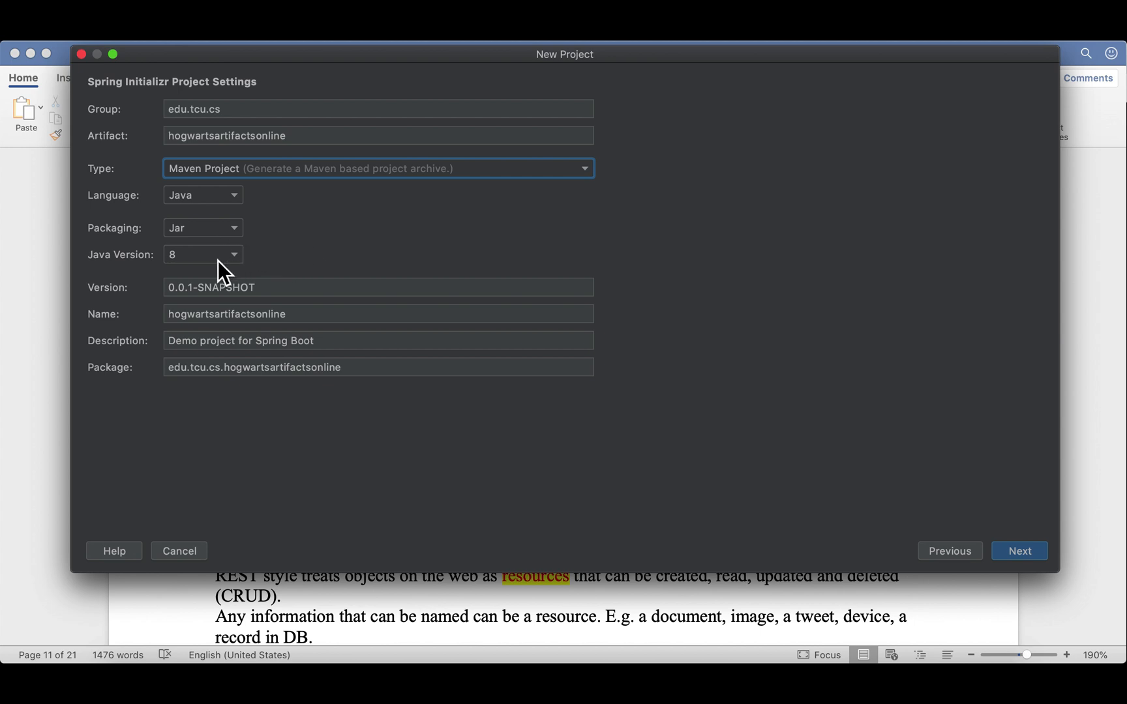
pyautogui.click(203, 254)
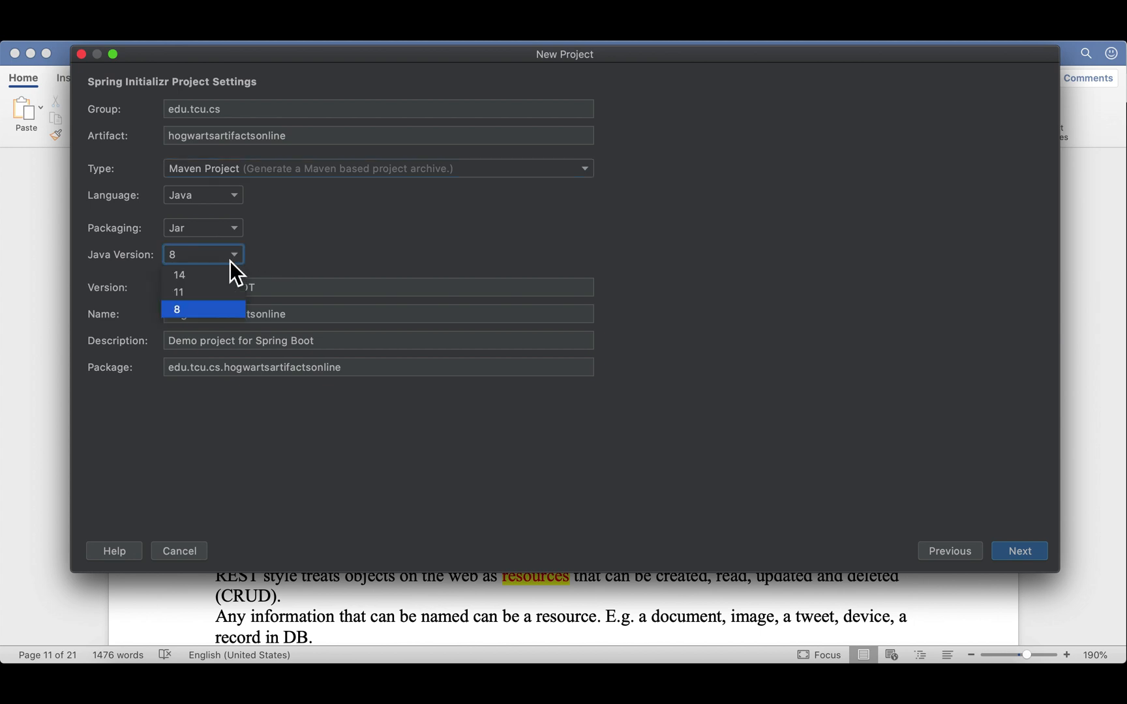
pyautogui.moveTo(203, 322)
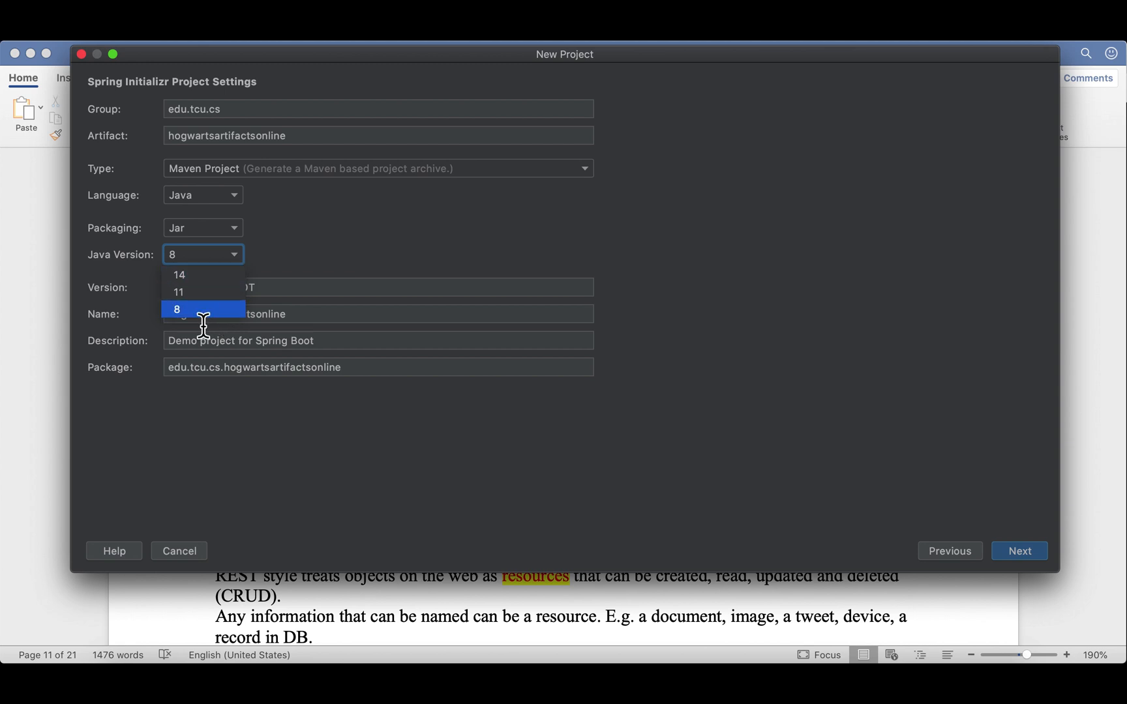
pyautogui.moveTo(215, 288)
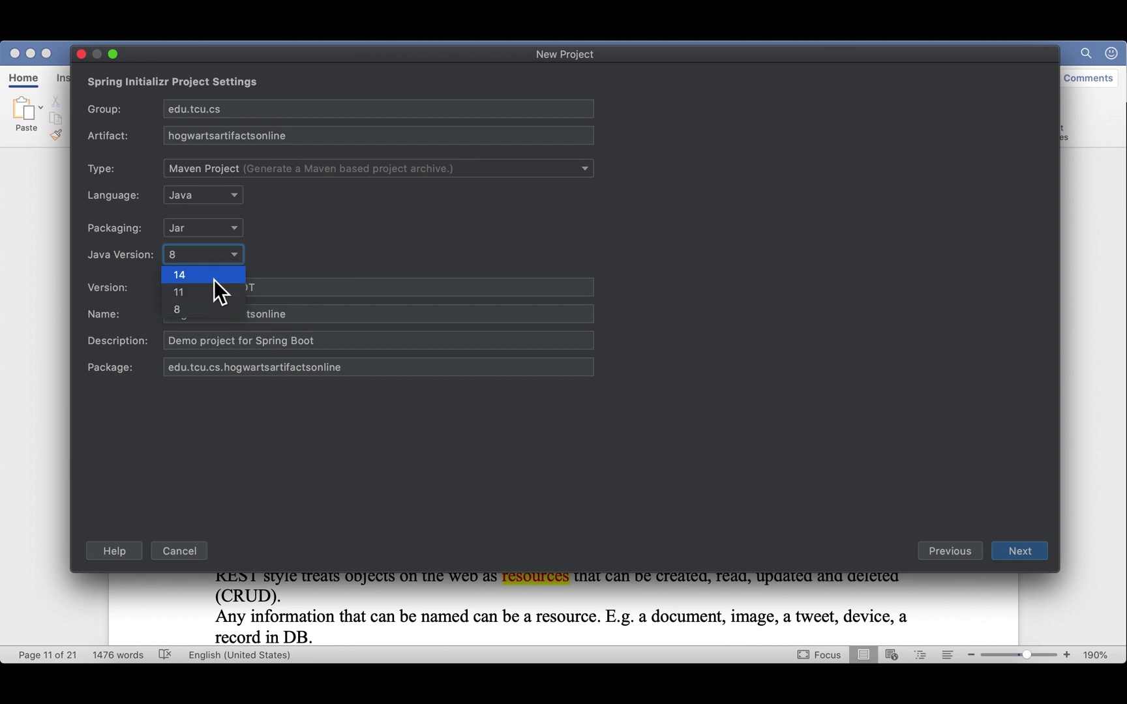
pyautogui.moveTo(205, 292)
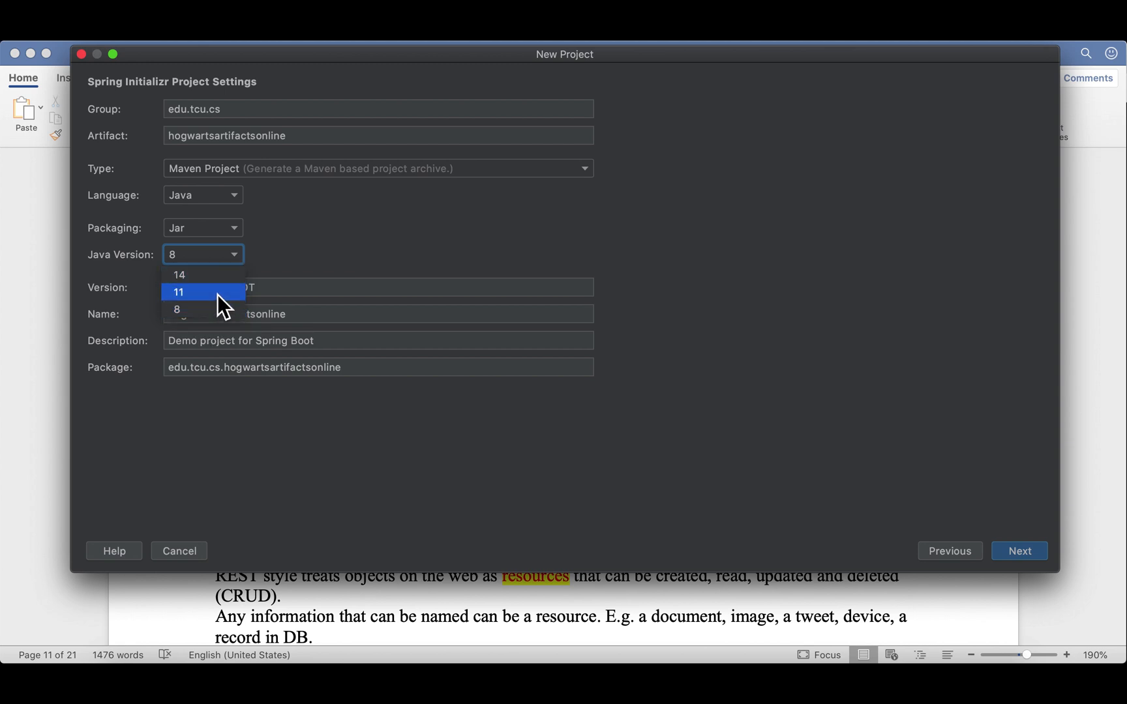
pyautogui.moveTo(224, 314)
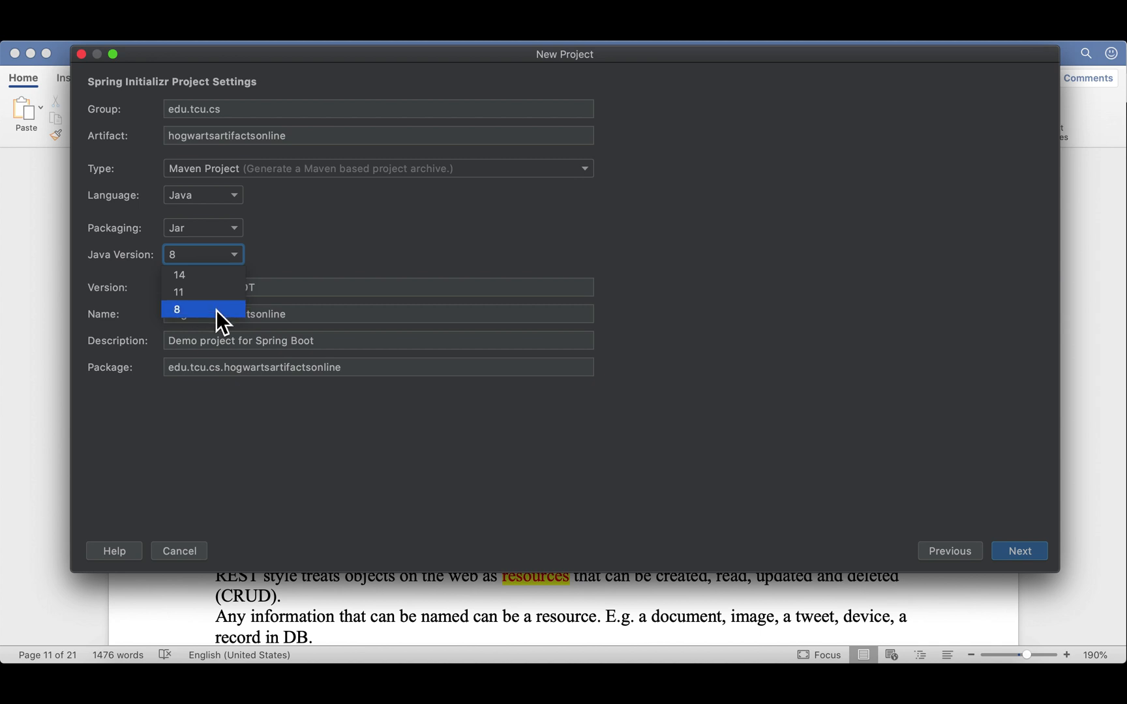
pyautogui.moveTo(204, 291)
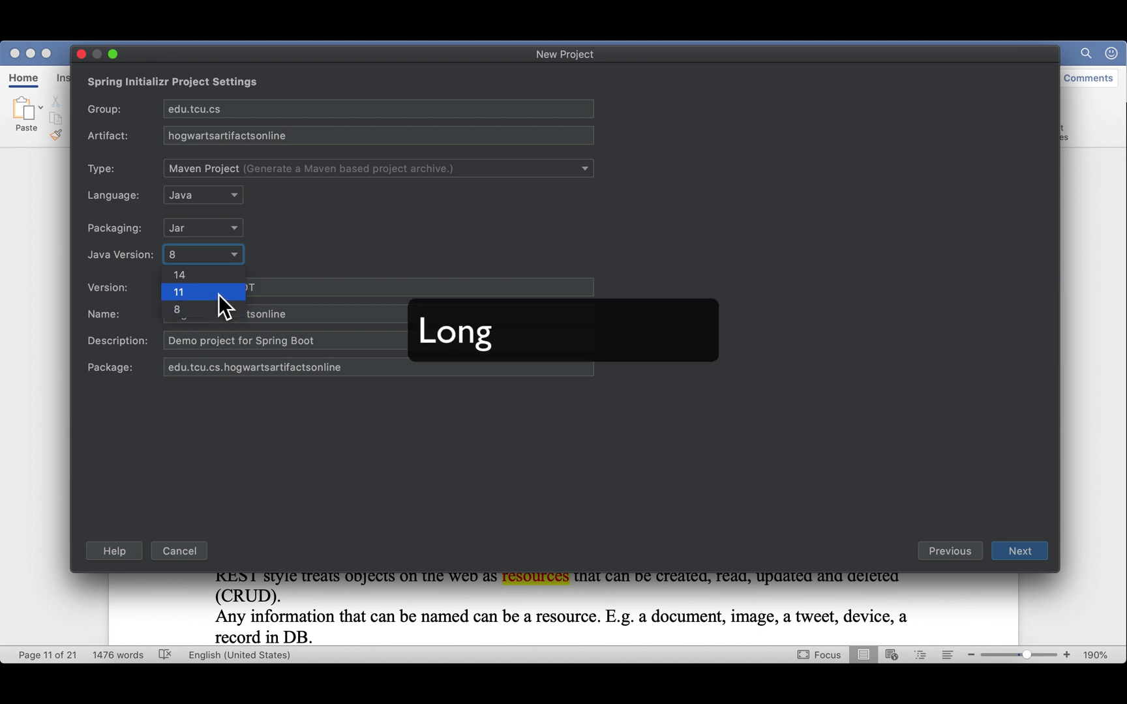
pyautogui.moveTo(202, 274)
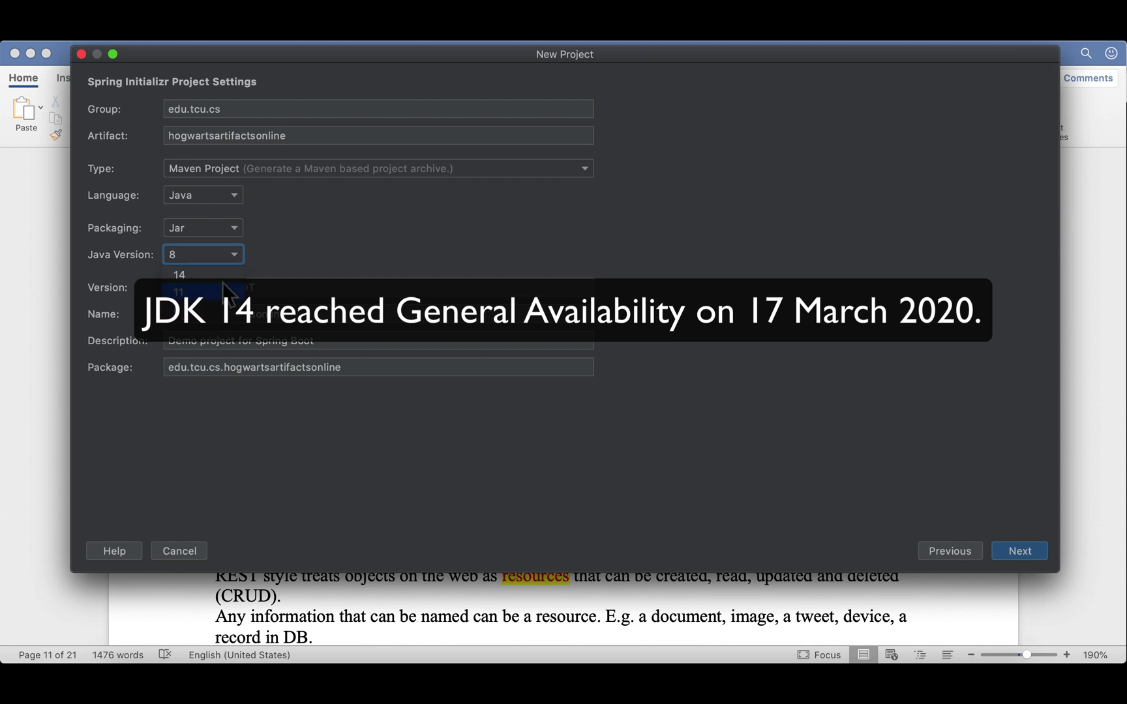
pyautogui.click(187, 291)
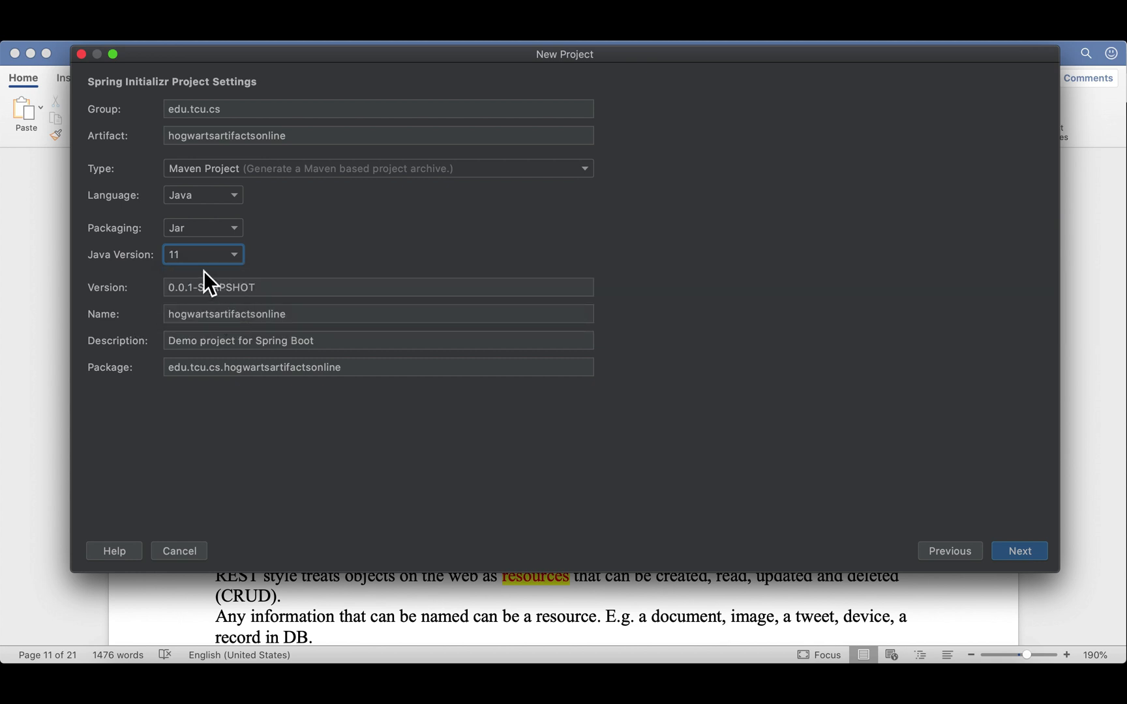
pyautogui.moveTo(217, 275)
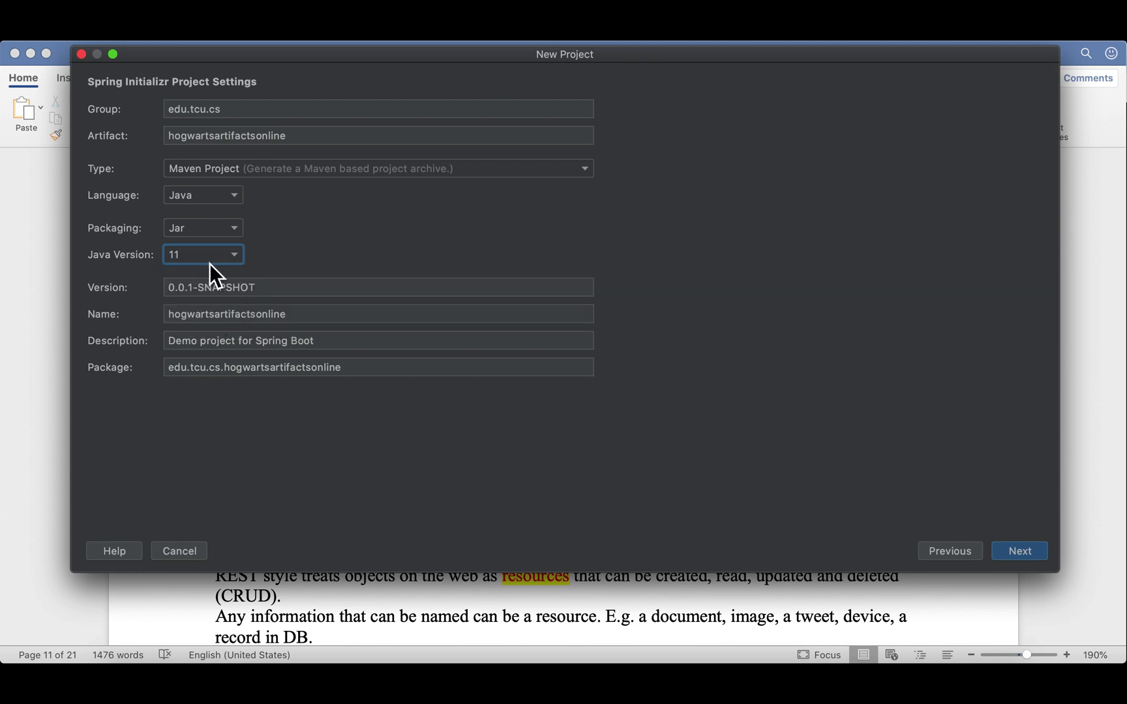
pyautogui.moveTo(291, 315)
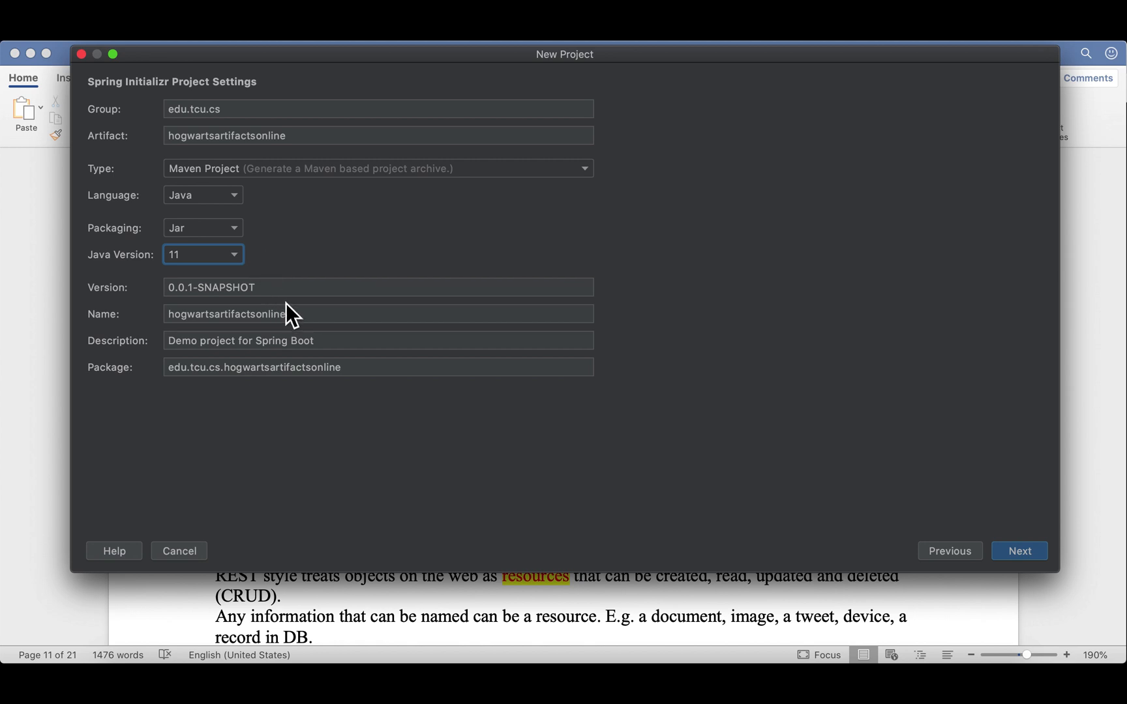
pyautogui.moveTo(318, 321)
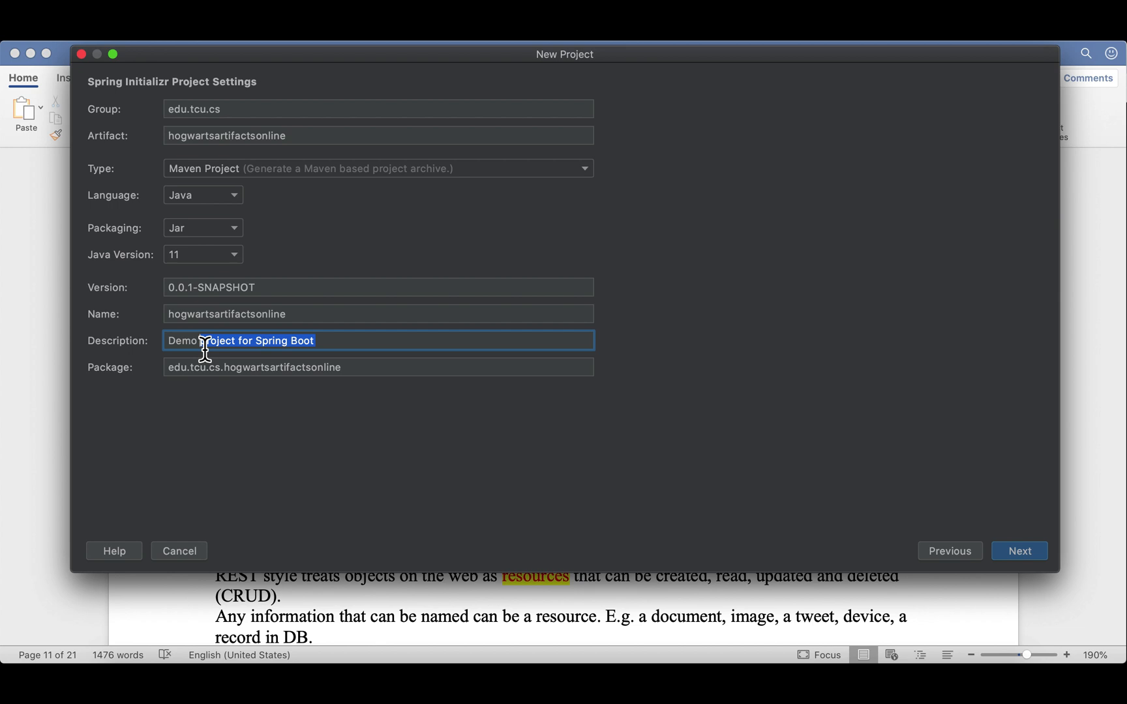
pyautogui.write('Hogw')
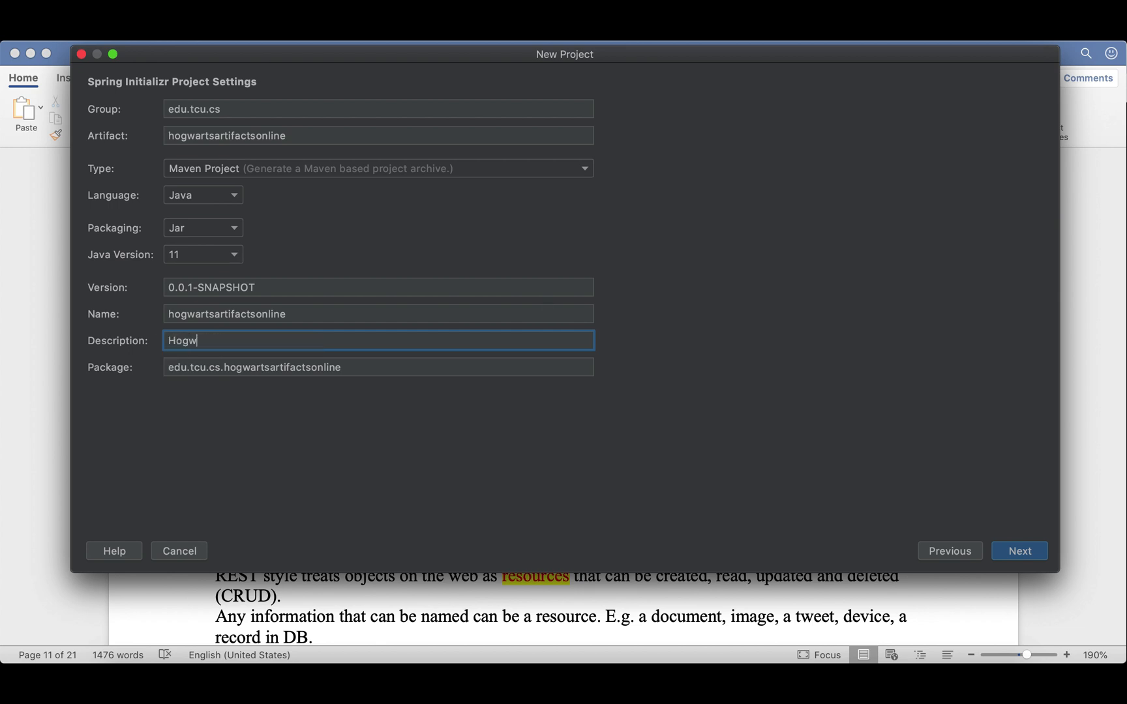
pyautogui.write('arts Art')
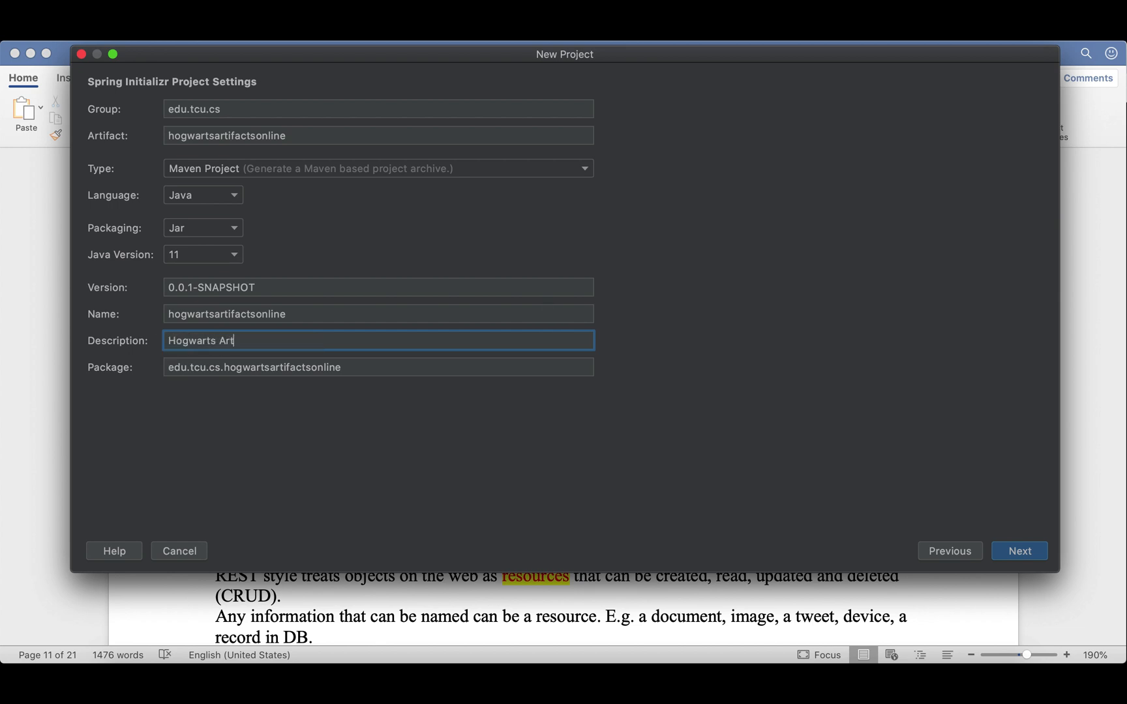
pyautogui.write('ifacts Onlin')
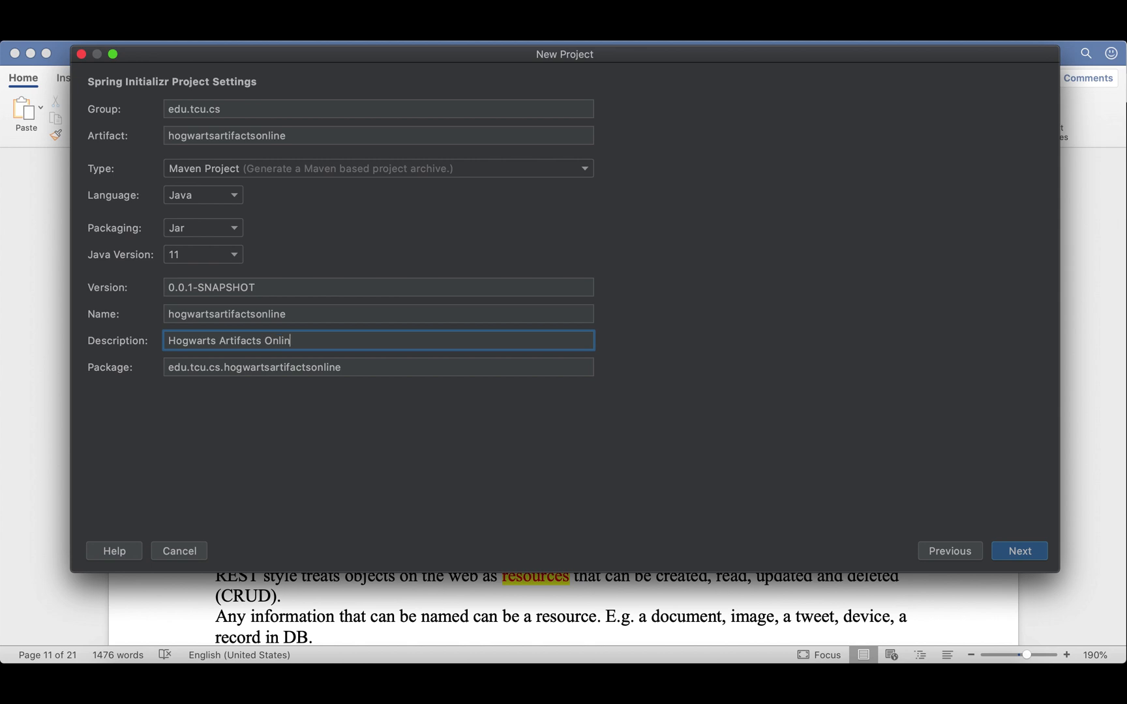
pyautogui.write('e')
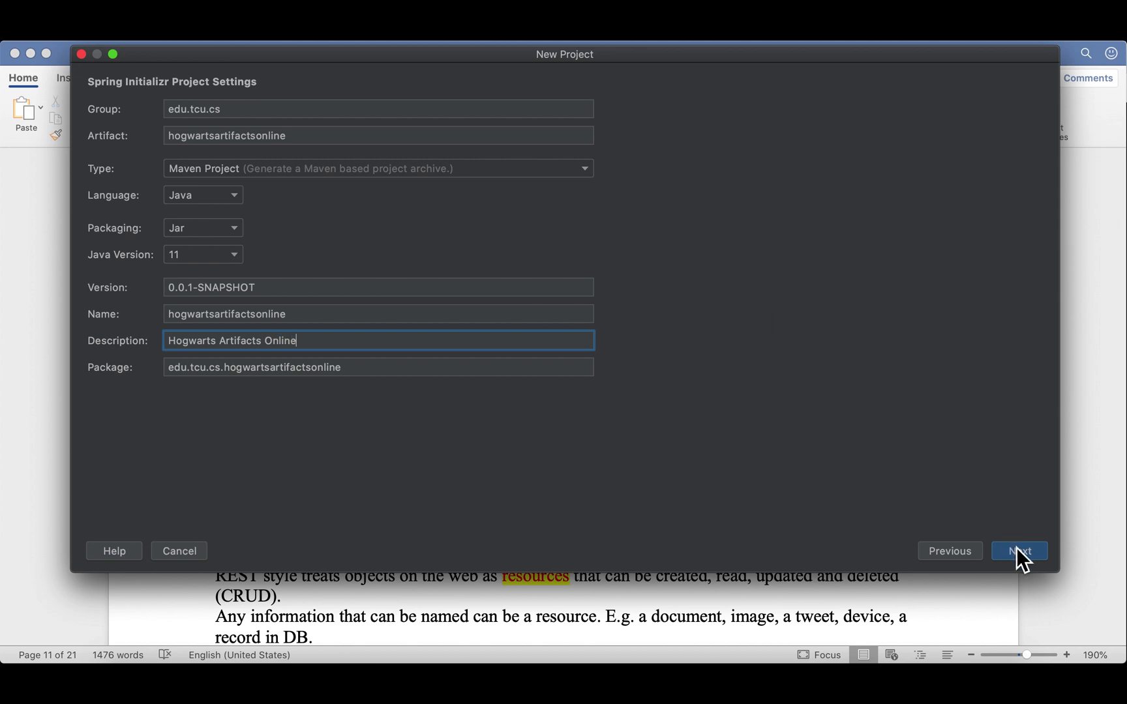
pyautogui.click(1017, 550)
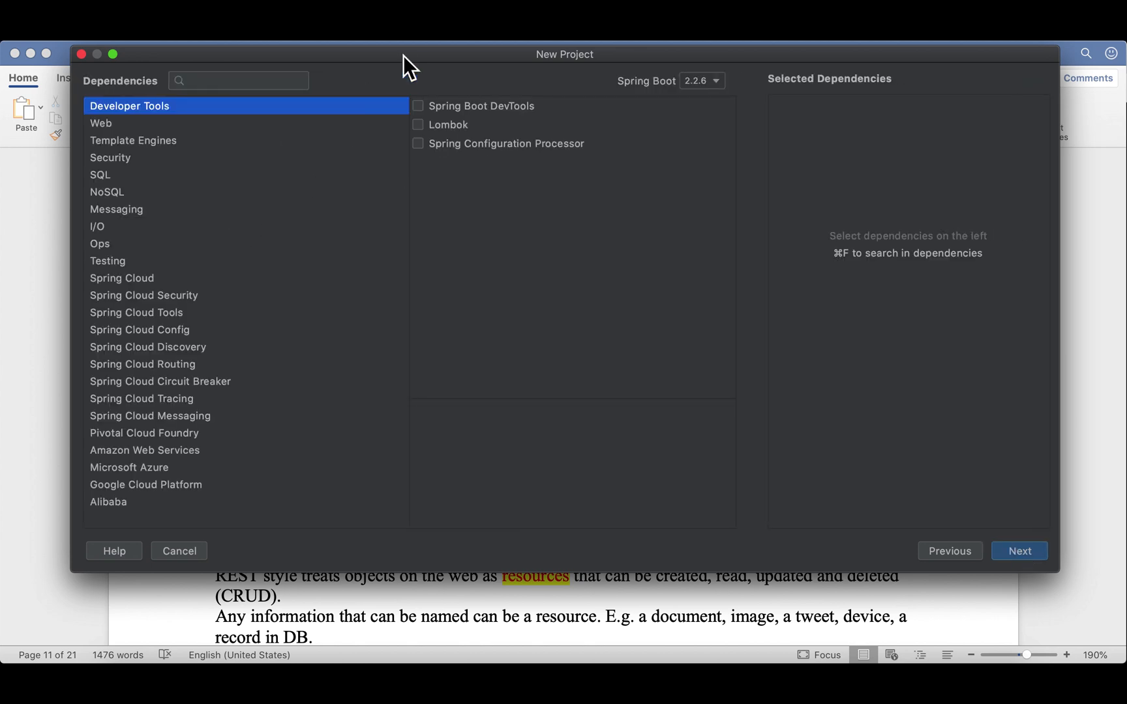
pyautogui.moveTo(200, 110)
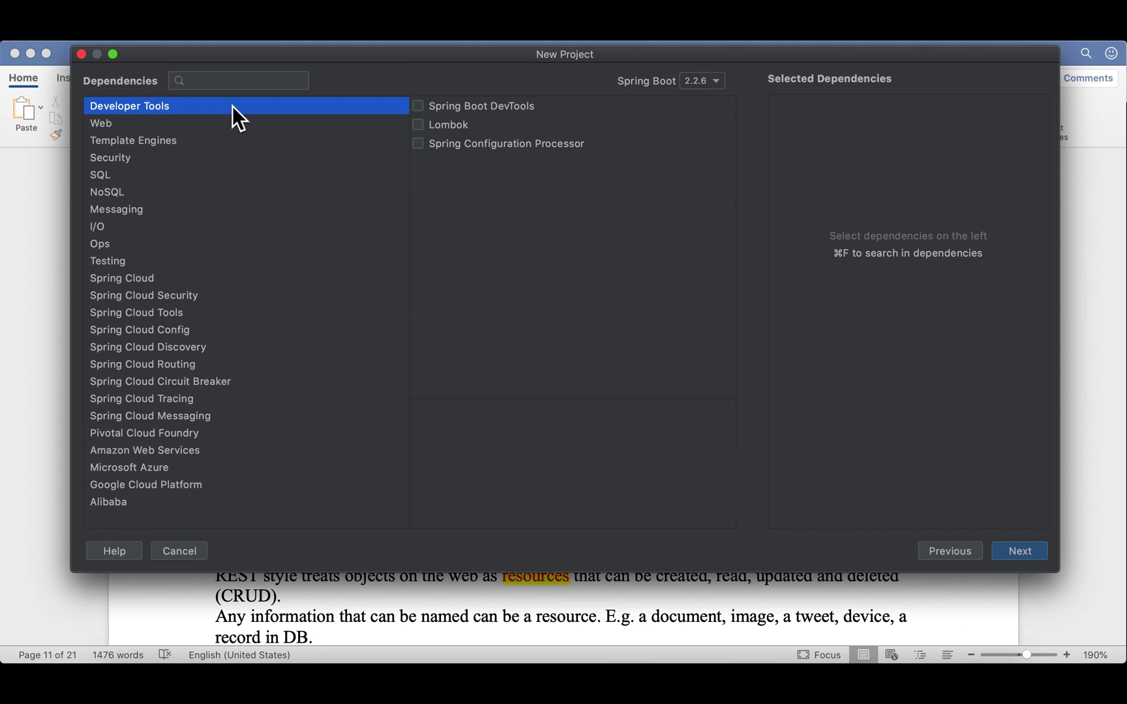
pyautogui.moveTo(501, 132)
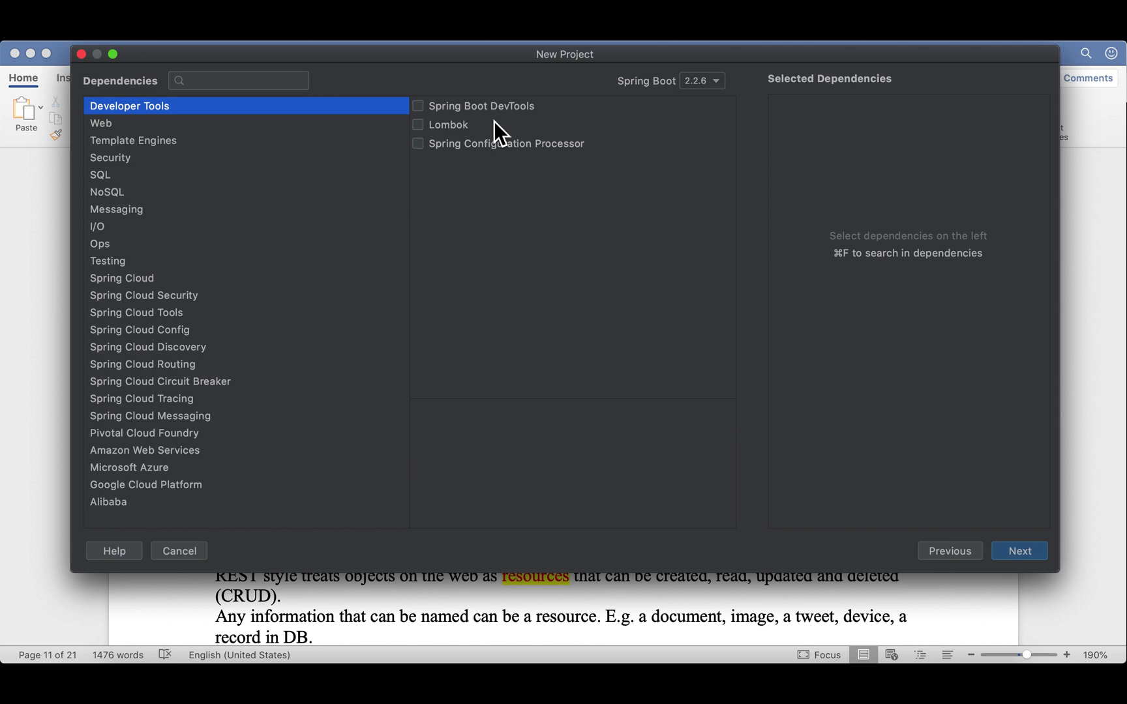
# - Add Spring Boot DevTools and Spring Web, then browse Template Engines, Security and SQL
pyautogui.click(418, 106)
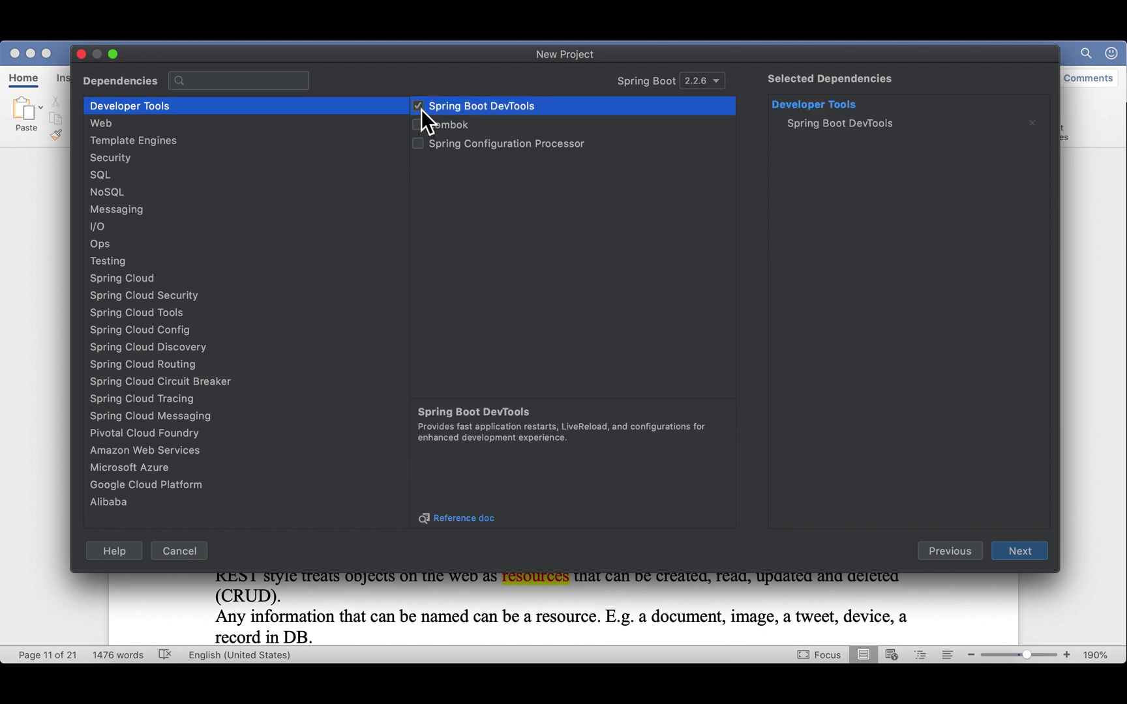
pyautogui.click(100, 122)
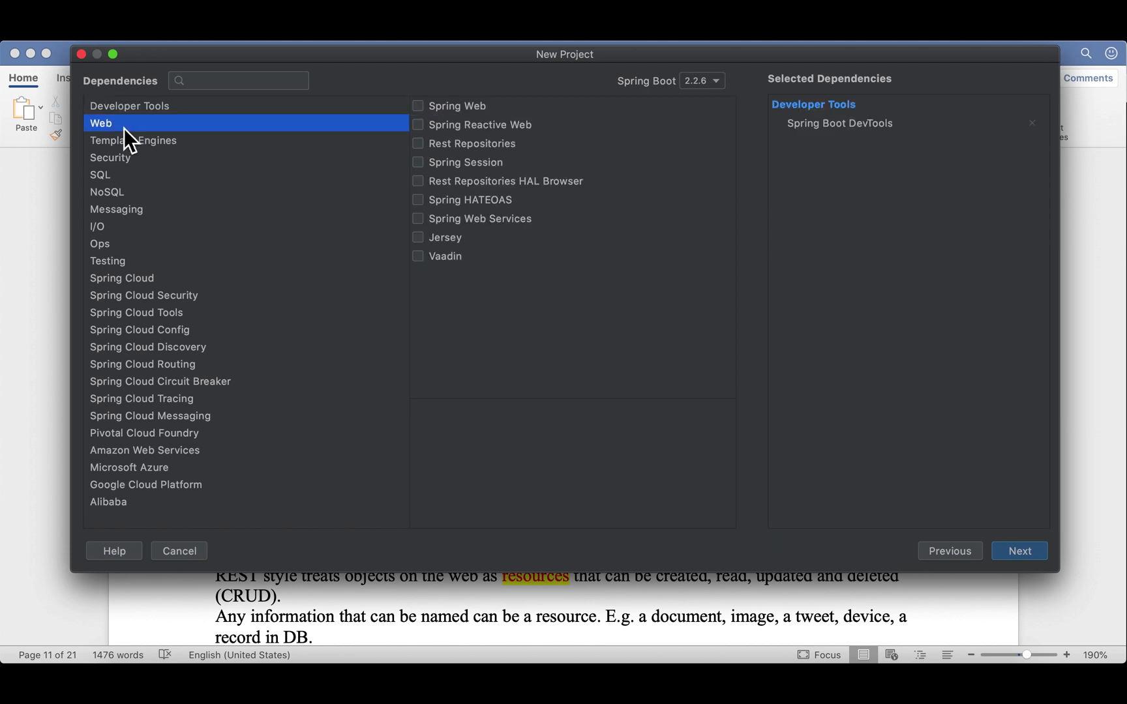
pyautogui.moveTo(427, 122)
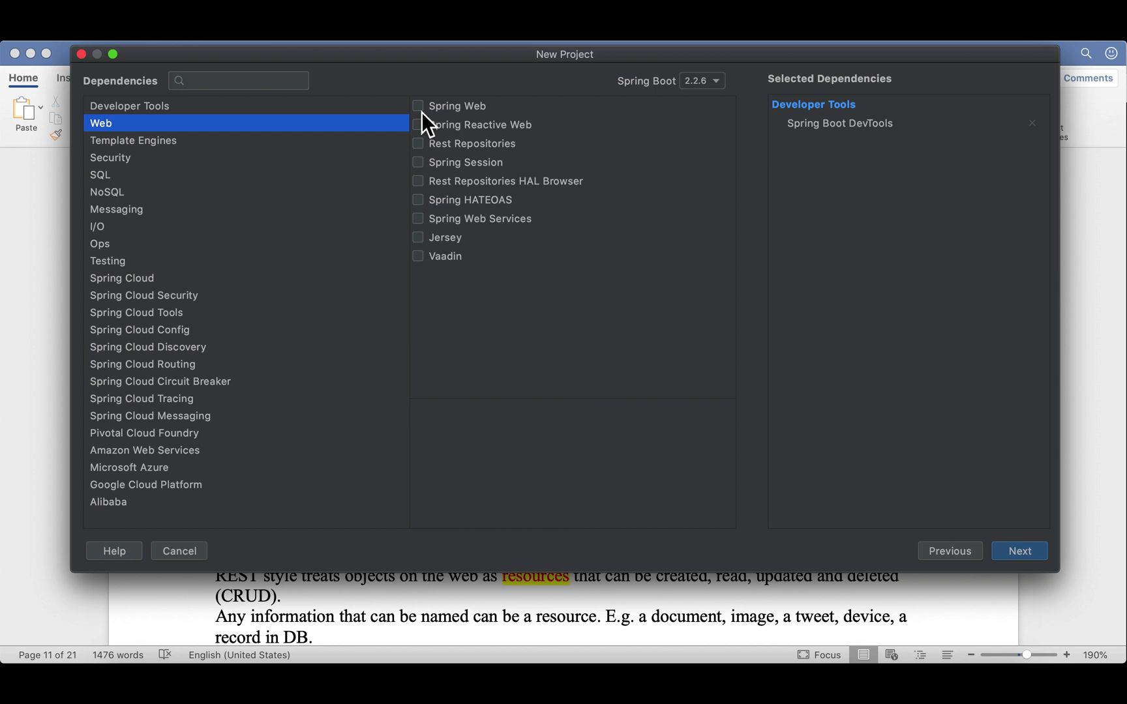
pyautogui.click(417, 105)
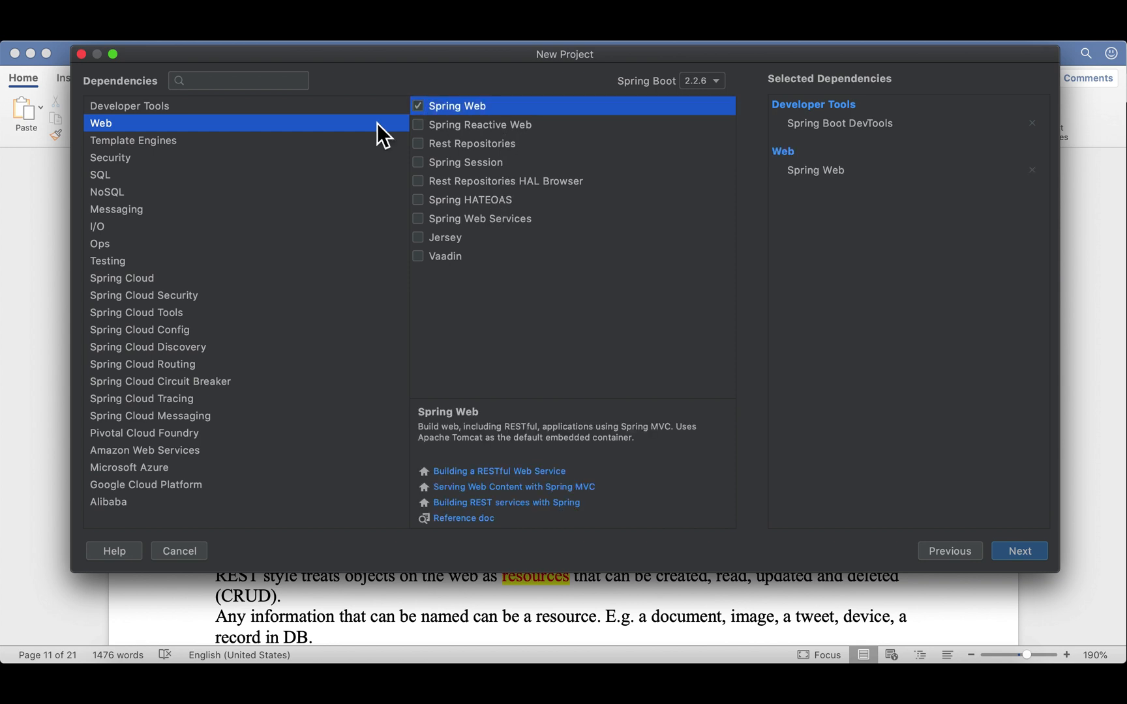
pyautogui.click(133, 140)
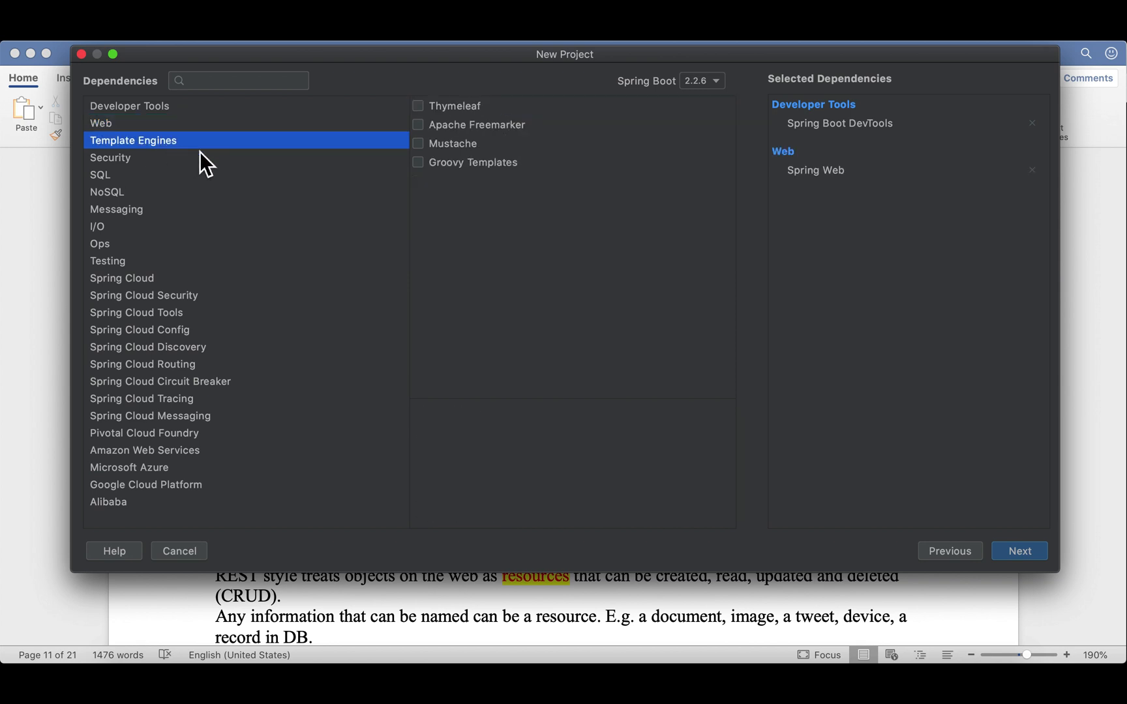
pyautogui.moveTo(460, 210)
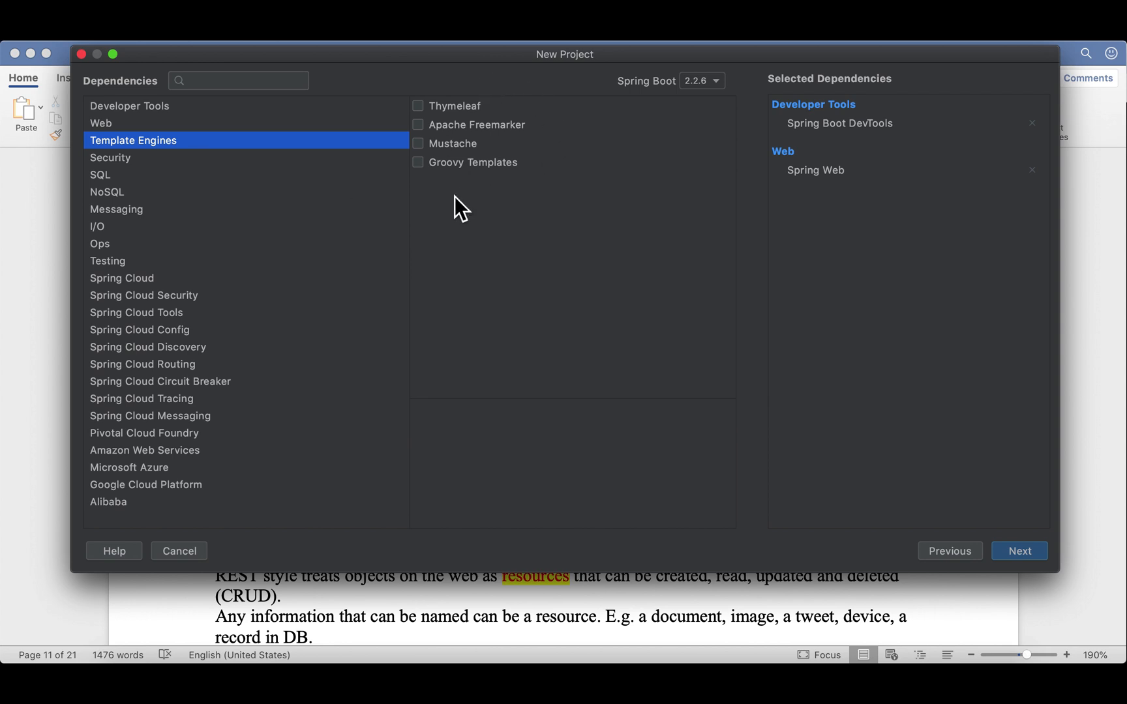
pyautogui.moveTo(469, 192)
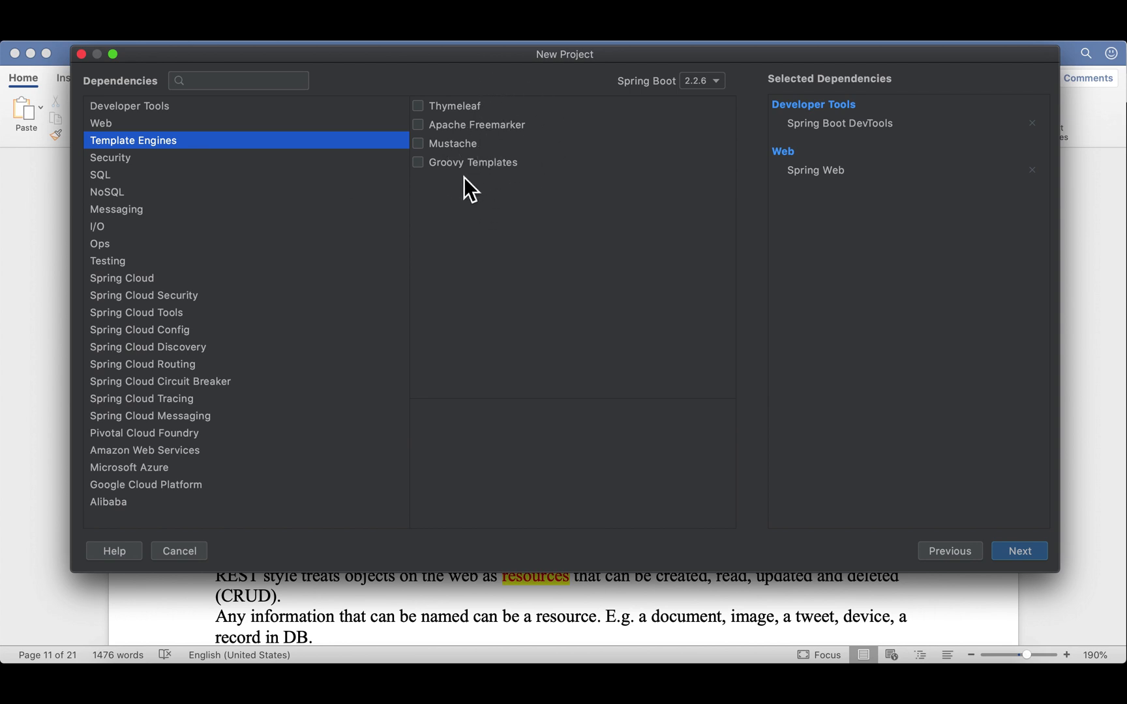
pyautogui.moveTo(510, 176)
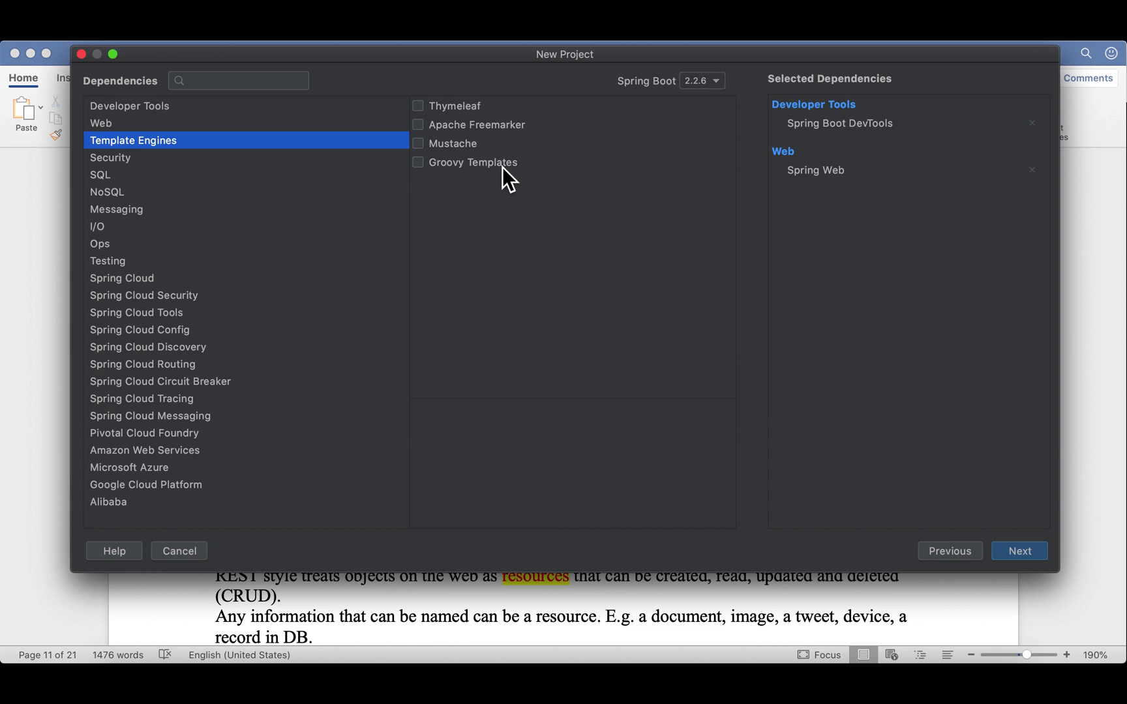
pyautogui.moveTo(535, 133)
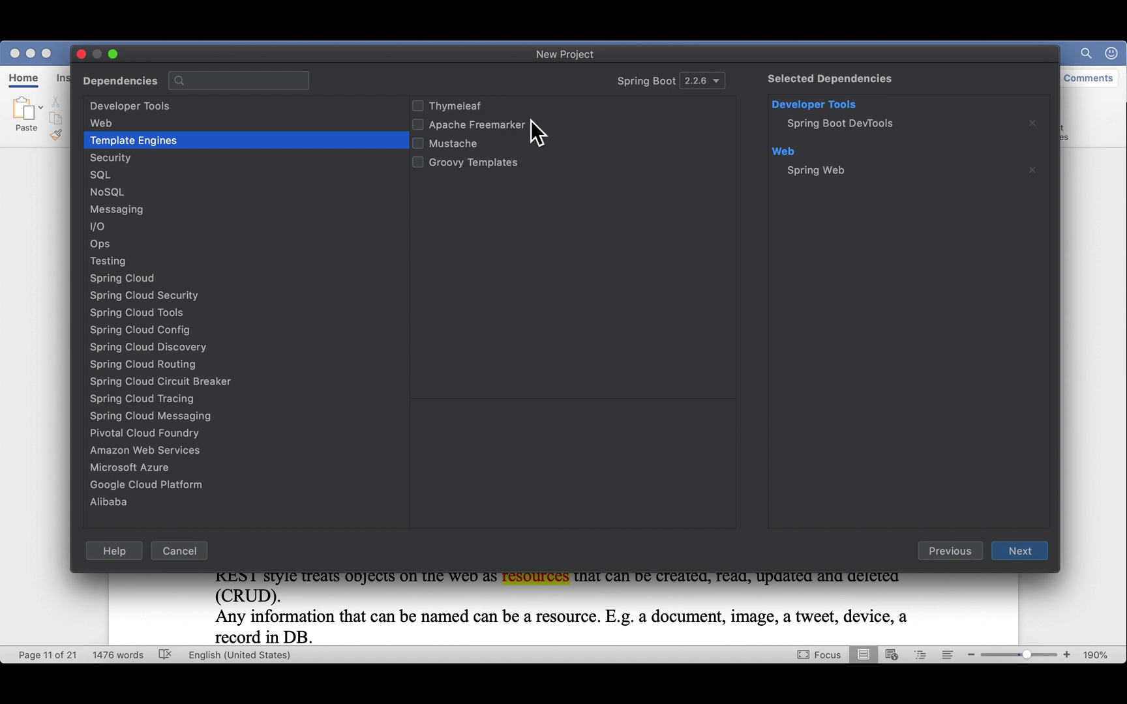
pyautogui.click(110, 157)
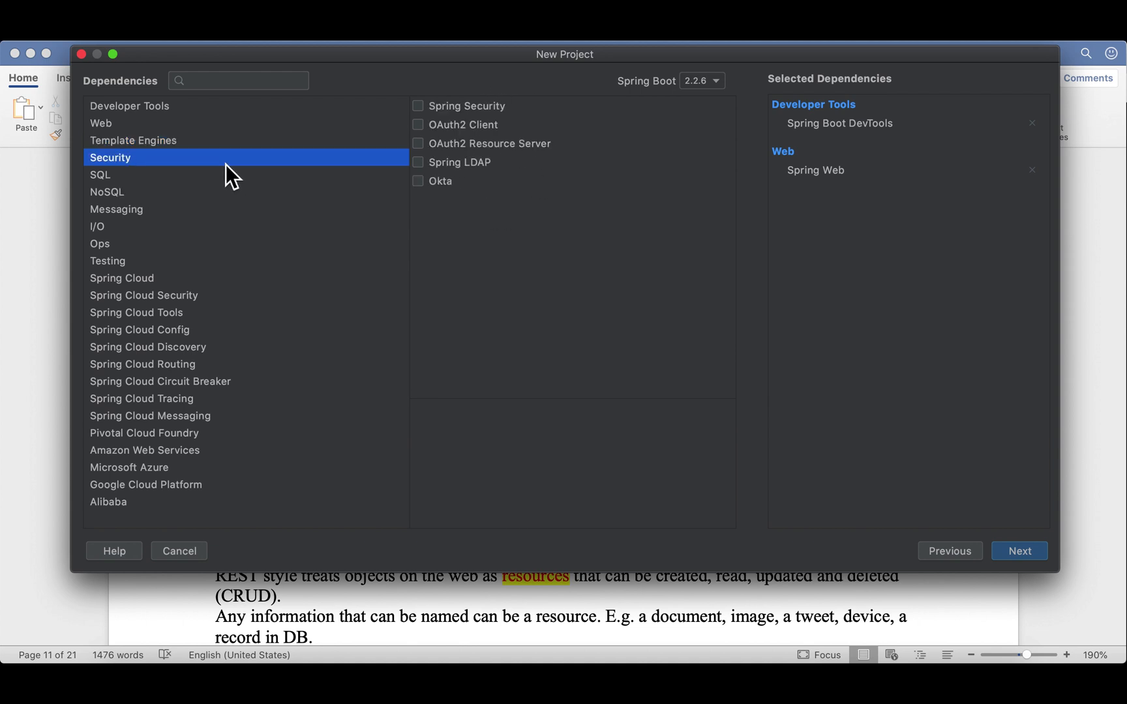
pyautogui.moveTo(444, 112)
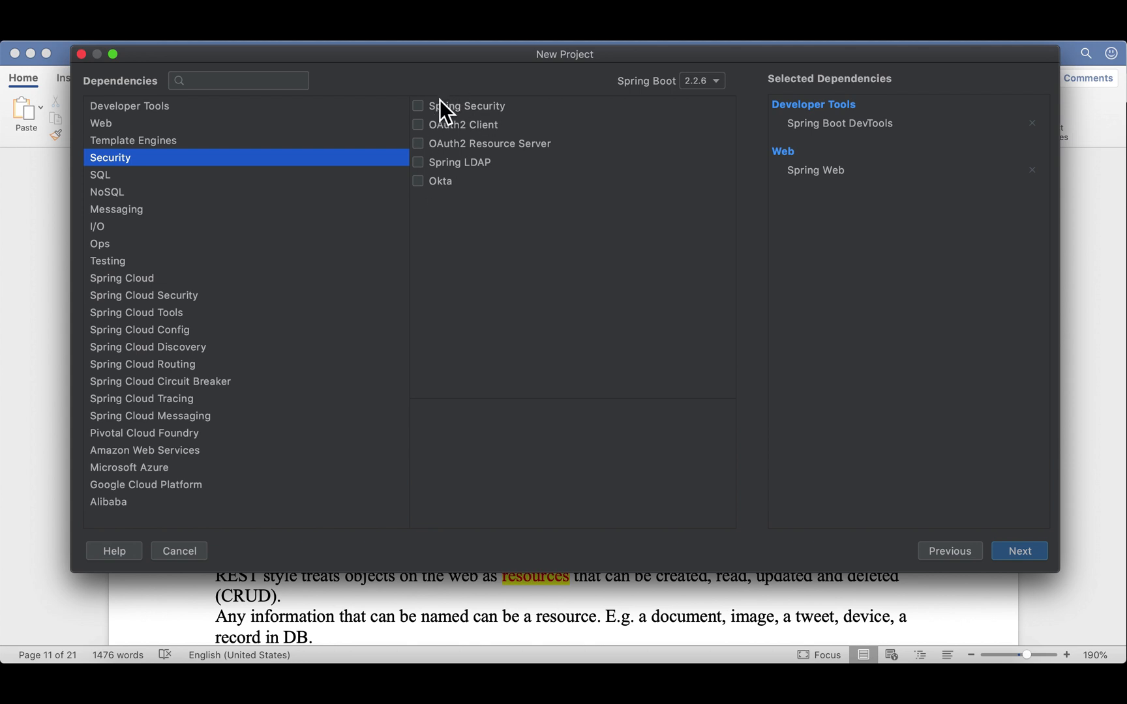
pyautogui.moveTo(453, 126)
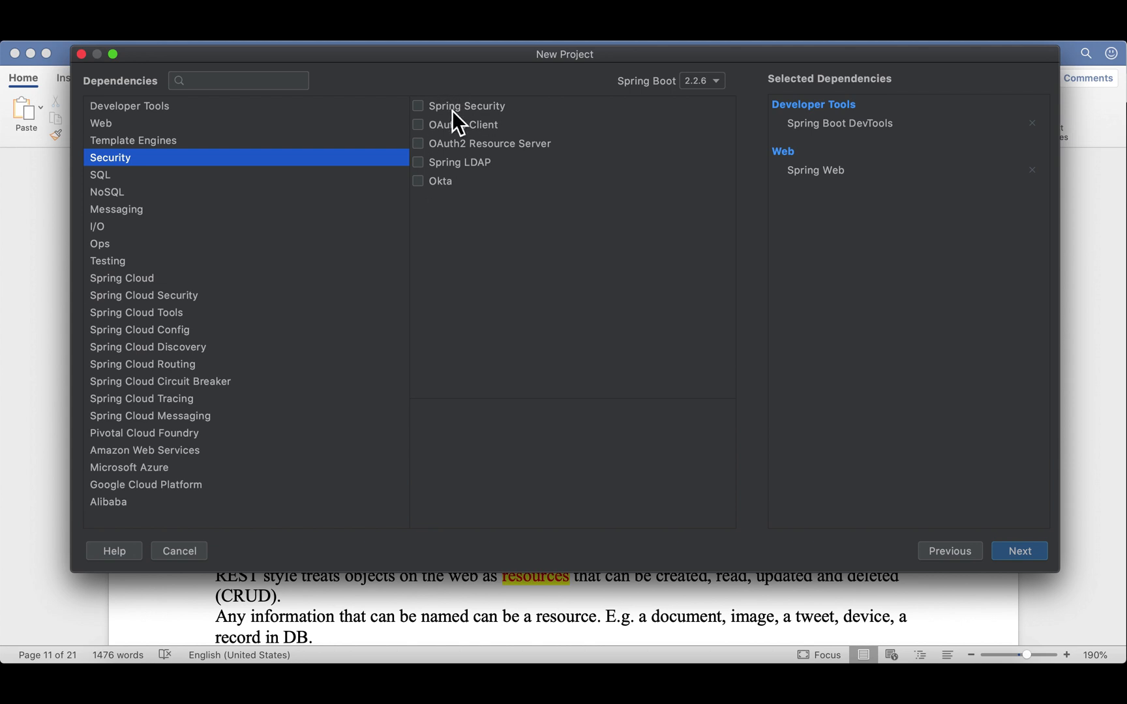
pyautogui.moveTo(423, 119)
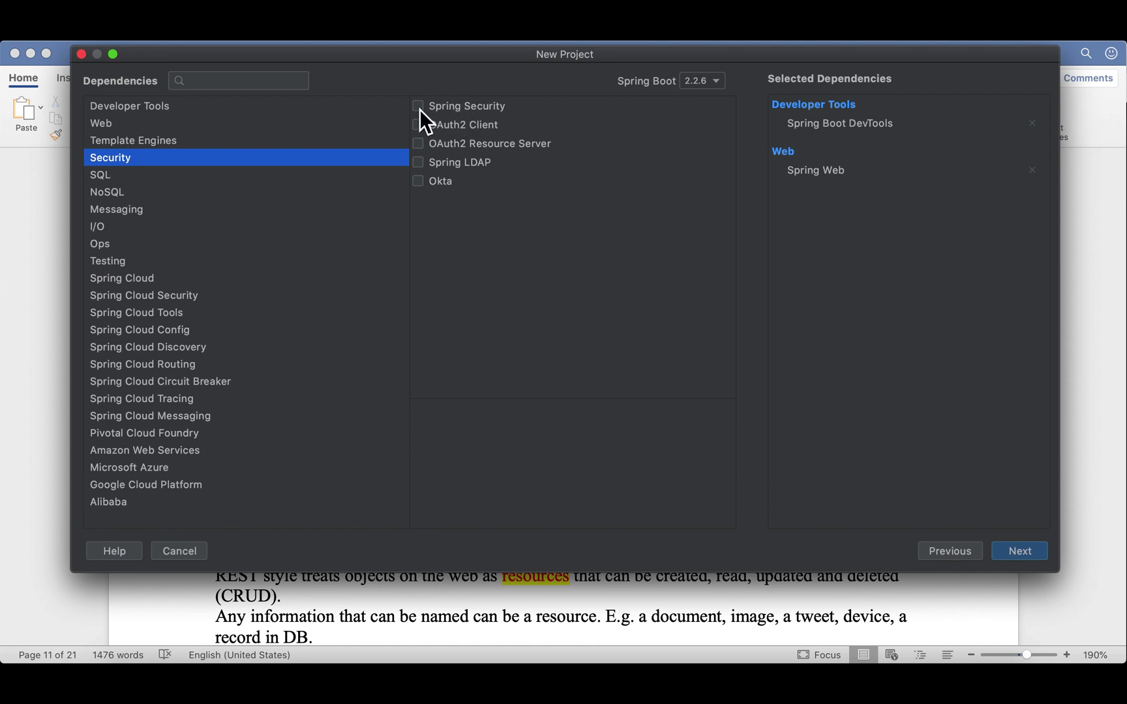
pyautogui.click(100, 175)
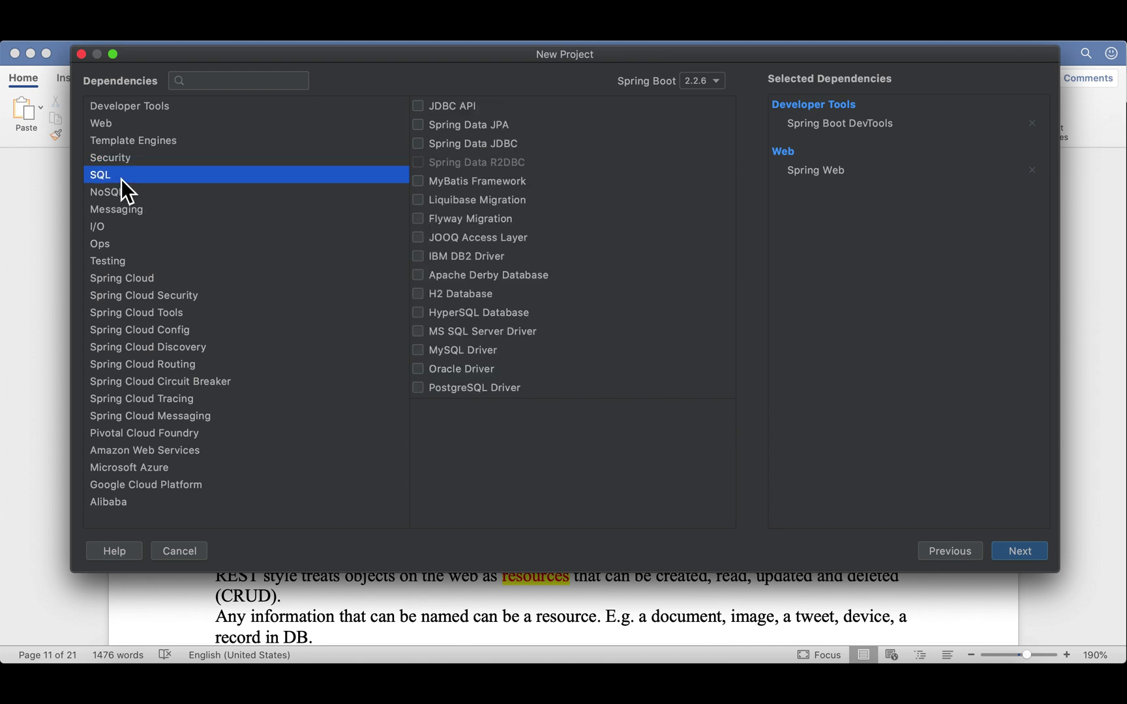
pyautogui.moveTo(260, 203)
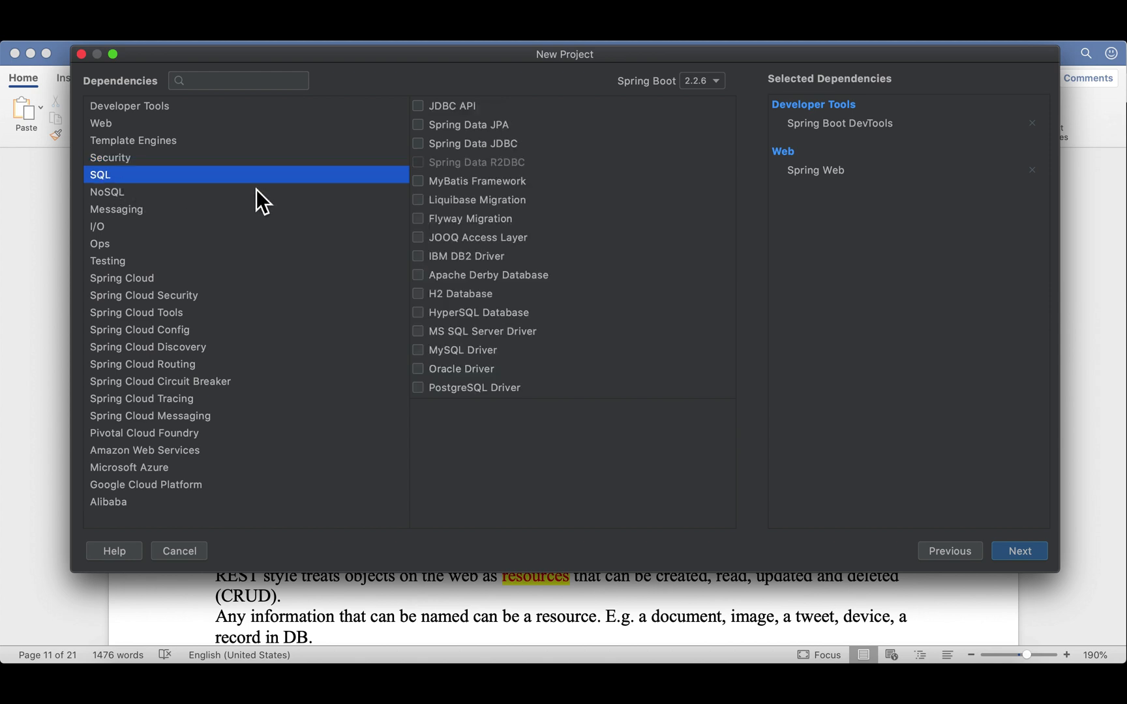
pyautogui.moveTo(249, 183)
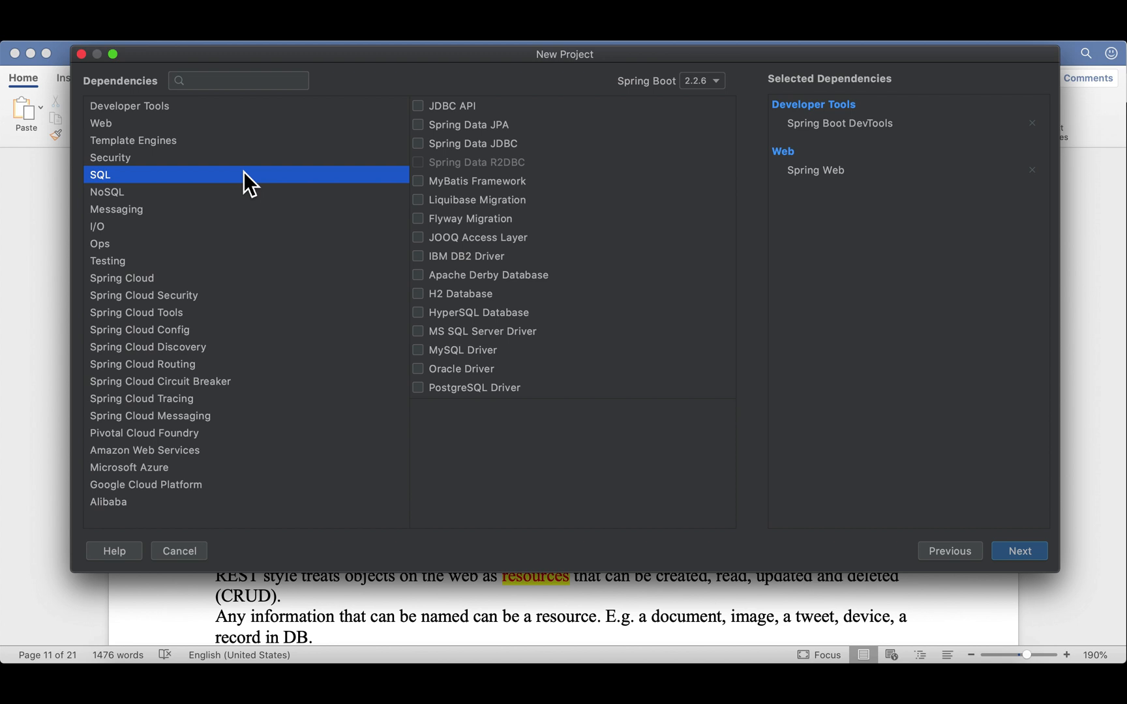
pyautogui.moveTo(503, 129)
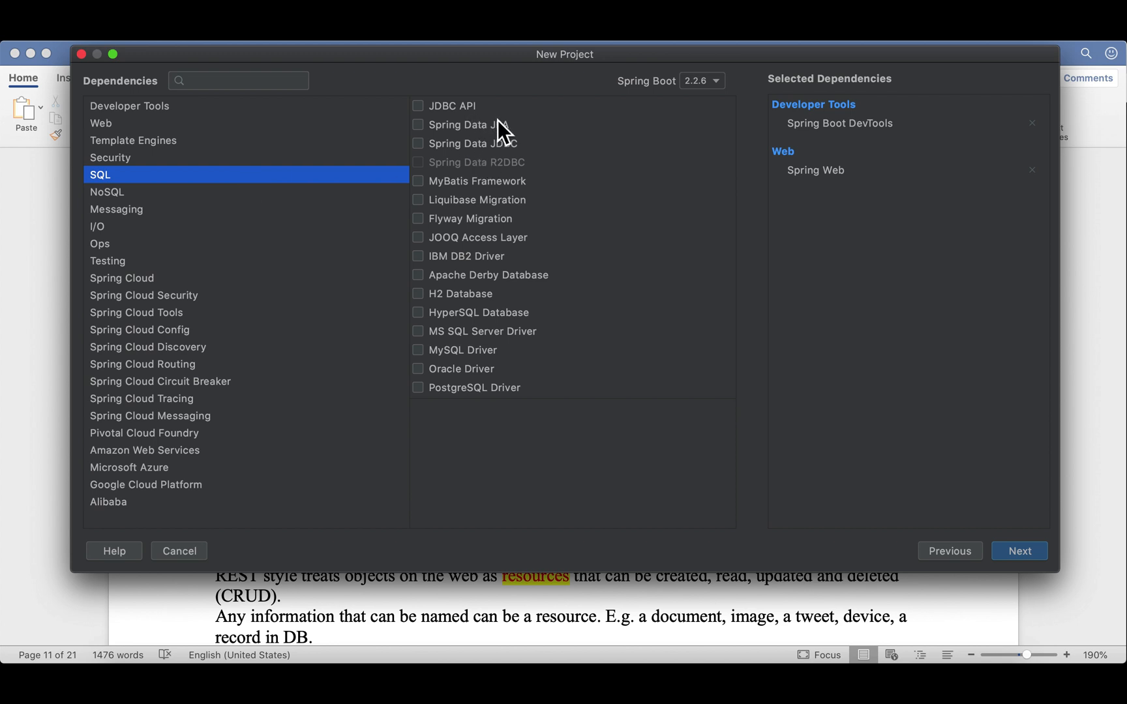
# - Add Spring Data JPA from the SQL category and look through NoSQL dependencies
pyautogui.click(419, 125)
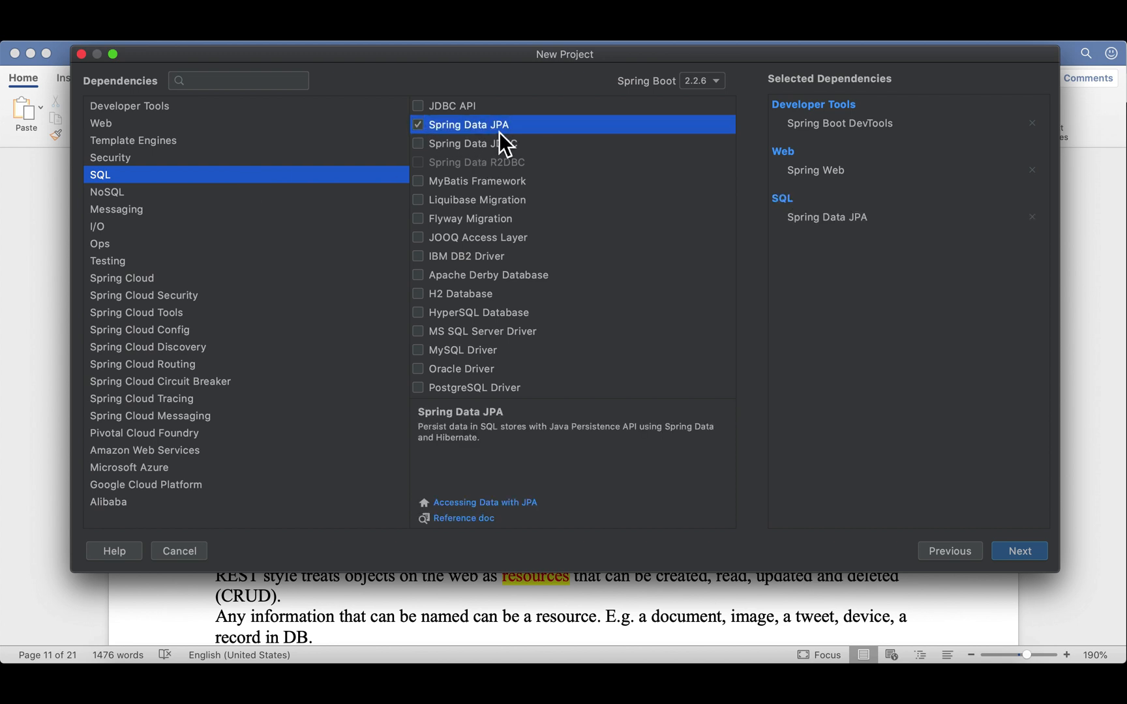
pyautogui.moveTo(532, 140)
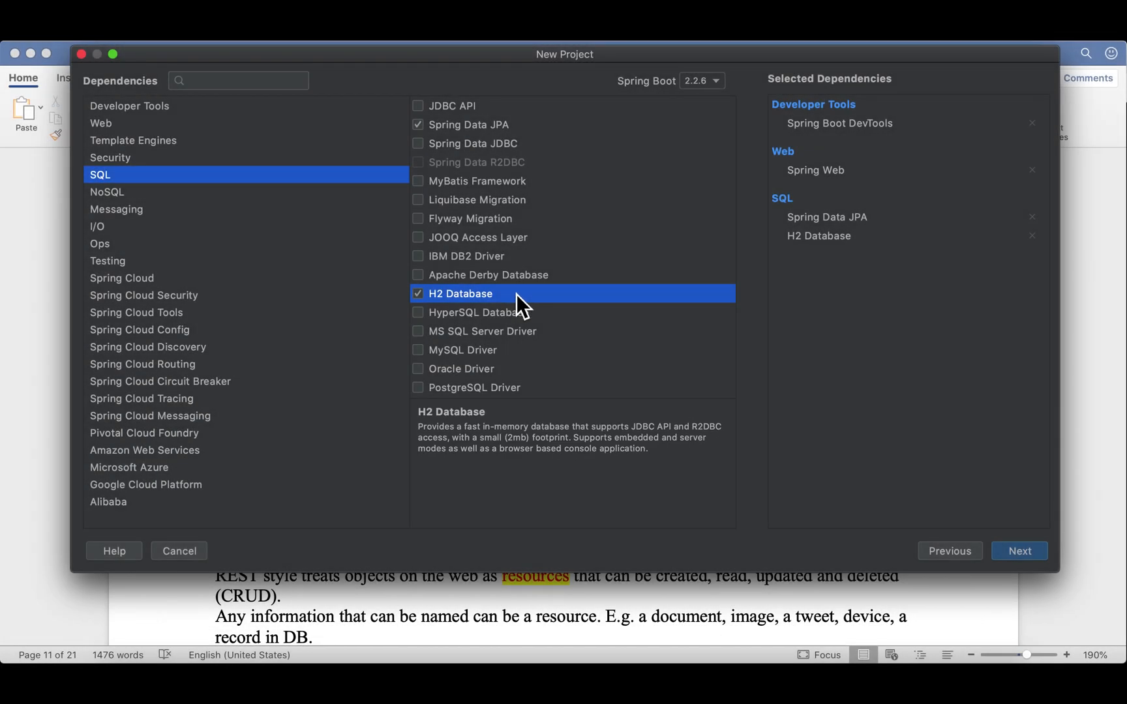
pyautogui.moveTo(484, 350)
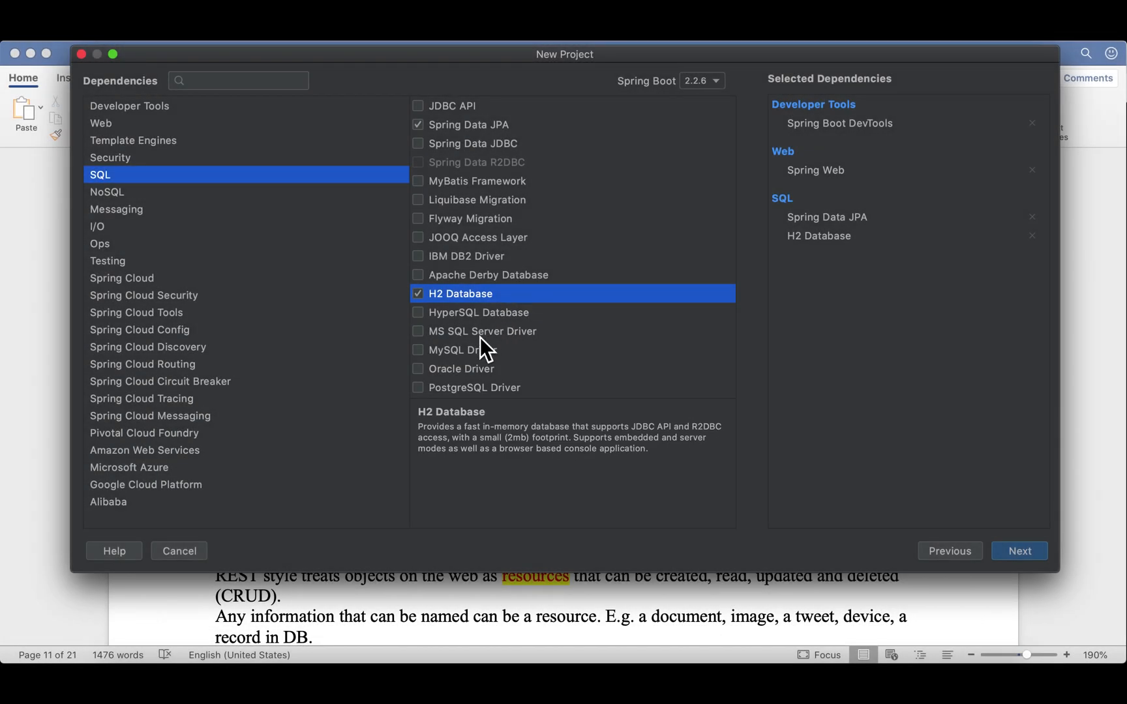
pyautogui.moveTo(447, 369)
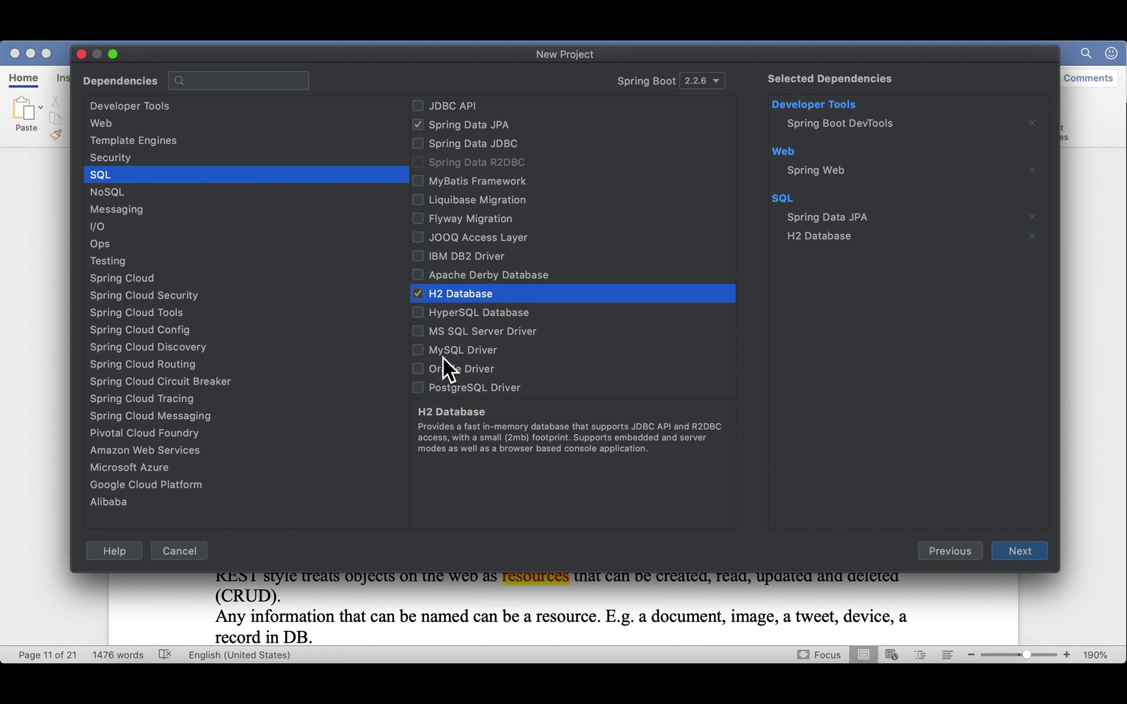
pyautogui.moveTo(501, 405)
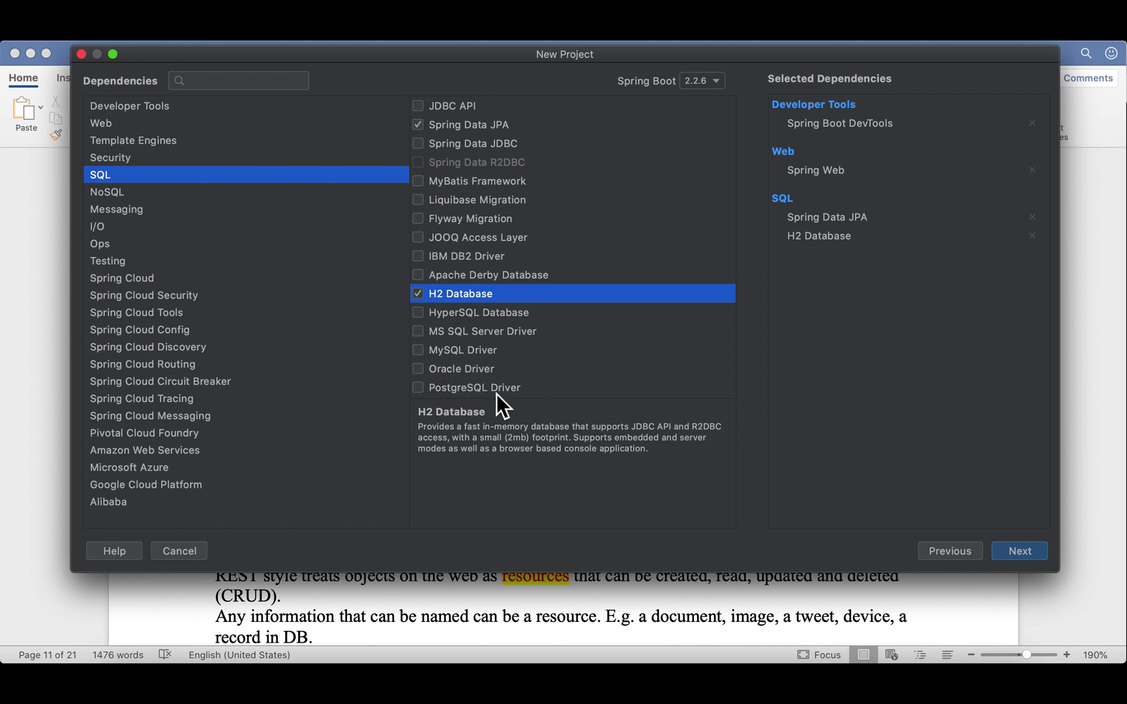
pyautogui.moveTo(530, 318)
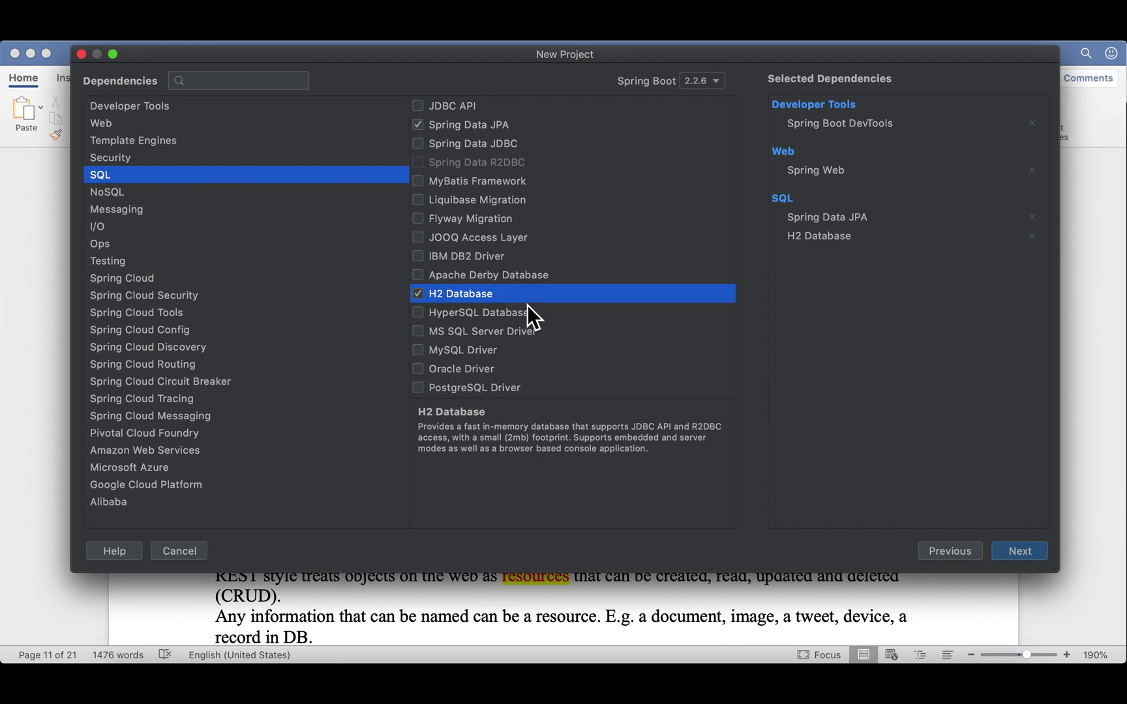
pyautogui.moveTo(493, 272)
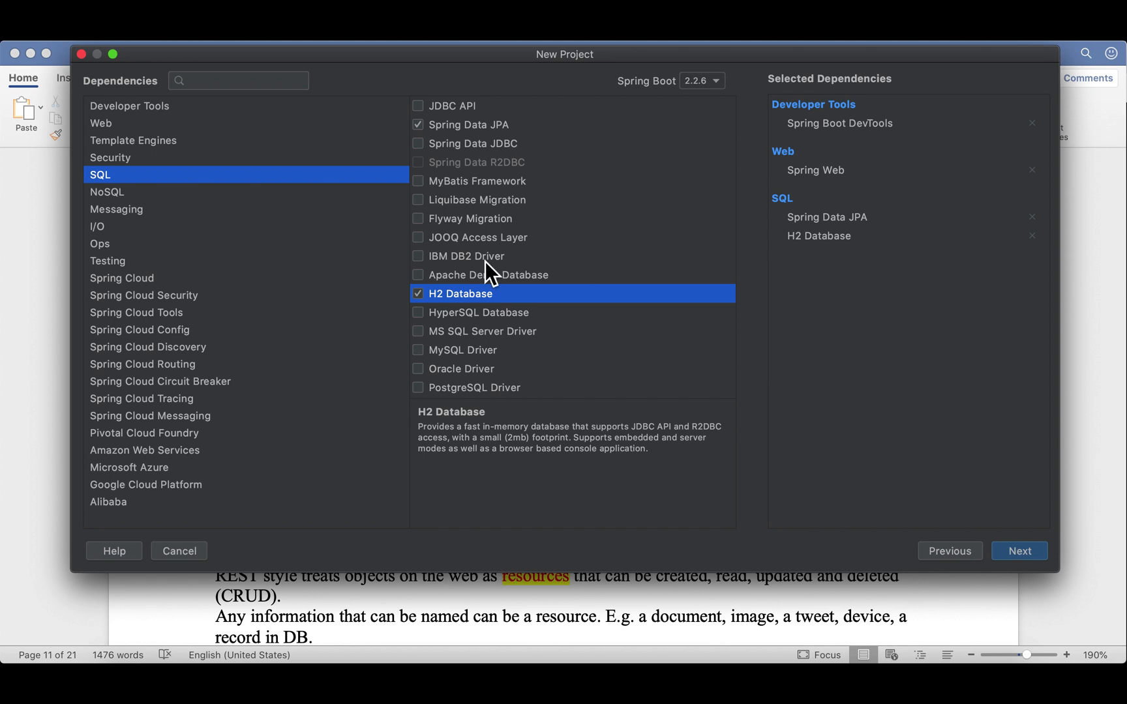
pyautogui.click(107, 192)
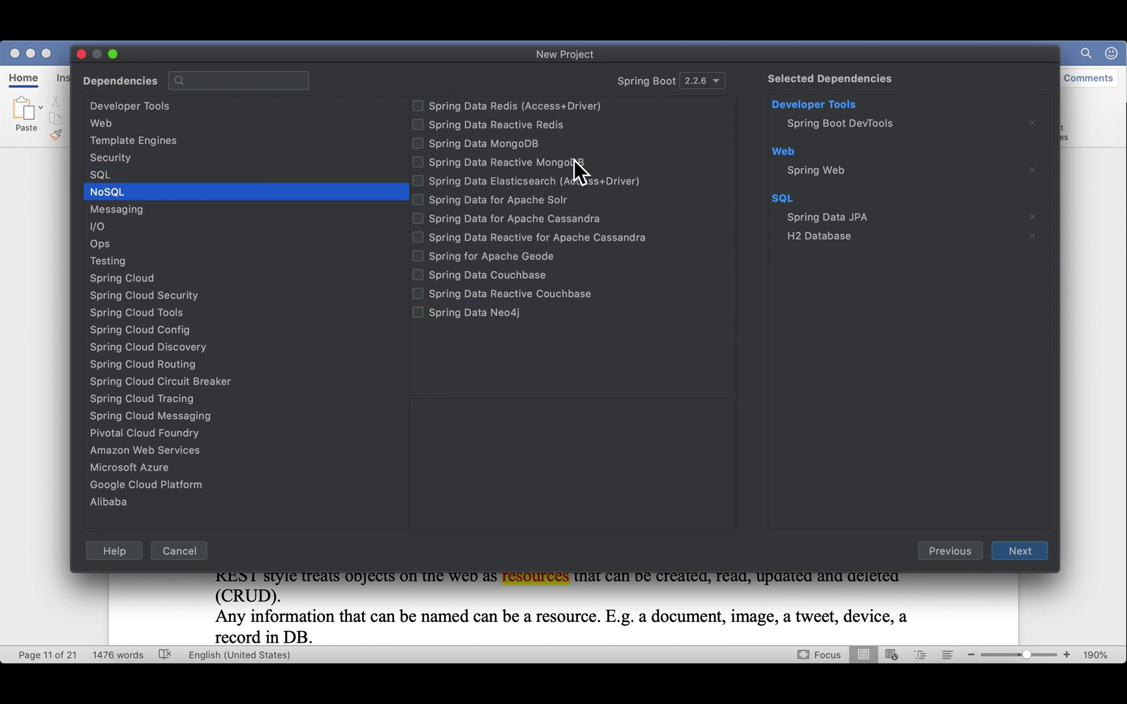
pyautogui.moveTo(595, 135)
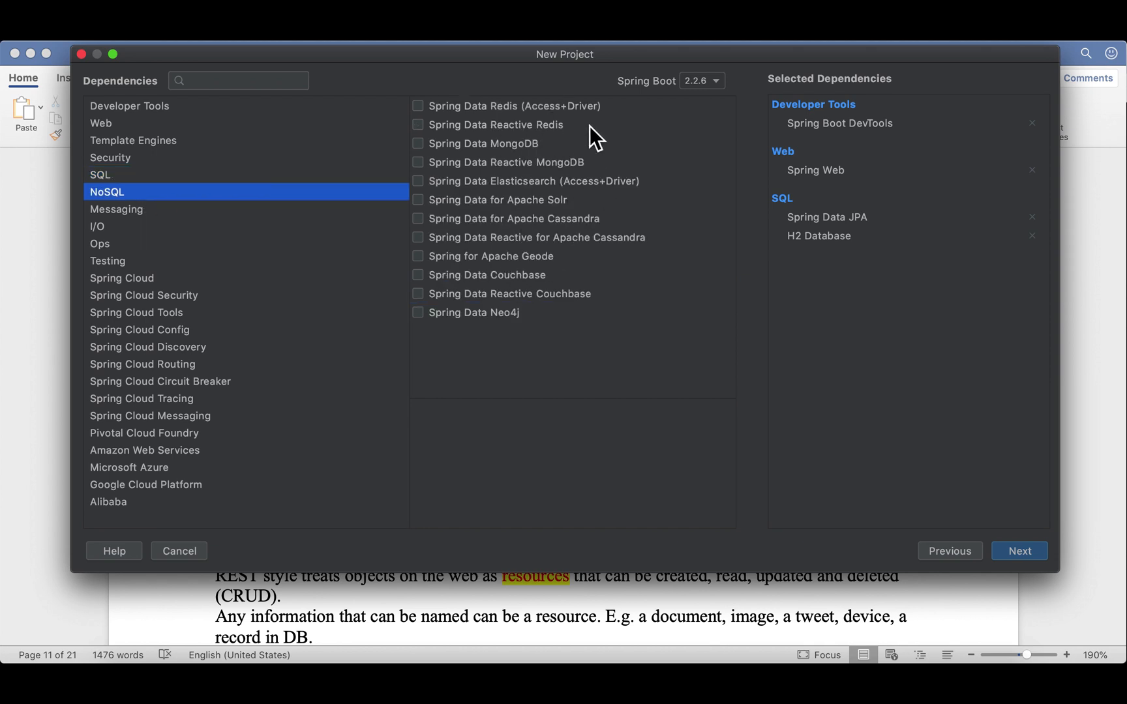
pyautogui.moveTo(209, 266)
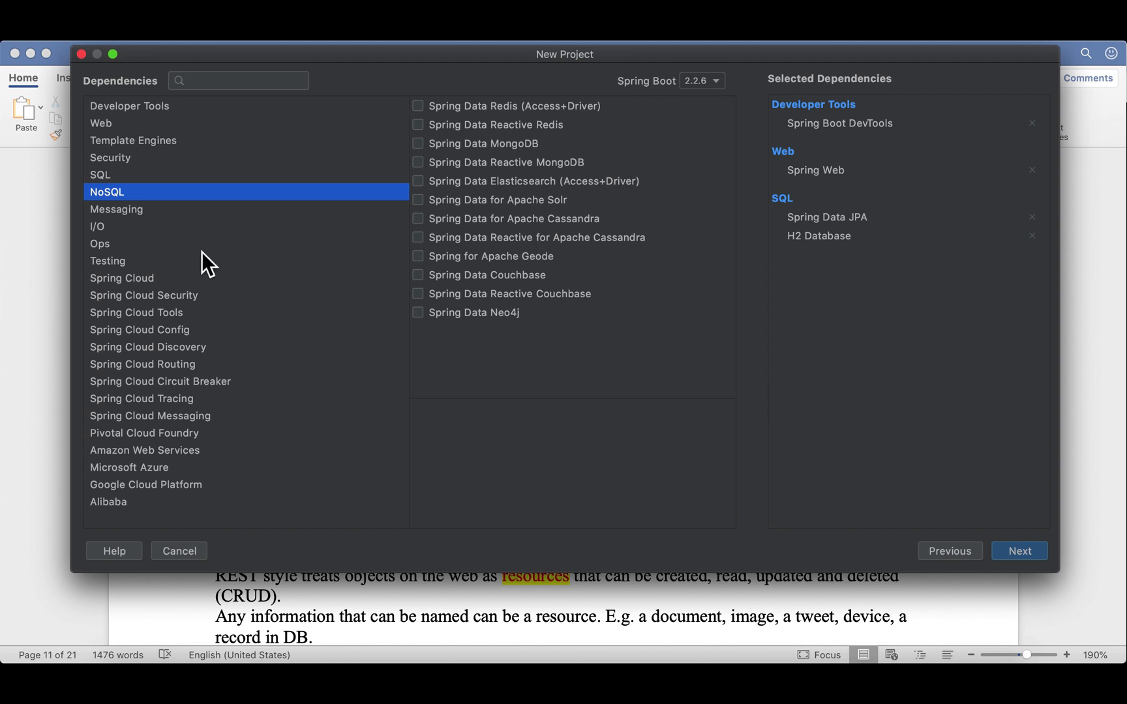
pyautogui.click(117, 209)
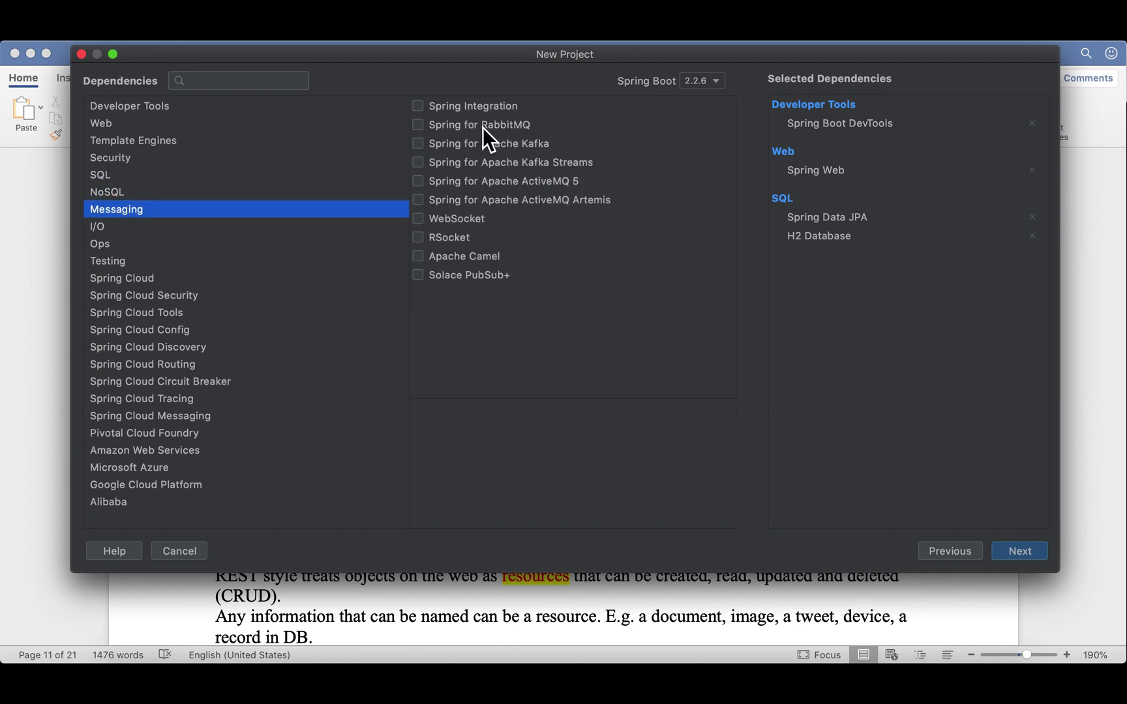
pyautogui.moveTo(575, 154)
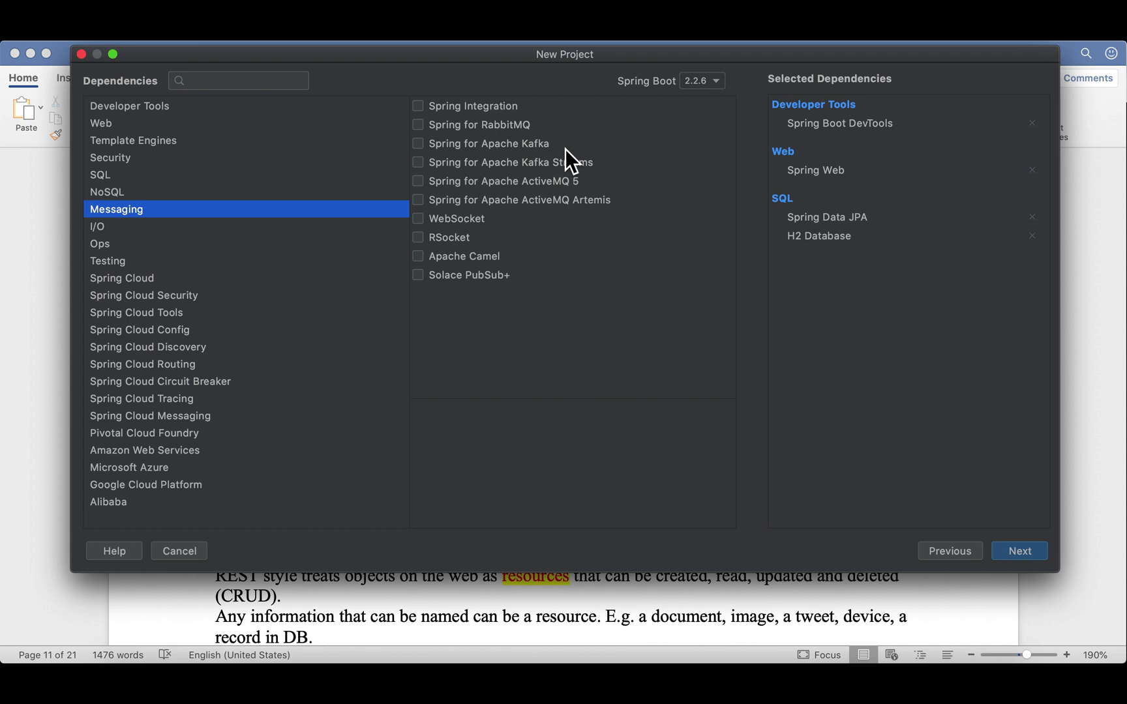
pyautogui.moveTo(618, 163)
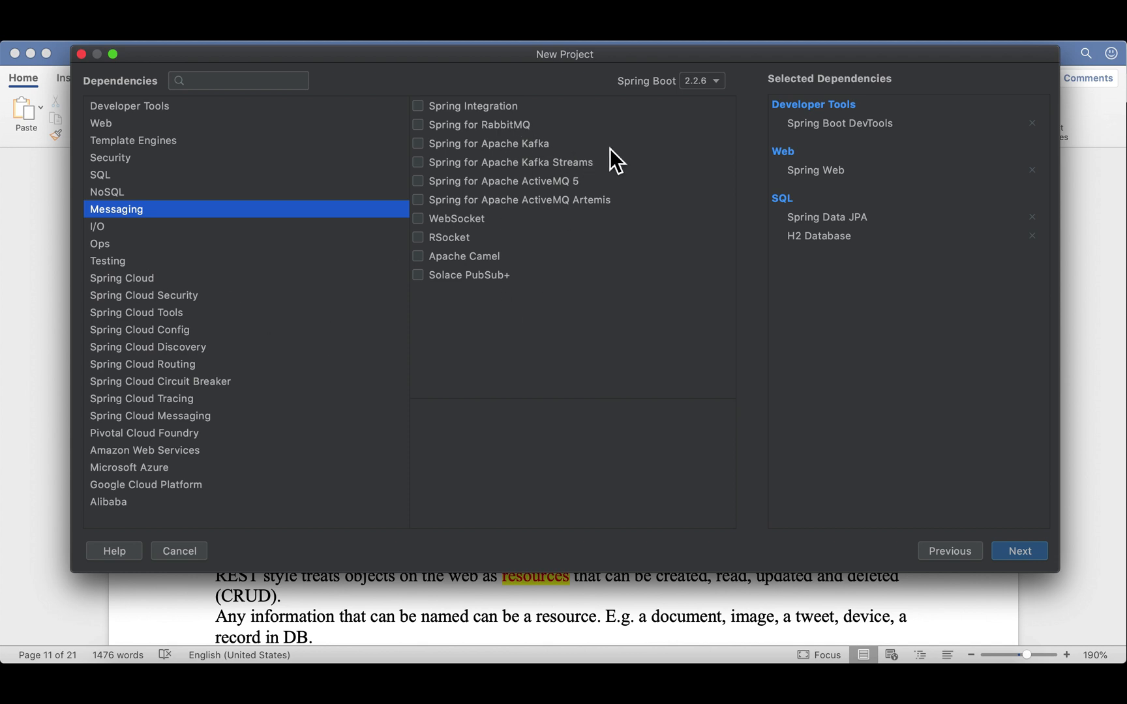
pyautogui.click(97, 227)
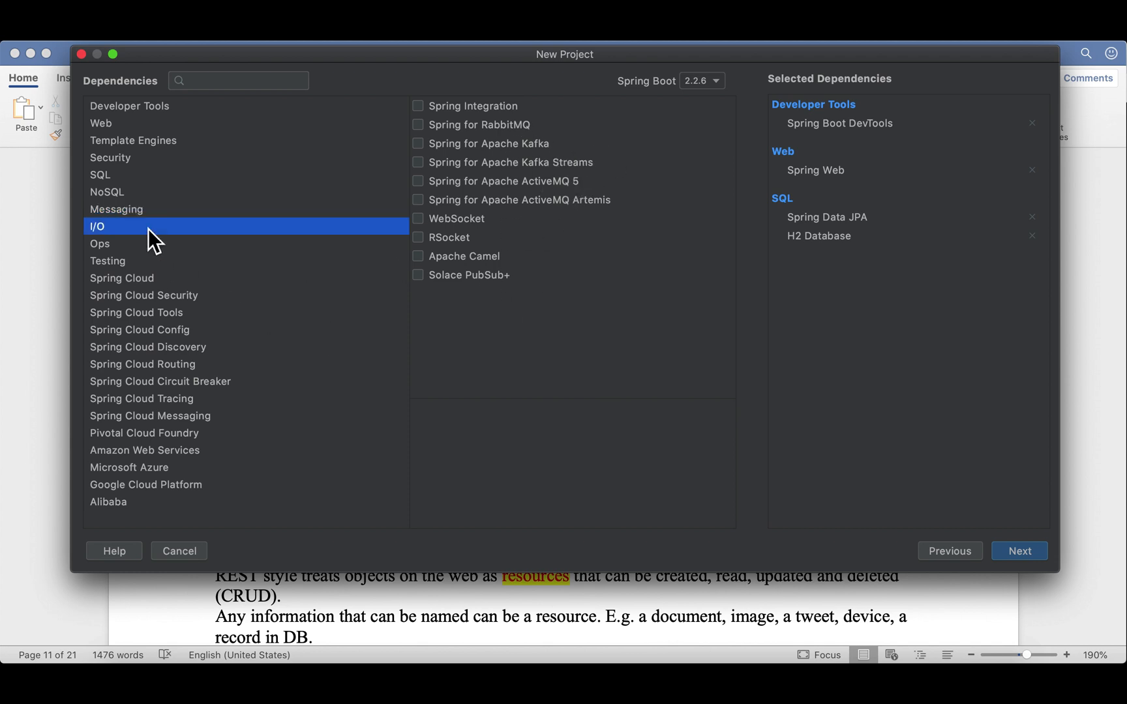
pyautogui.click(121, 278)
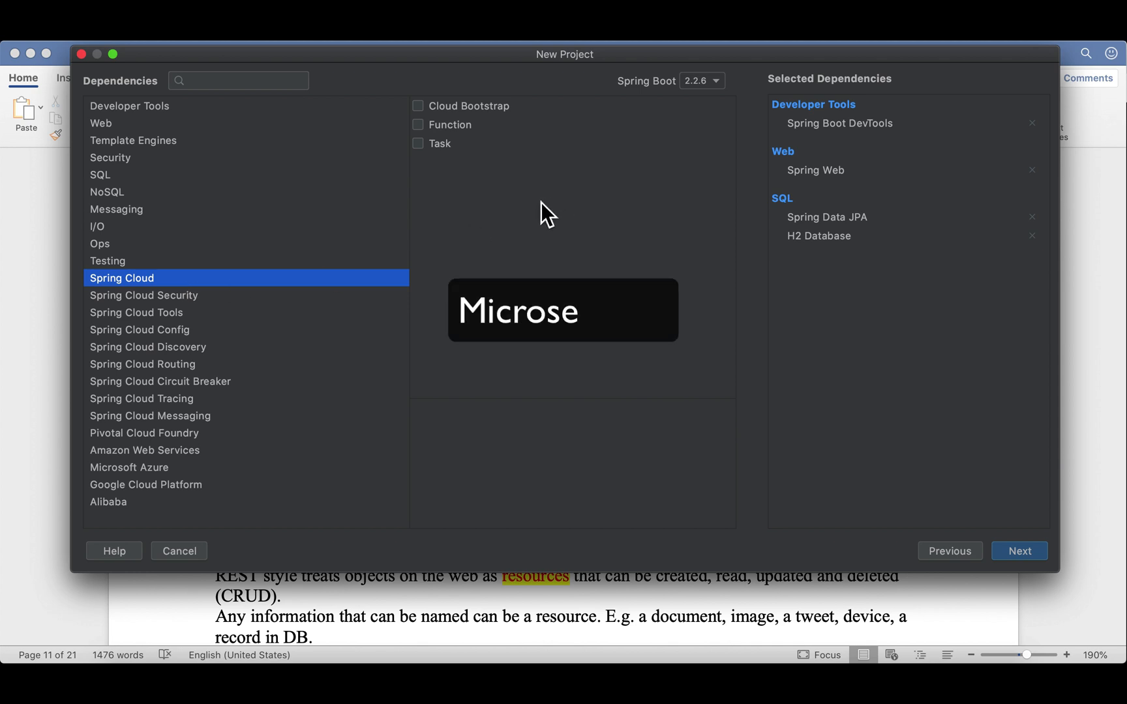
pyautogui.moveTo(370, 368)
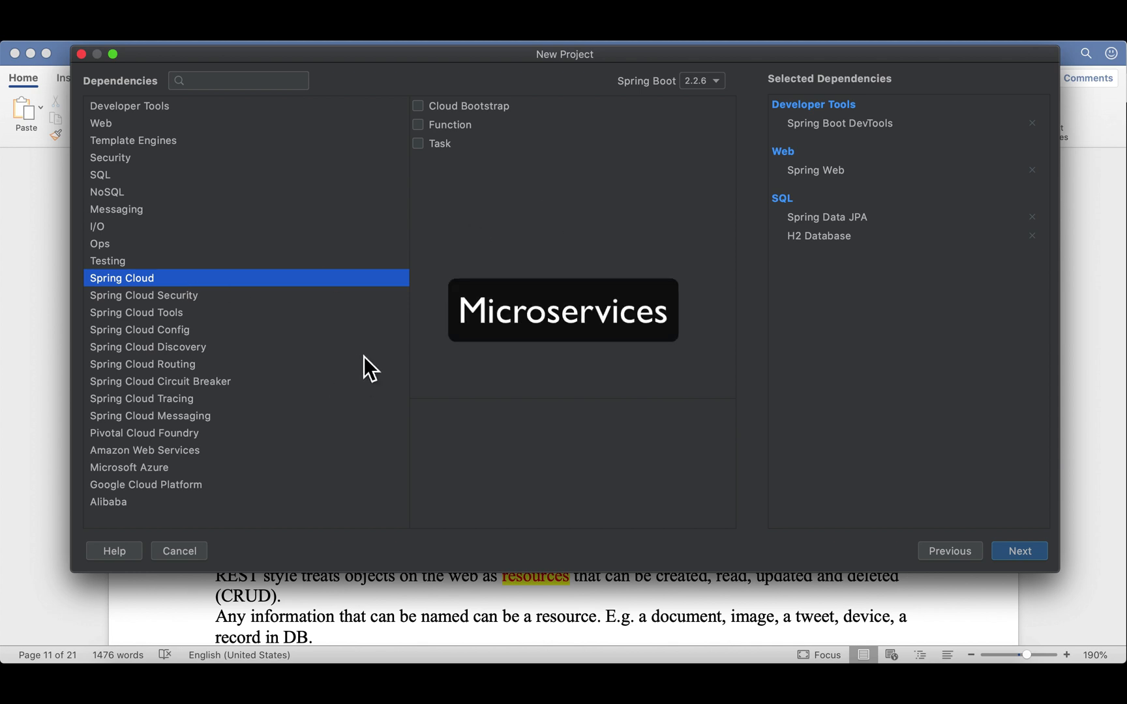
pyautogui.click(129, 106)
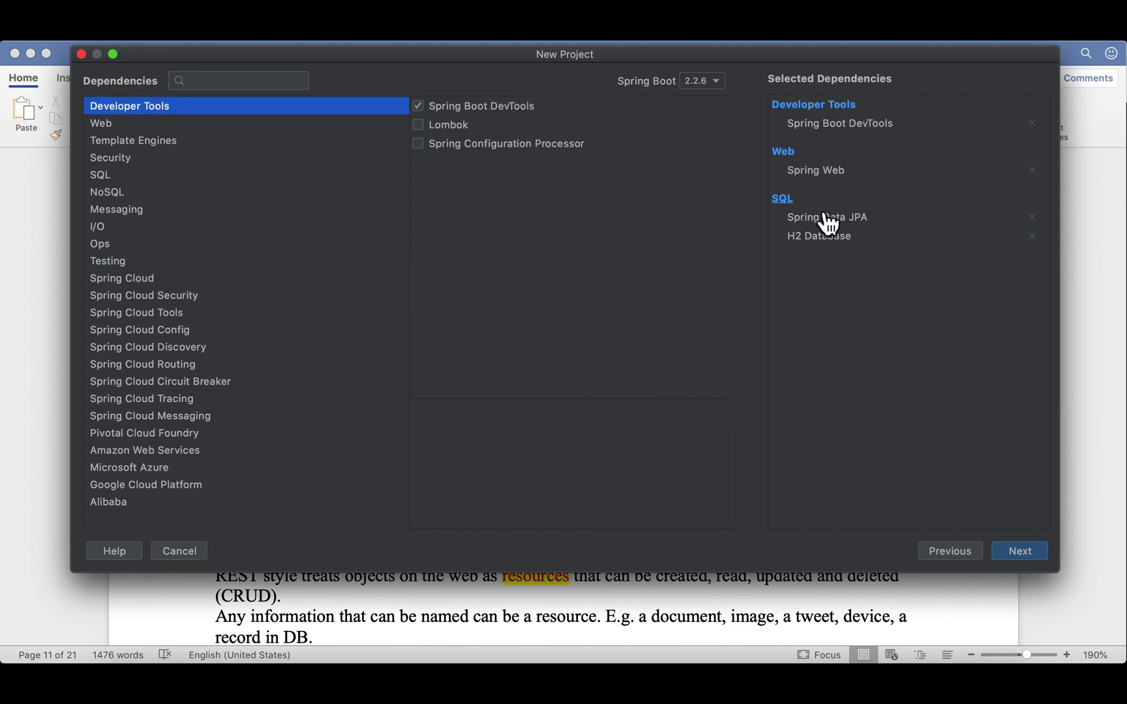
pyautogui.moveTo(812, 255)
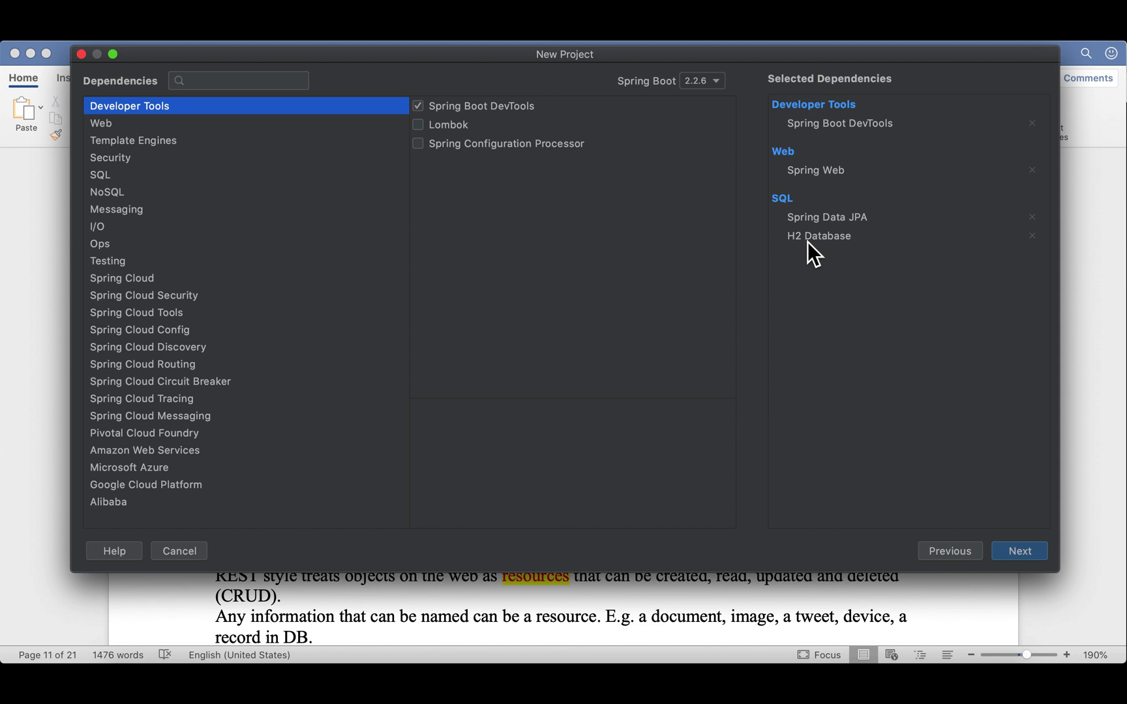
pyautogui.moveTo(830, 258)
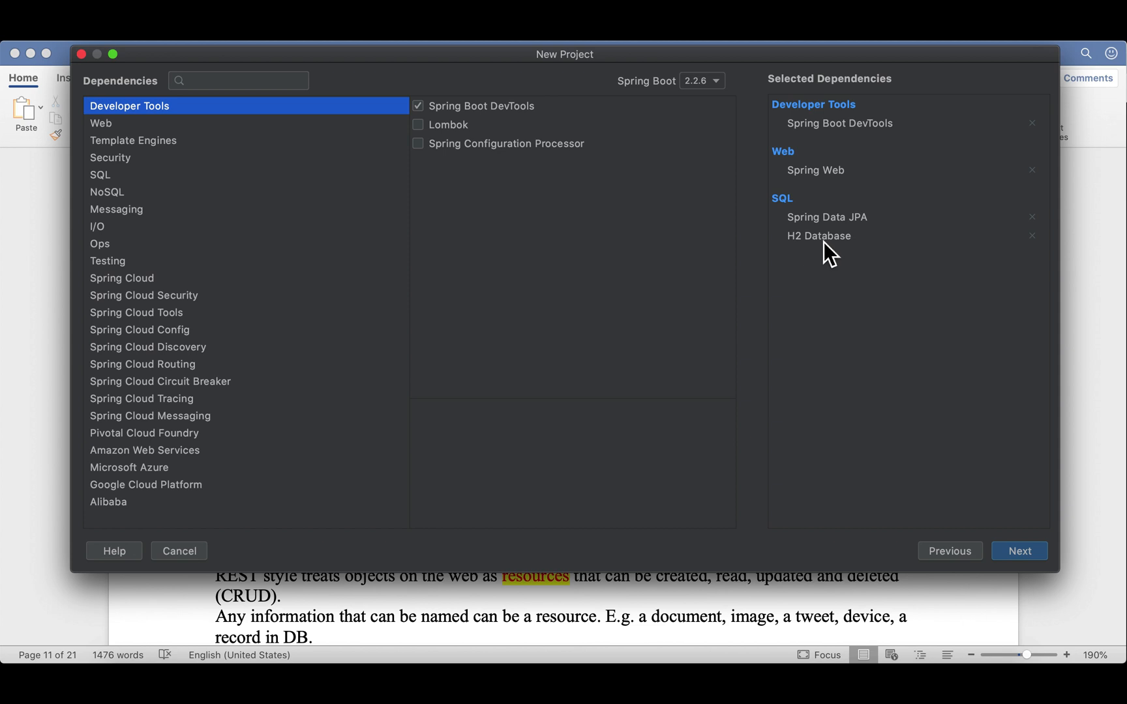
pyautogui.moveTo(1029, 567)
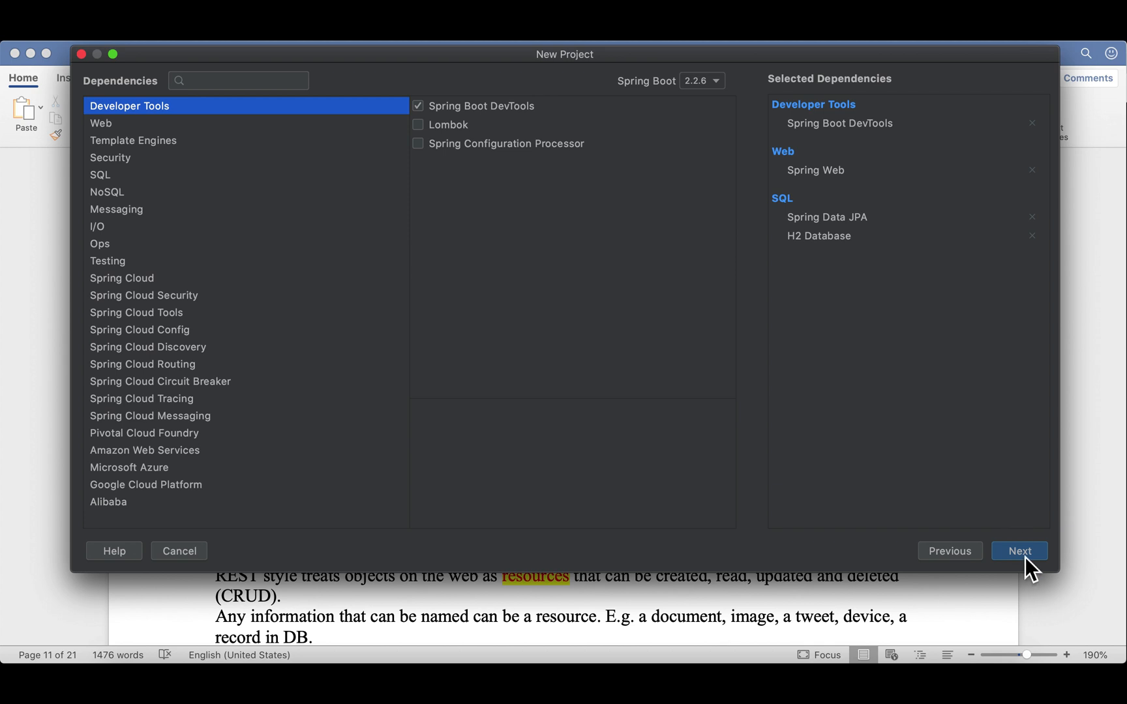
# - Keep the project name hogwartsartifactsonline and its default location, and finish creation
pyautogui.click(1018, 550)
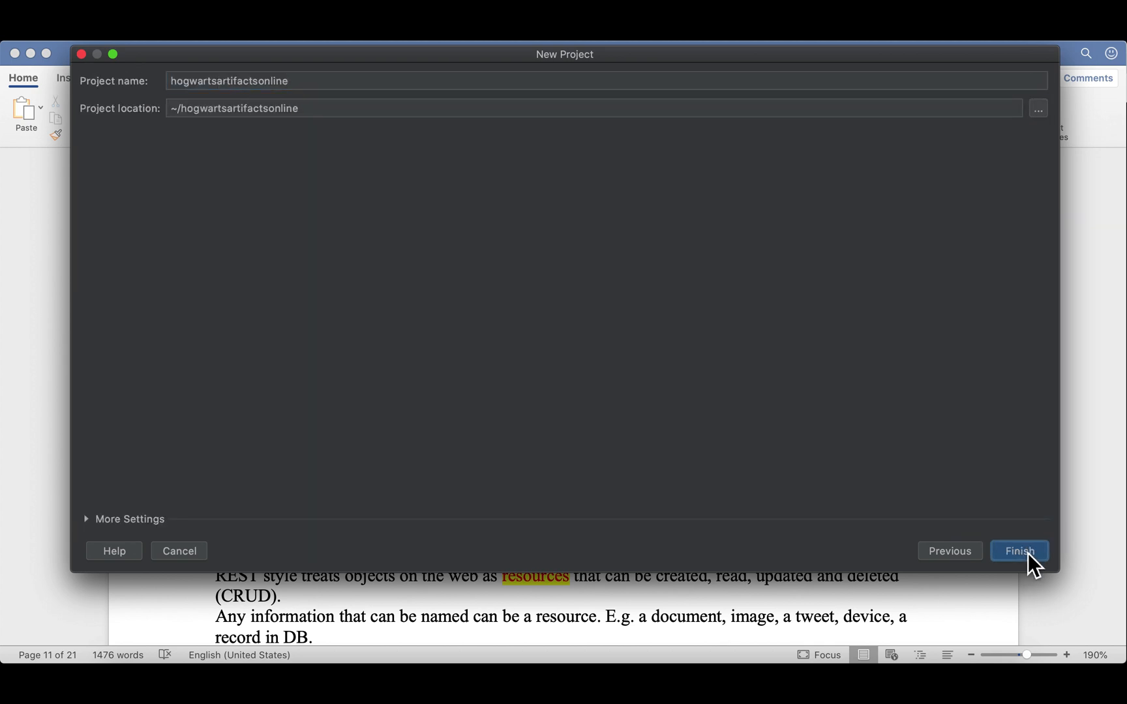
pyautogui.click(1019, 551)
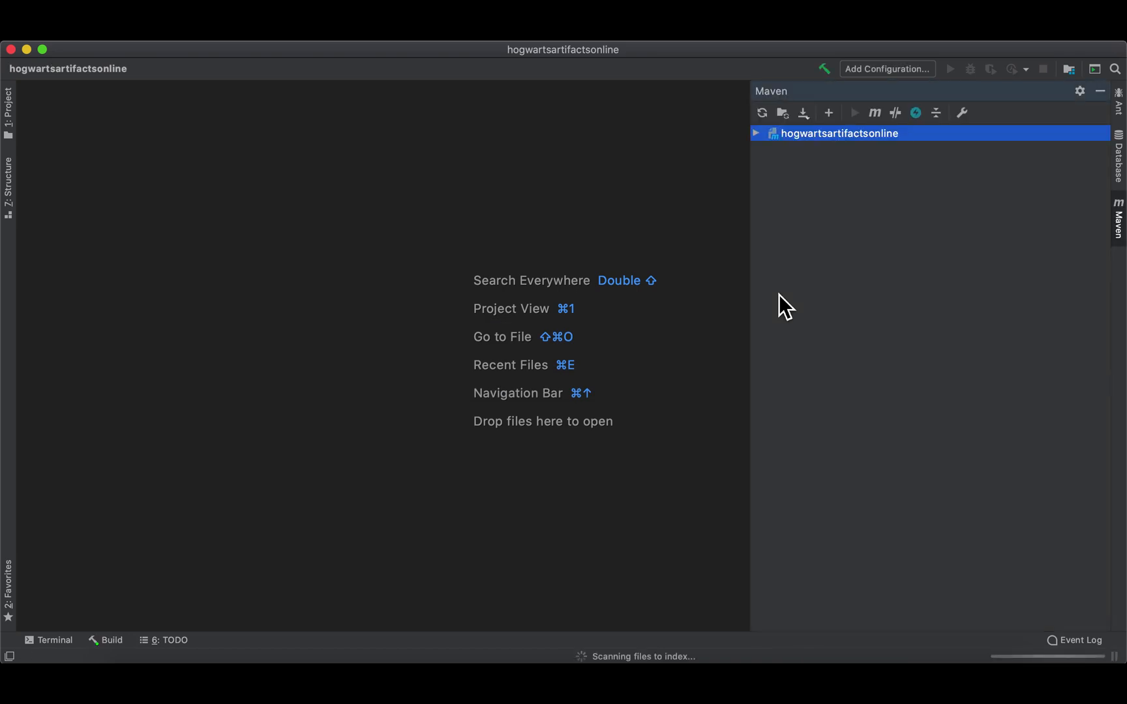
# - Browse the Maven project tree and its Dependencies, then expand the project root files
pyautogui.click(8, 104)
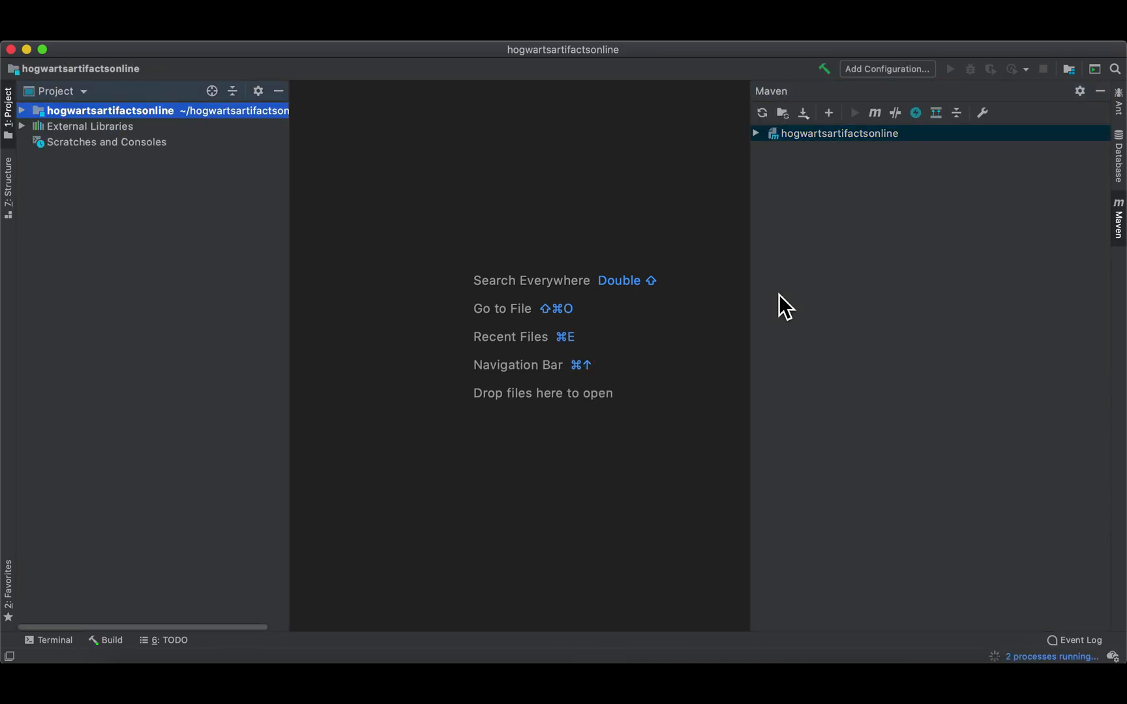
pyautogui.click(756, 133)
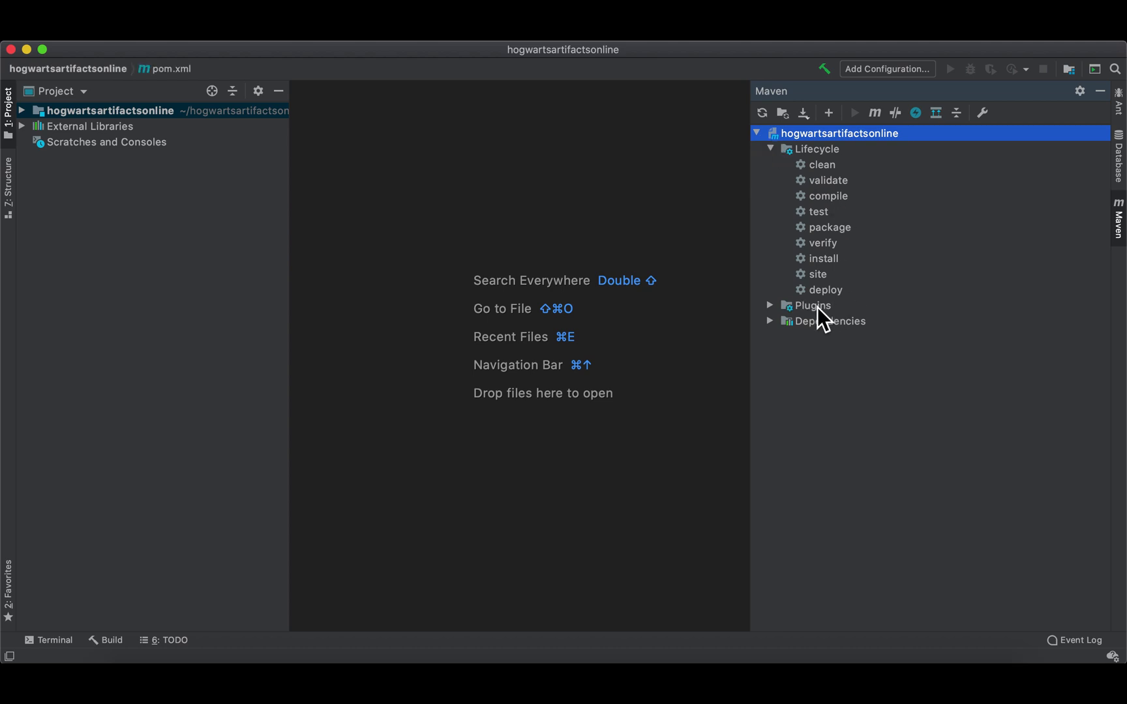
pyautogui.click(770, 322)
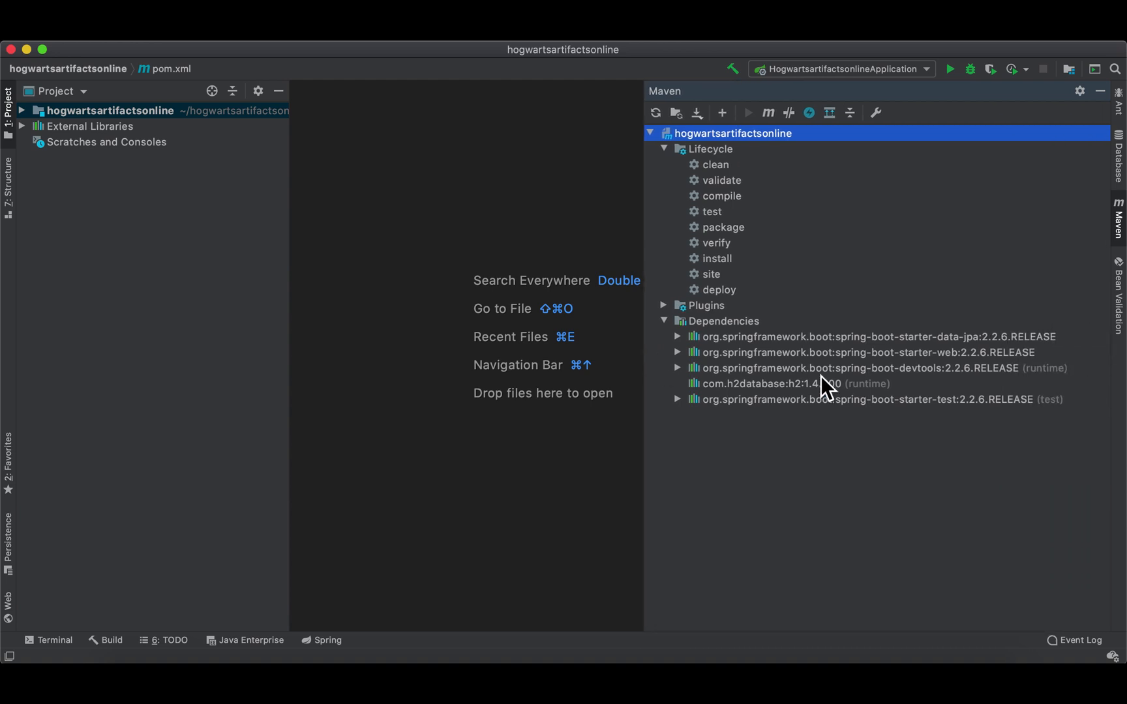
pyautogui.click(862, 368)
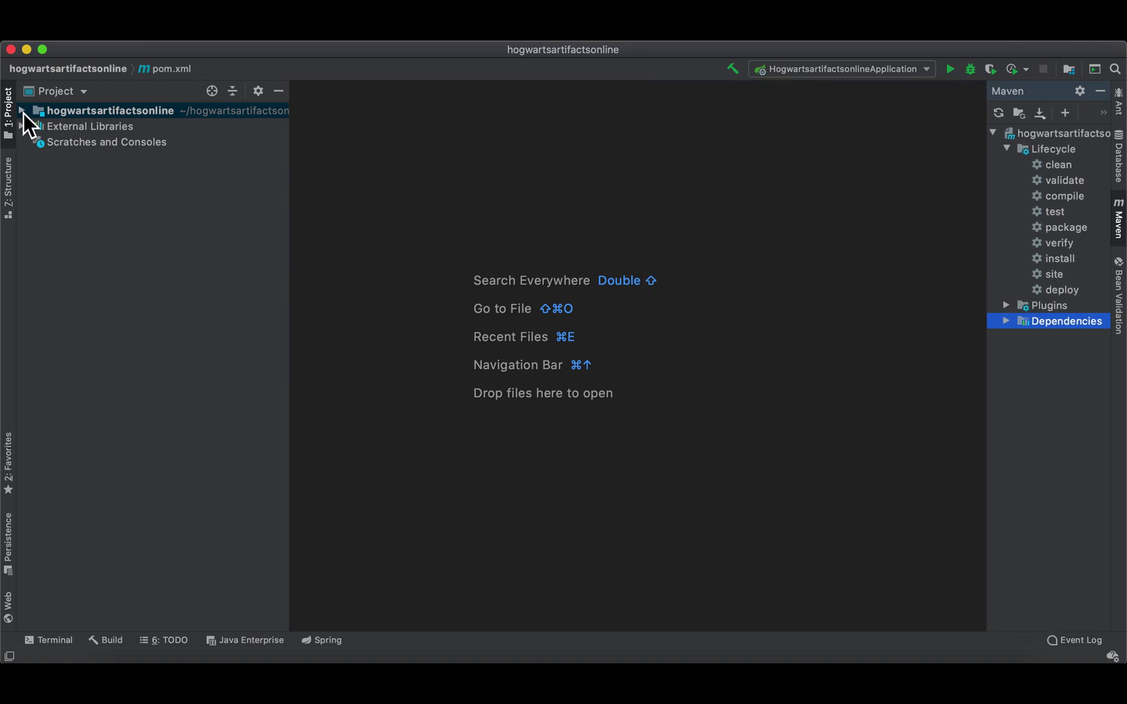
pyautogui.click(22, 110)
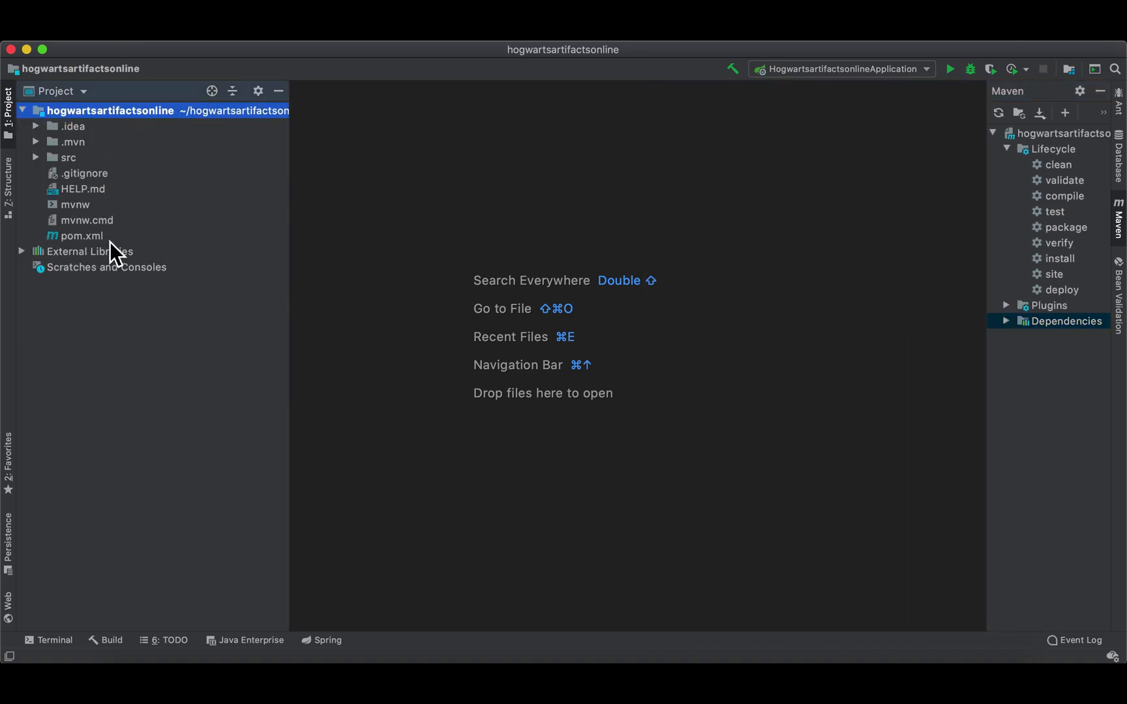
pyautogui.moveTo(209, 115)
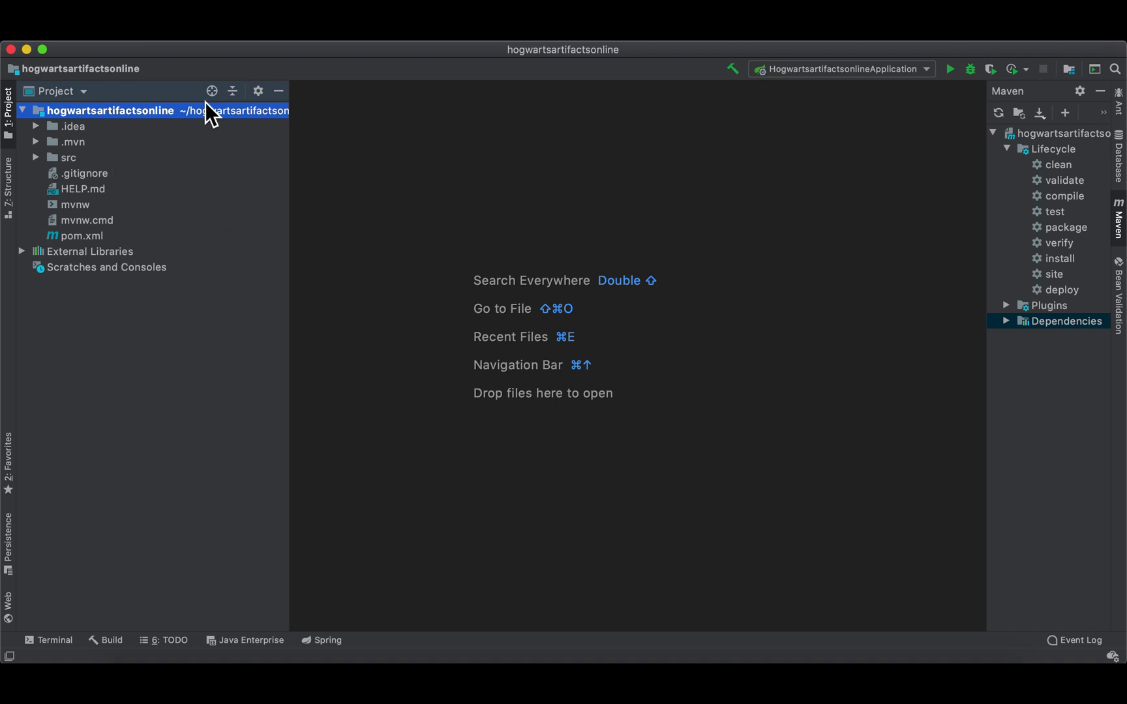
pyautogui.moveTo(44, 170)
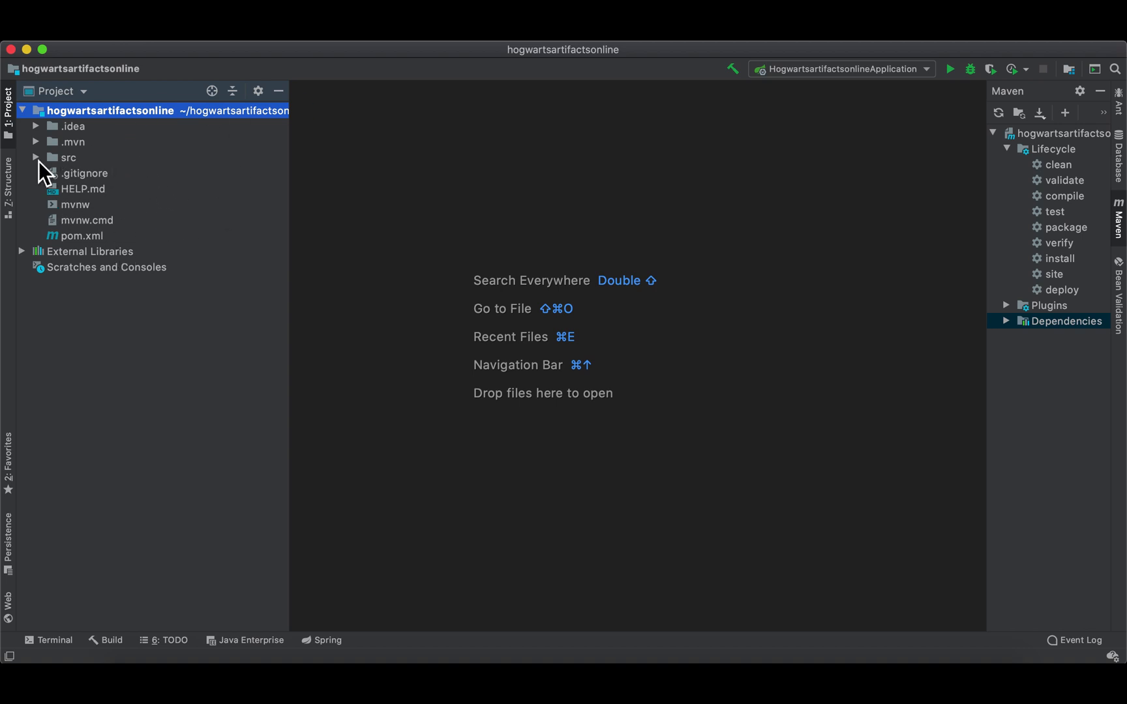
pyautogui.click(36, 157)
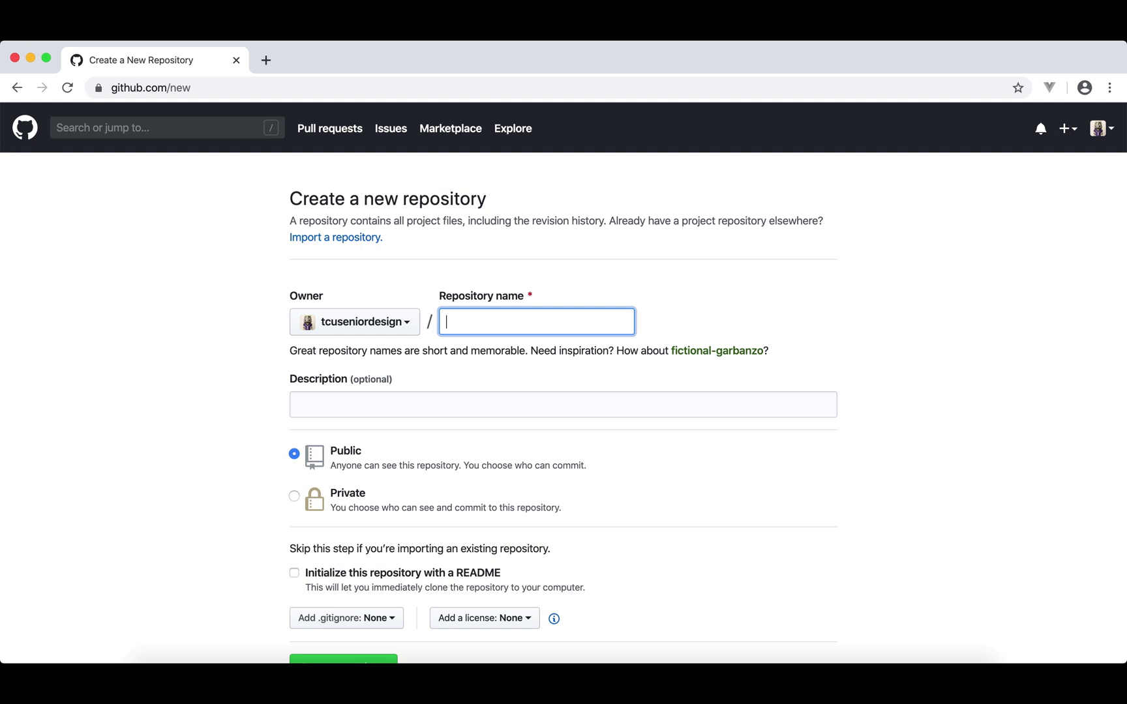
# - Create a public GitHub repository named 'hogwarts' with no README
pyautogui.write('ho')
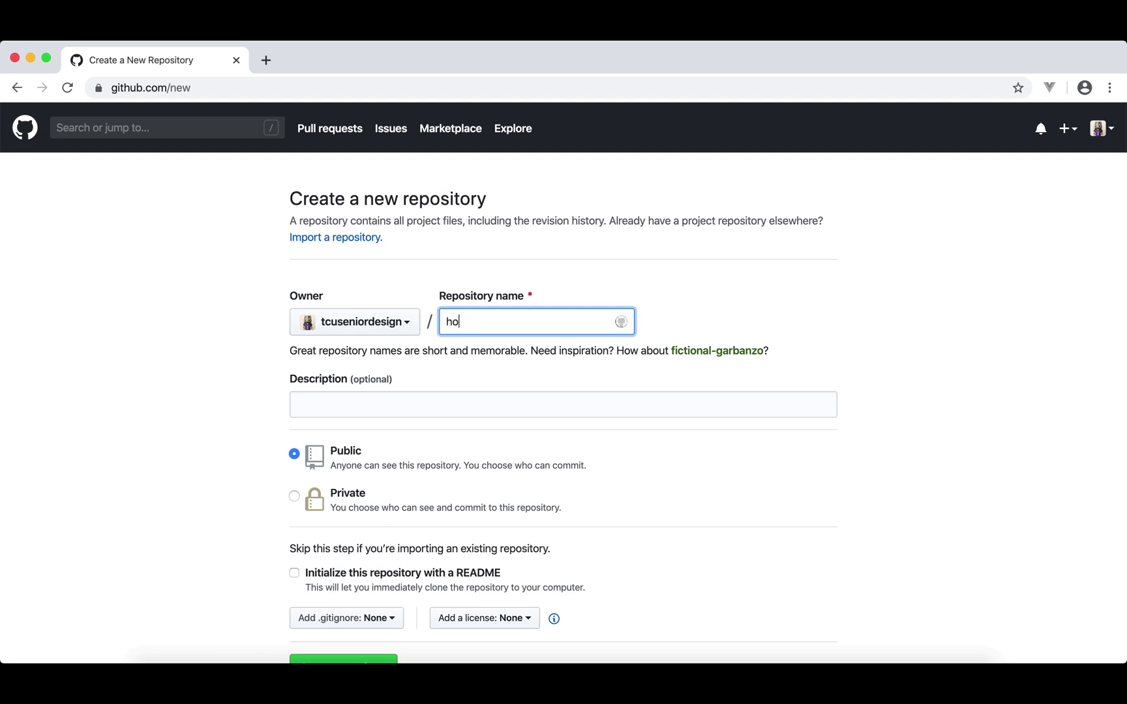
pyautogui.write('gwarts')
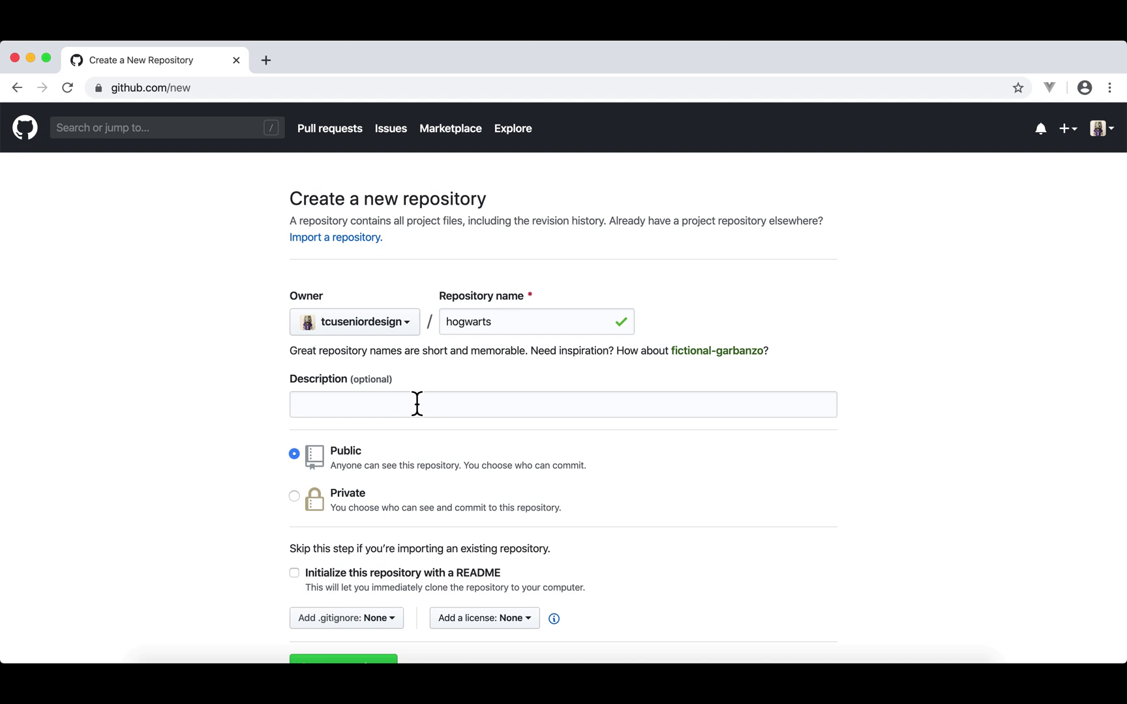
pyautogui.scroll(-3)
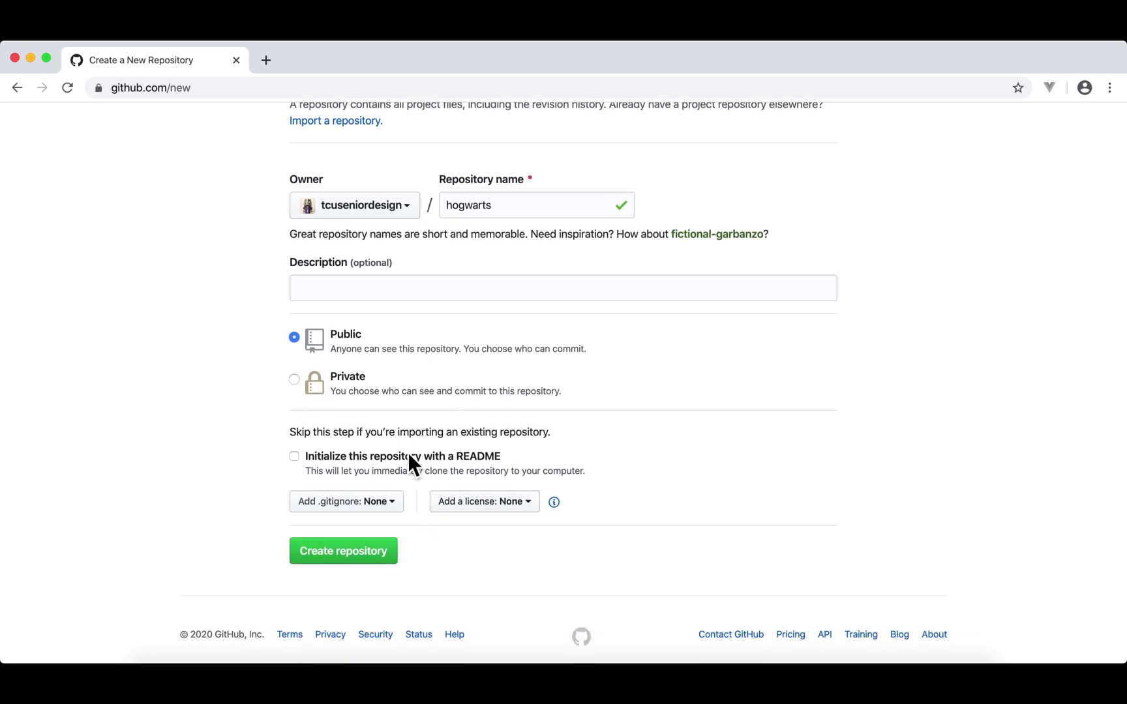
pyautogui.moveTo(343, 551)
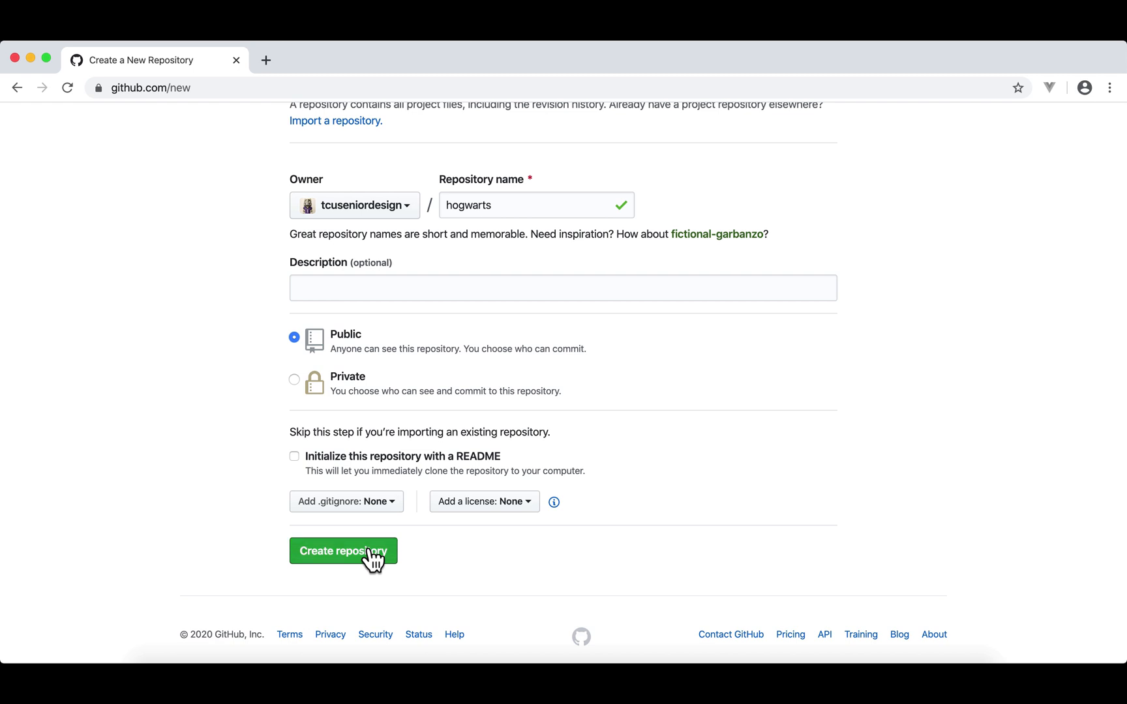
pyautogui.click(343, 551)
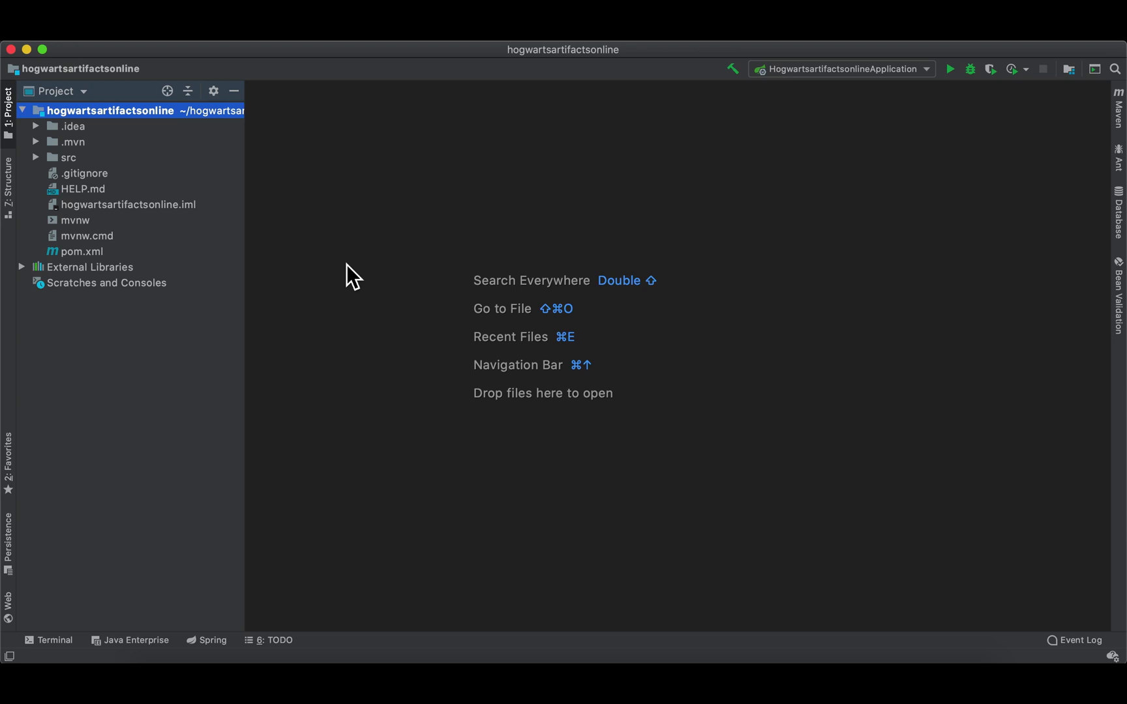
pyautogui.moveTo(251, 150)
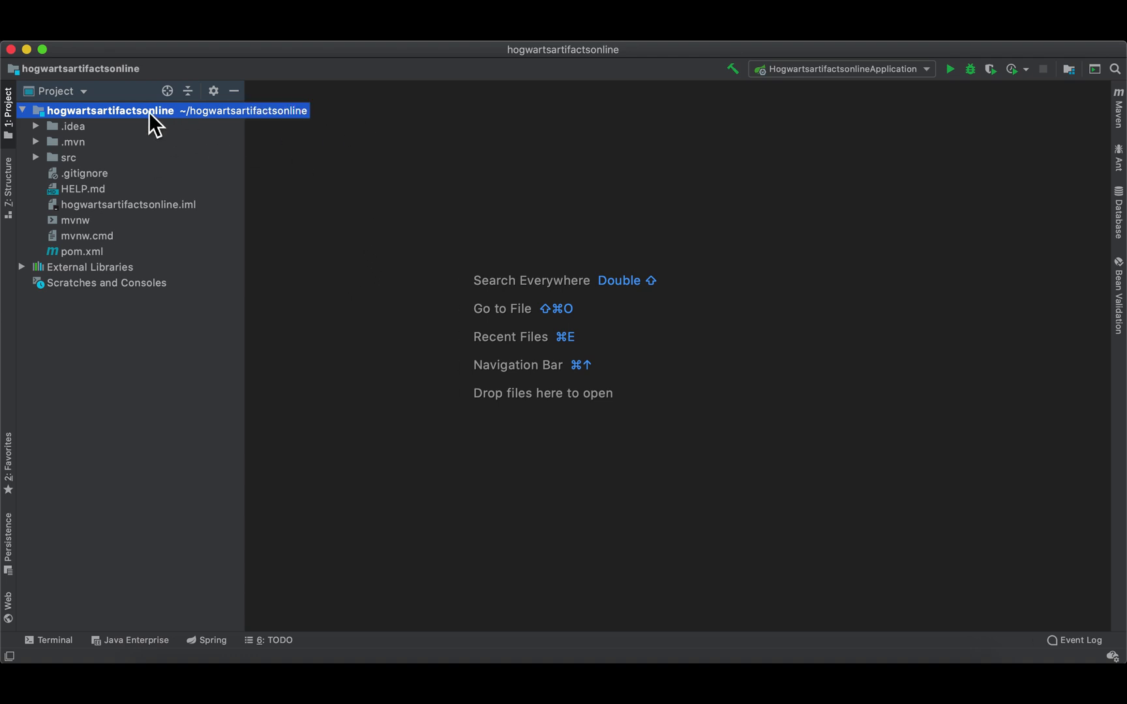
pyautogui.moveTo(167, 129)
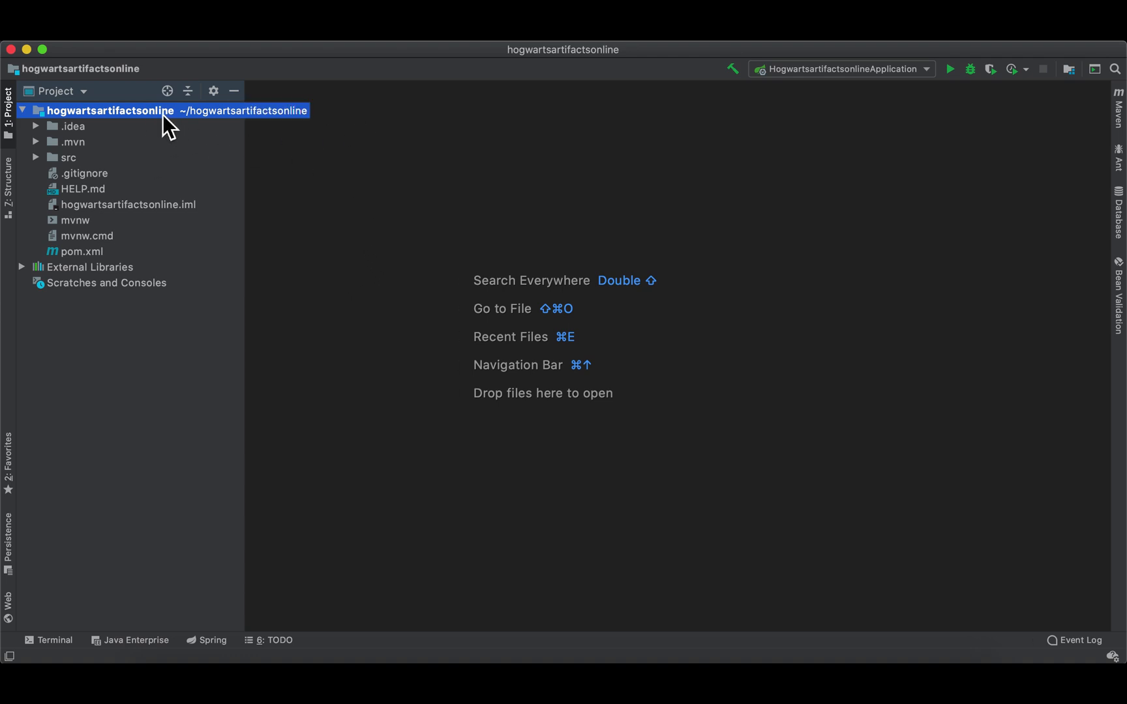
# - Create an empty README.md at the project root and close its editor tab
pyautogui.rightClick(107, 111)
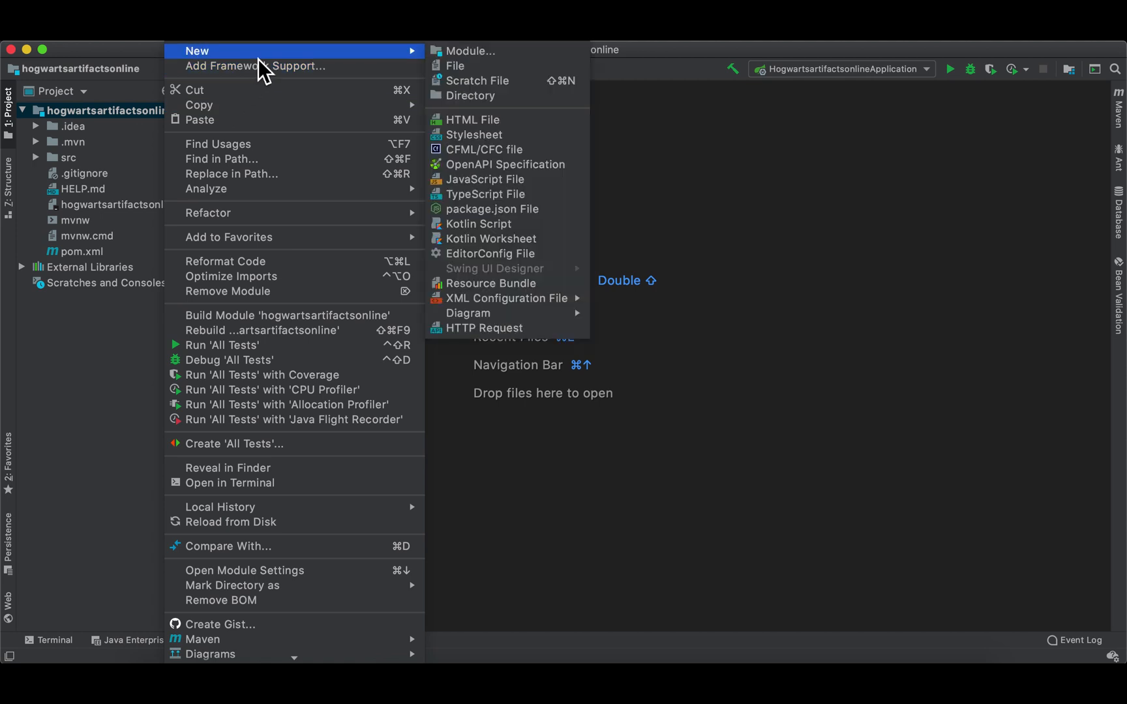
pyautogui.moveTo(438, 64)
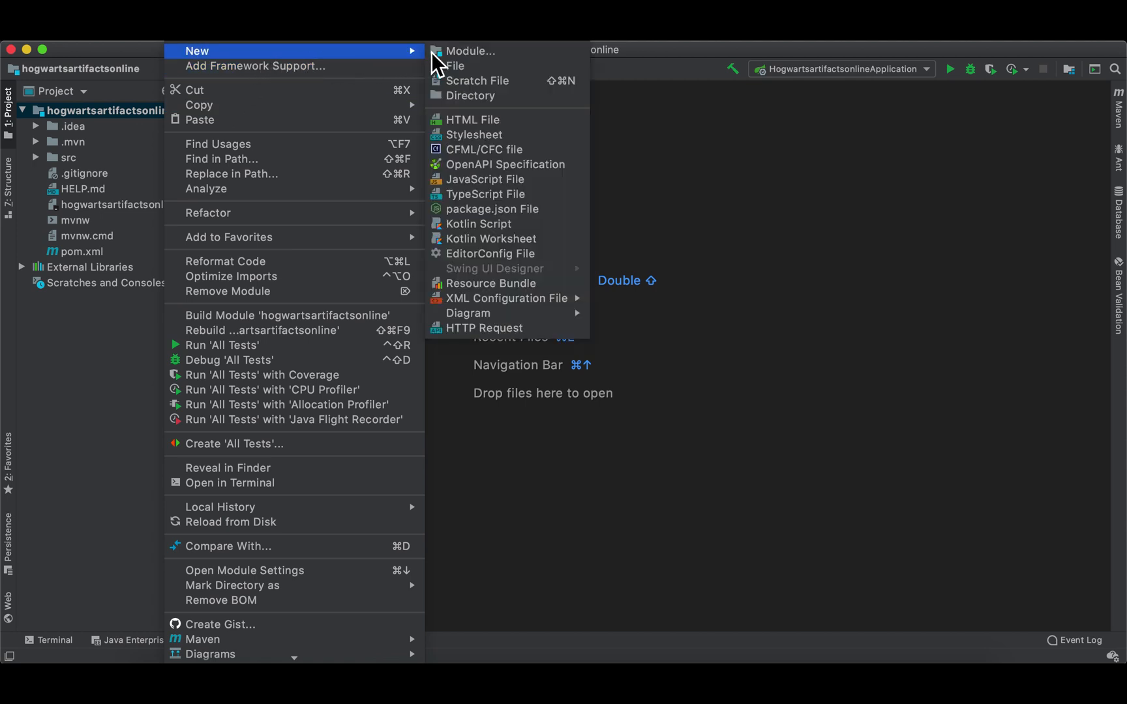
pyautogui.click(456, 65)
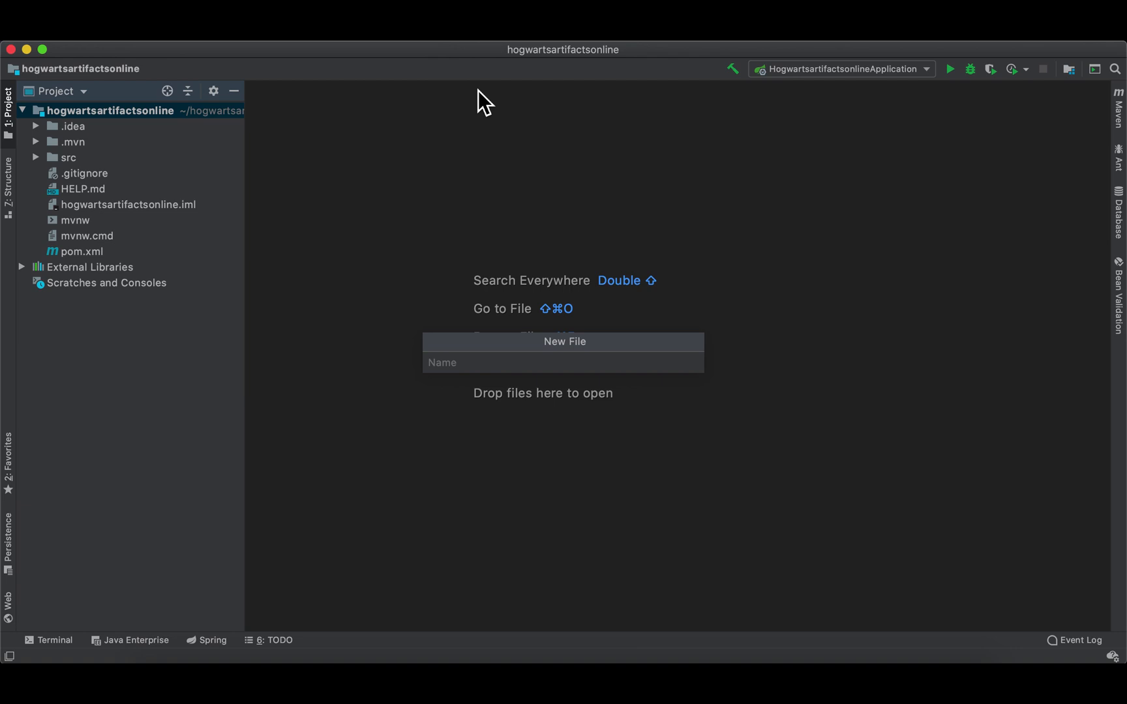
pyautogui.write('READ')
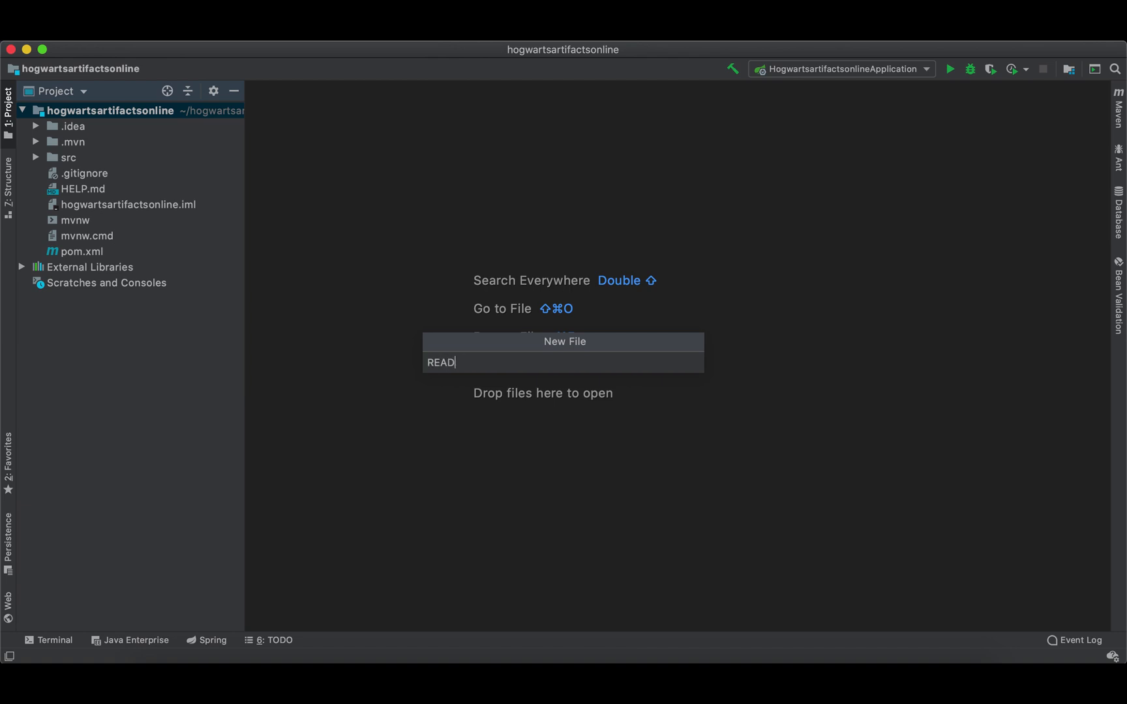
pyautogui.write('ME.m')
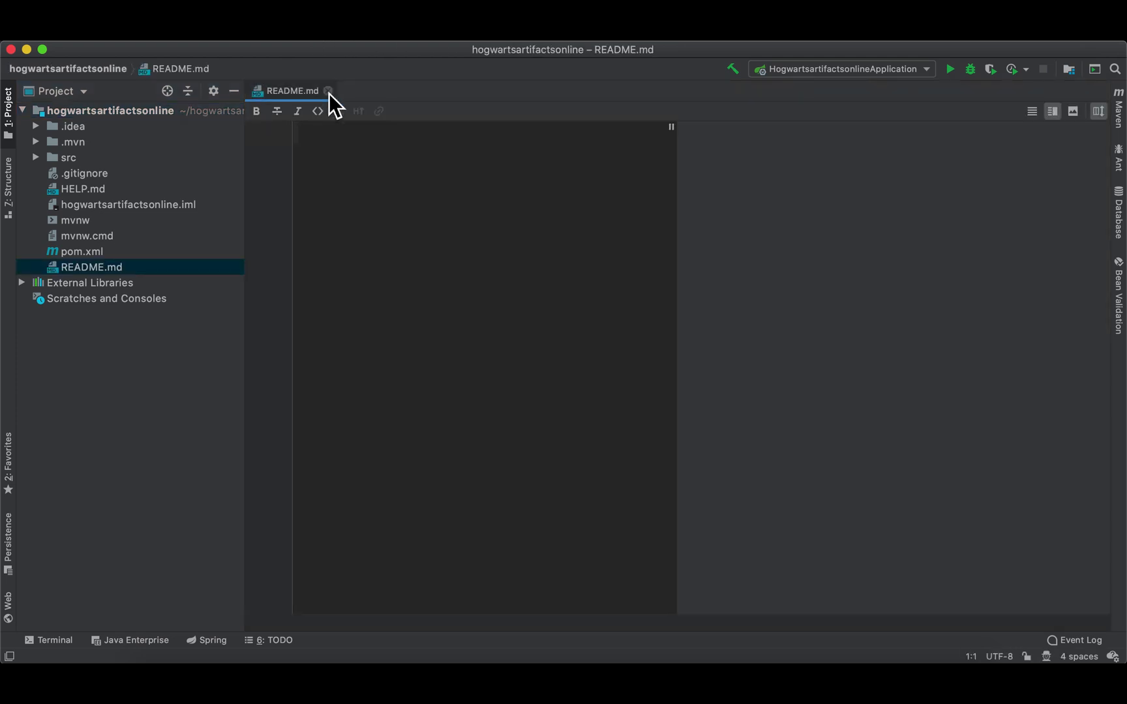
pyautogui.click(330, 91)
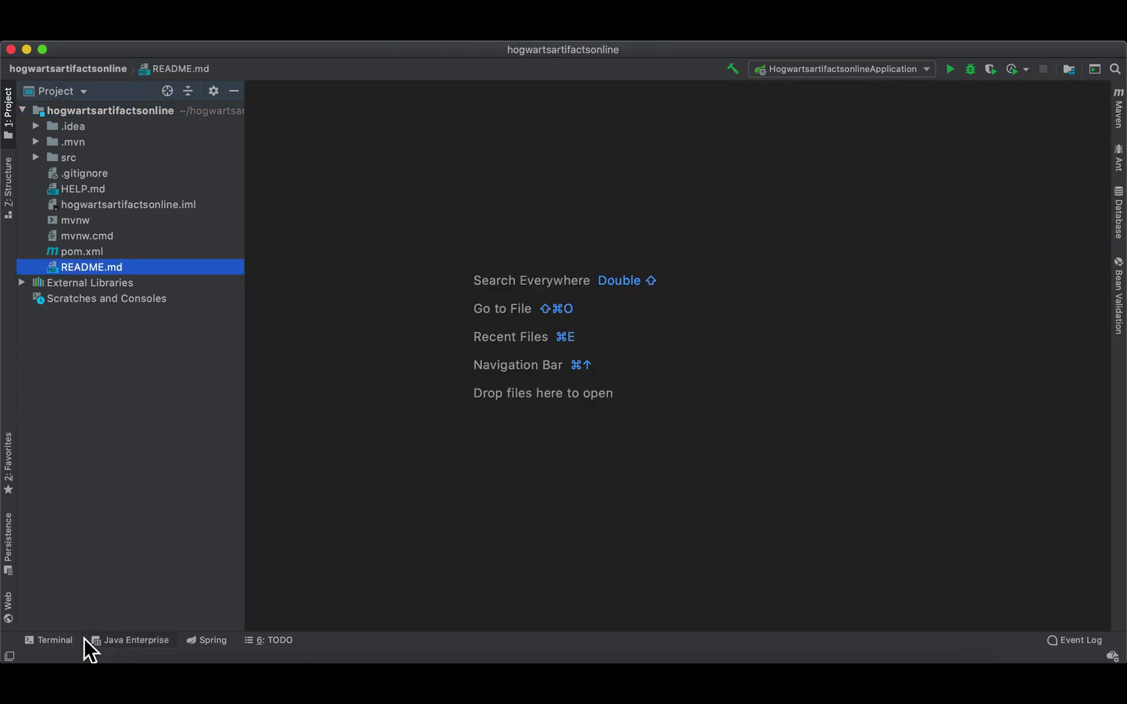
# - In the Terminal, run pwd, git init and git status in the project folder
pyautogui.click(54, 640)
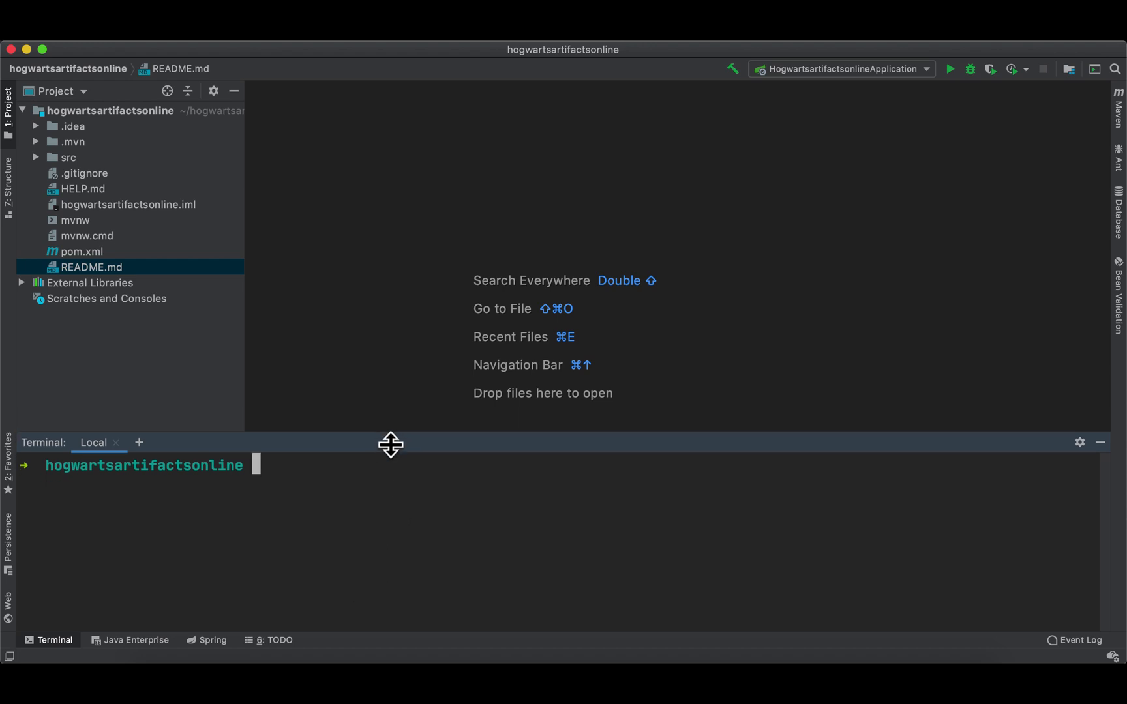
pyautogui.moveTo(281, 479)
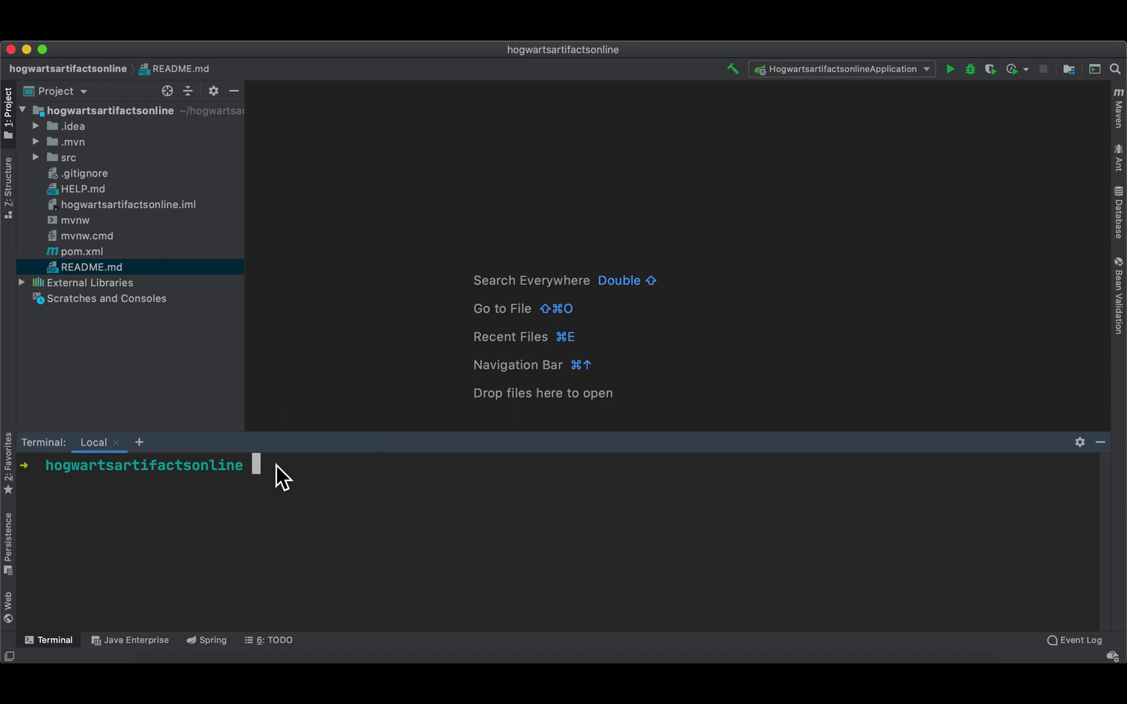
pyautogui.write('pwd')
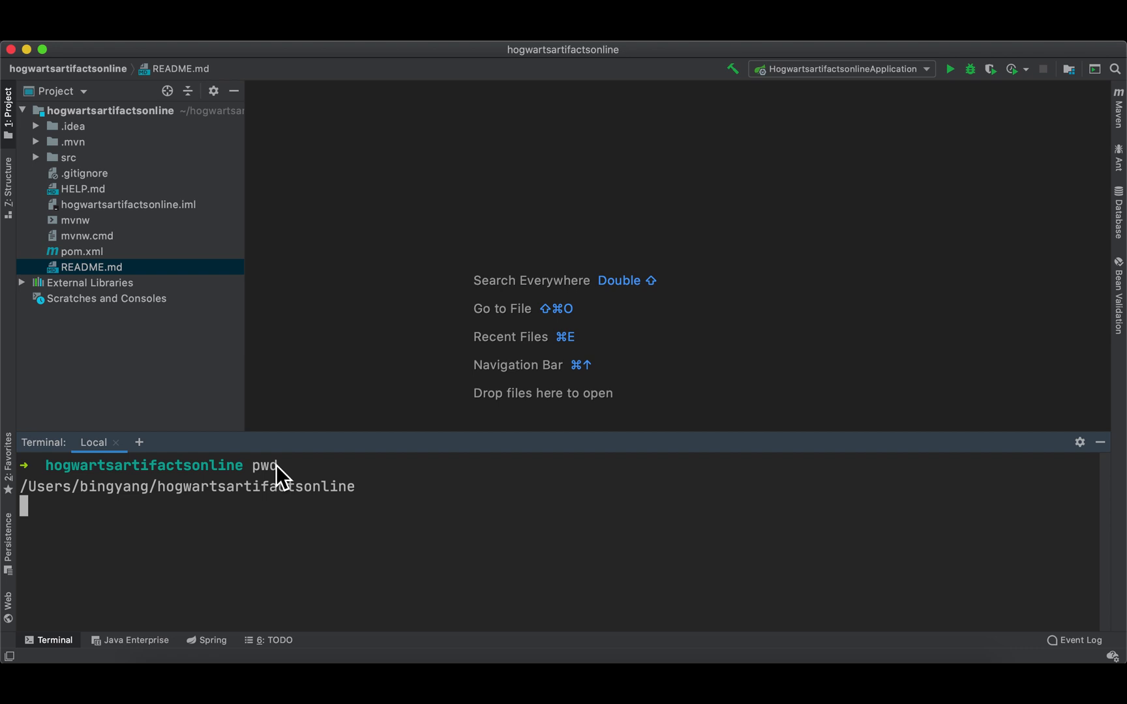
pyautogui.press('Return')
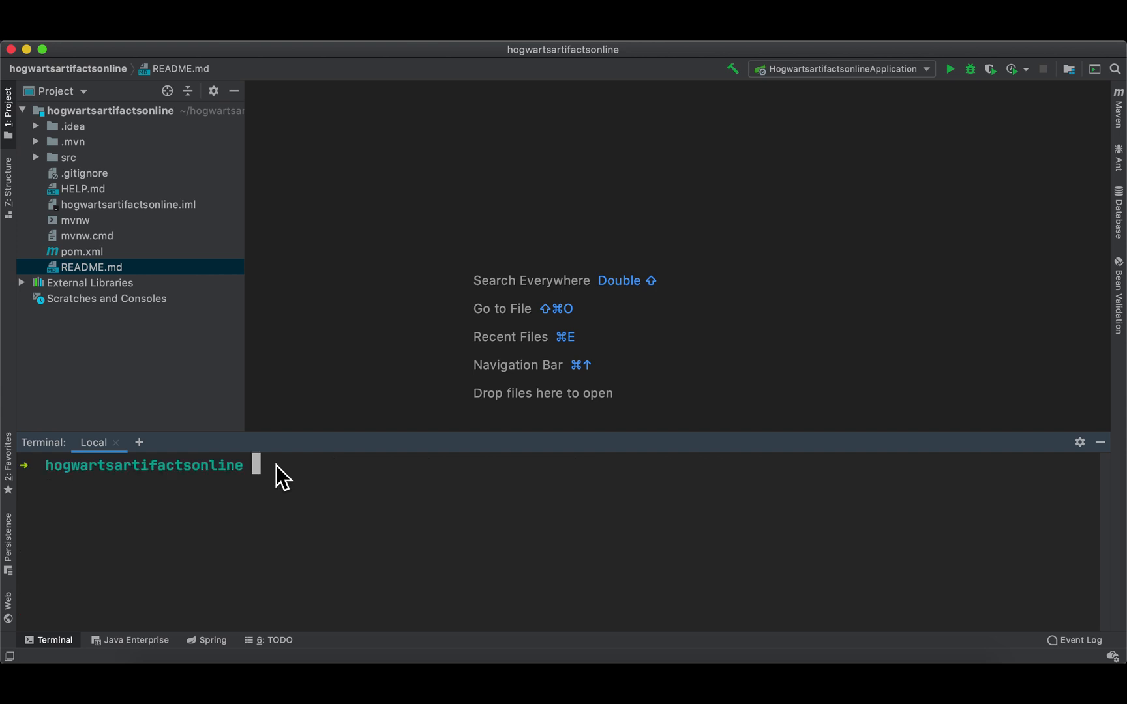
pyautogui.moveTo(540, 434)
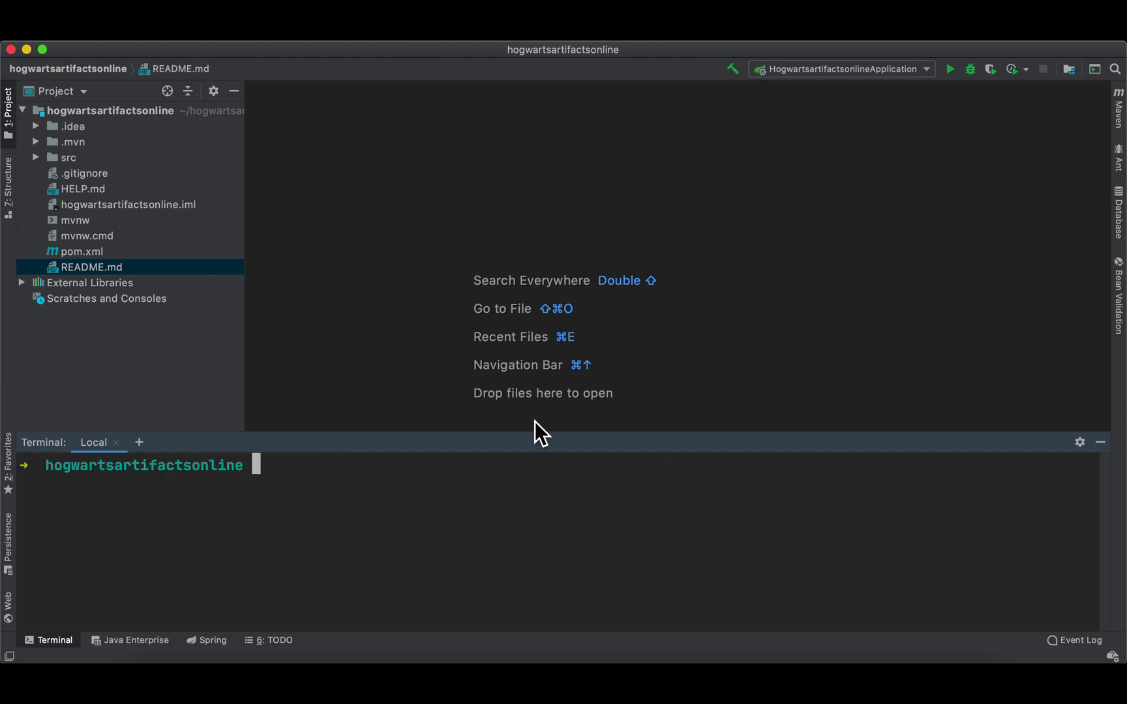
pyautogui.write('git init')
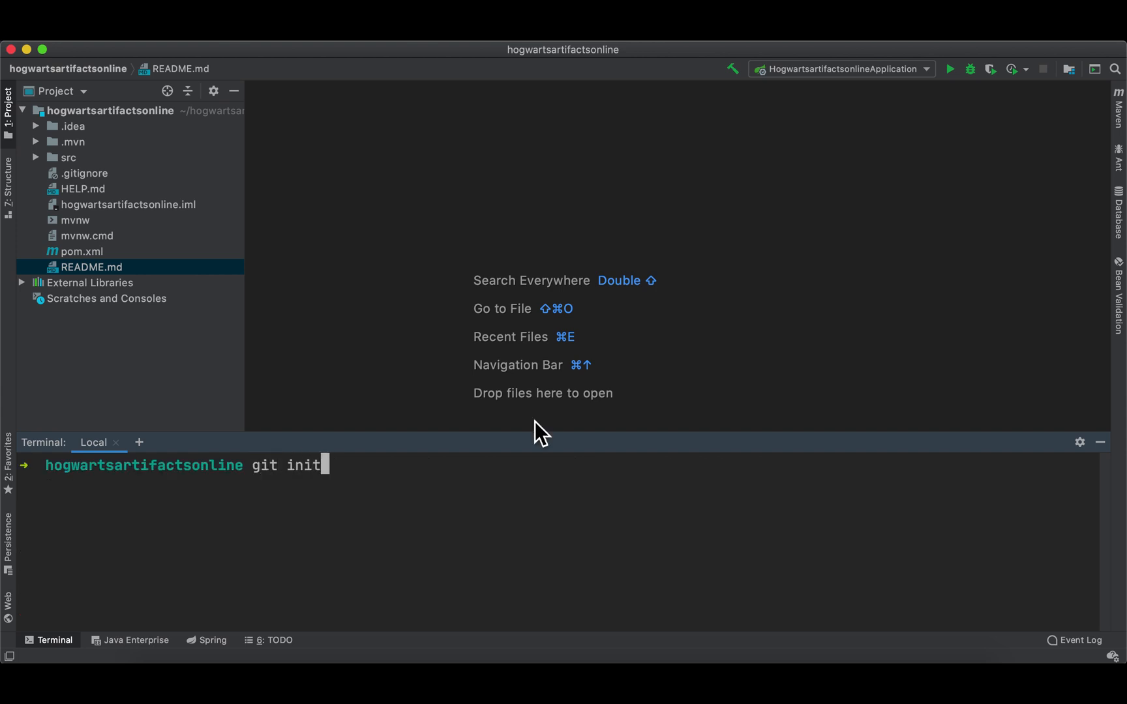
pyautogui.press('Return')
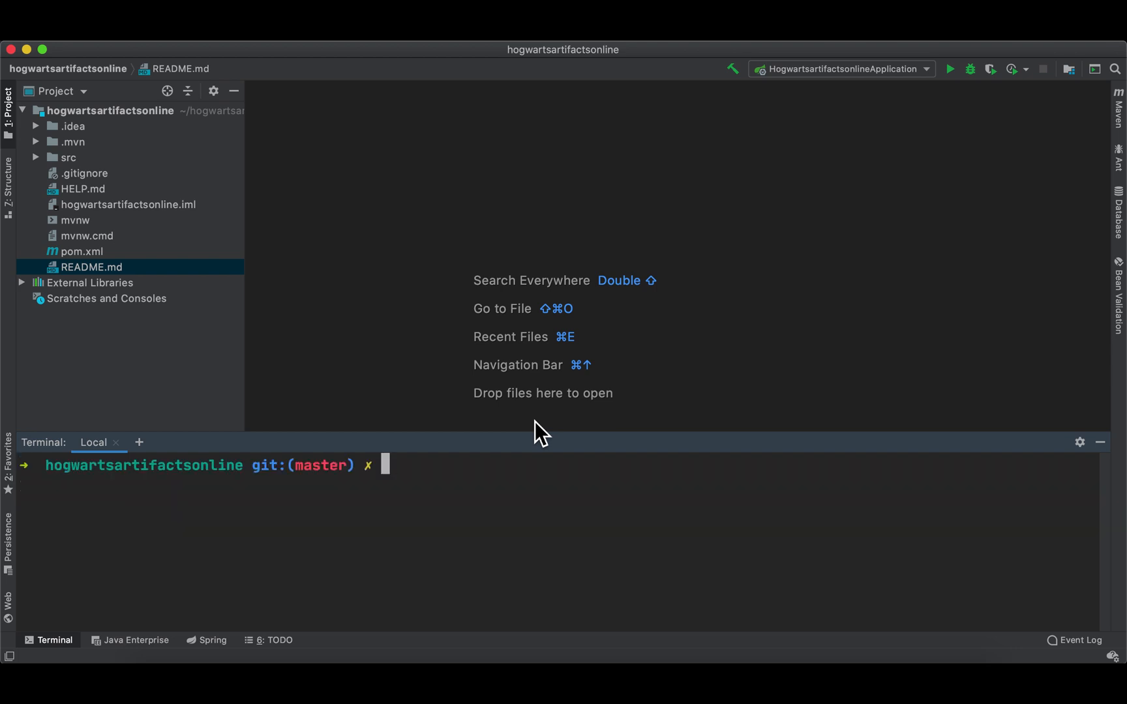
pyautogui.write('git')
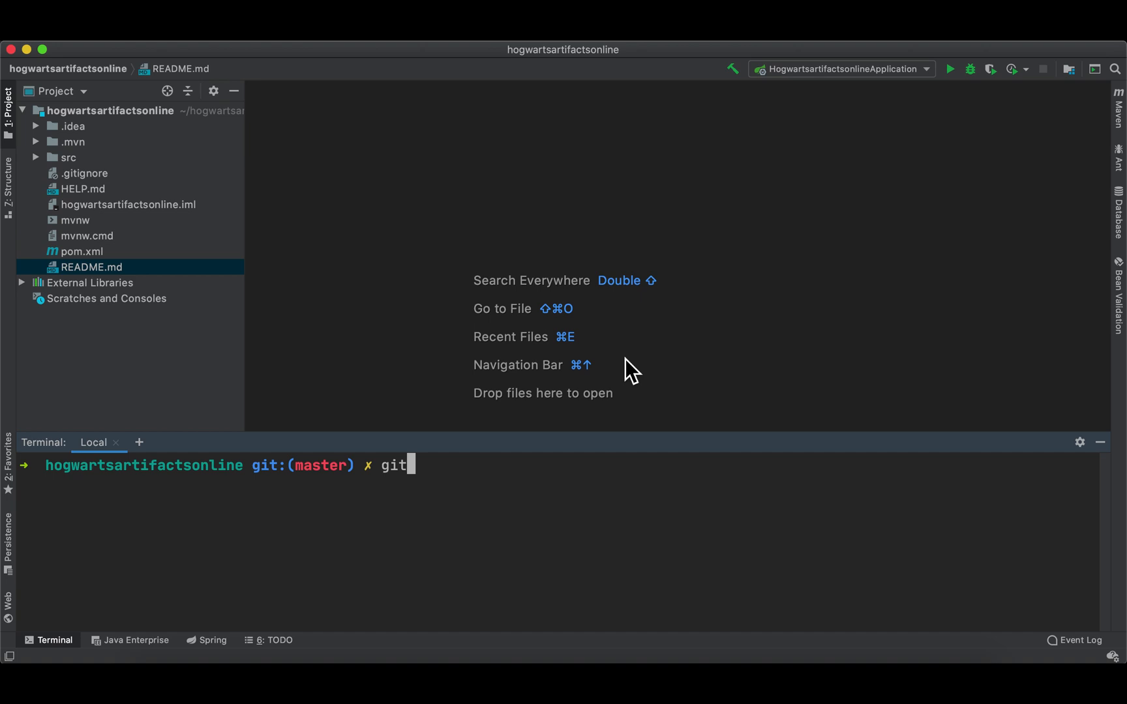
pyautogui.write('status')
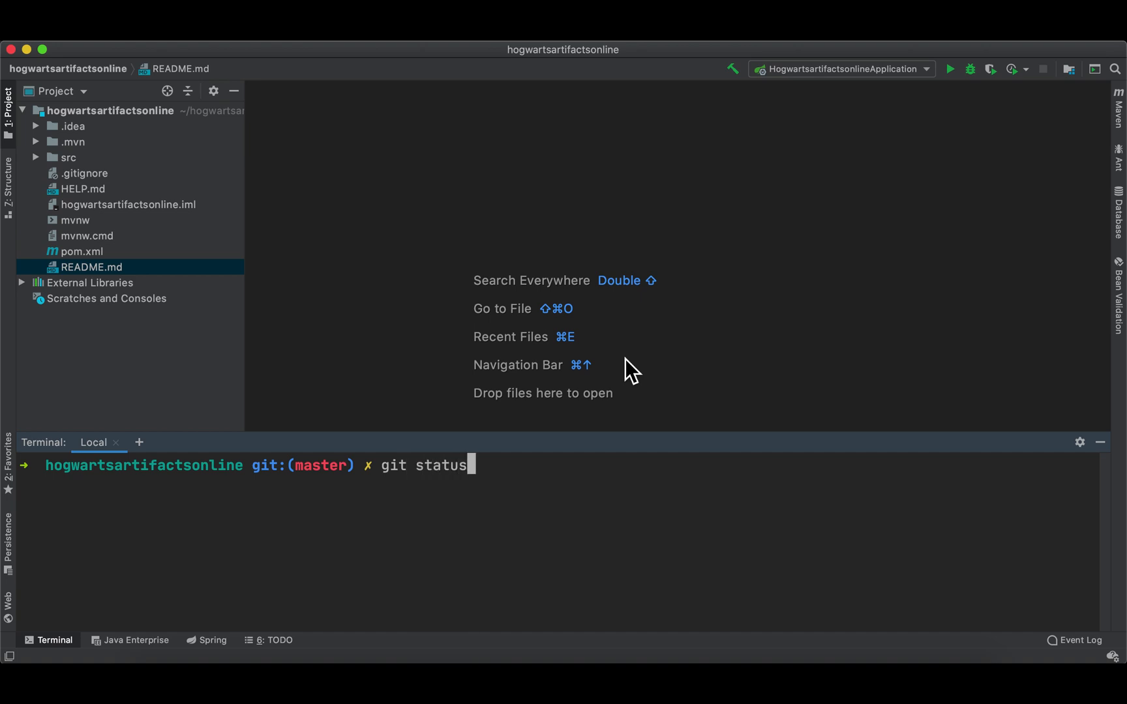
pyautogui.press('Return')
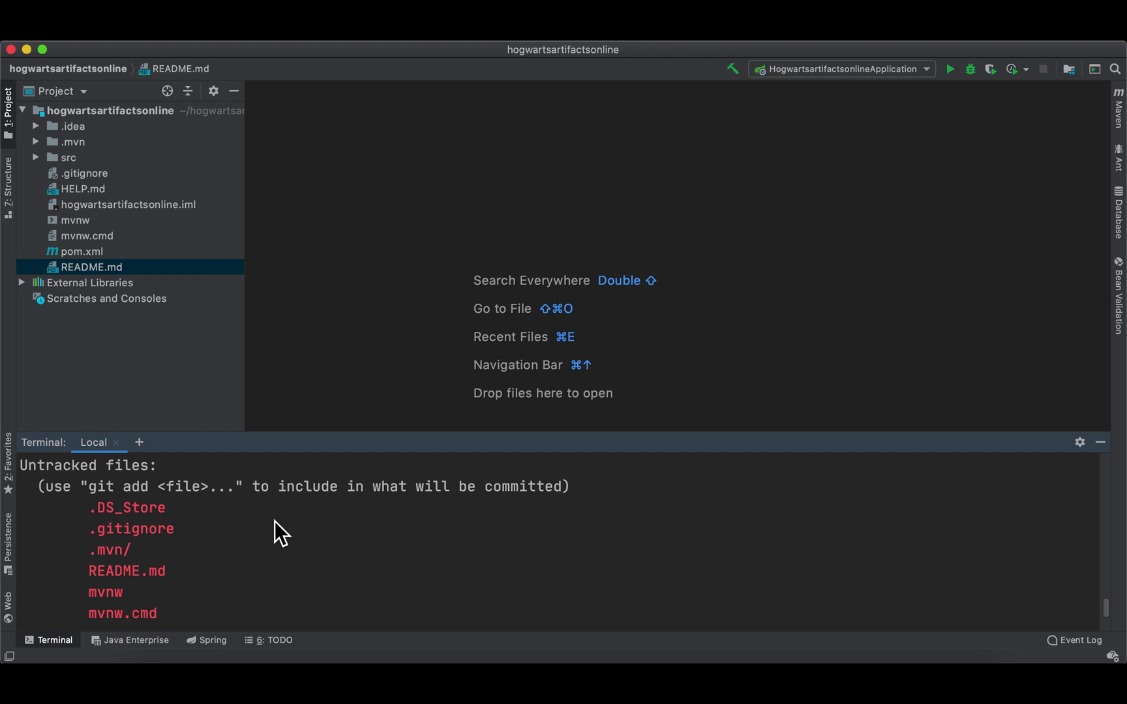
pyautogui.moveTo(97, 528)
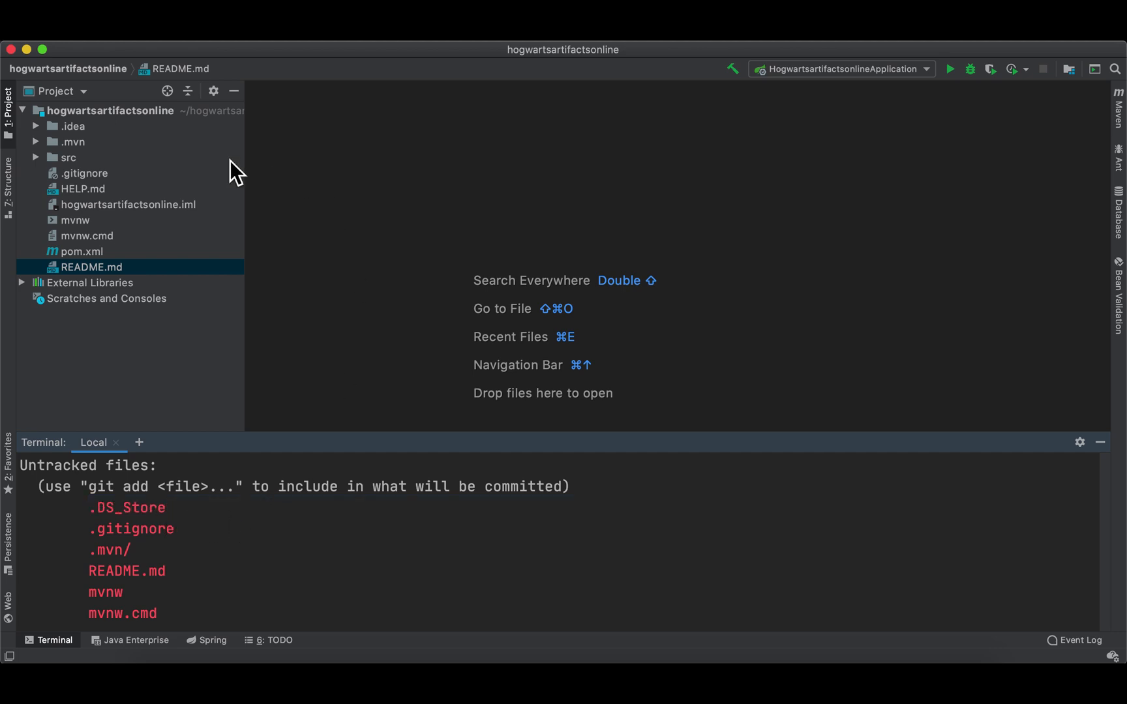
pyautogui.moveTo(82, 194)
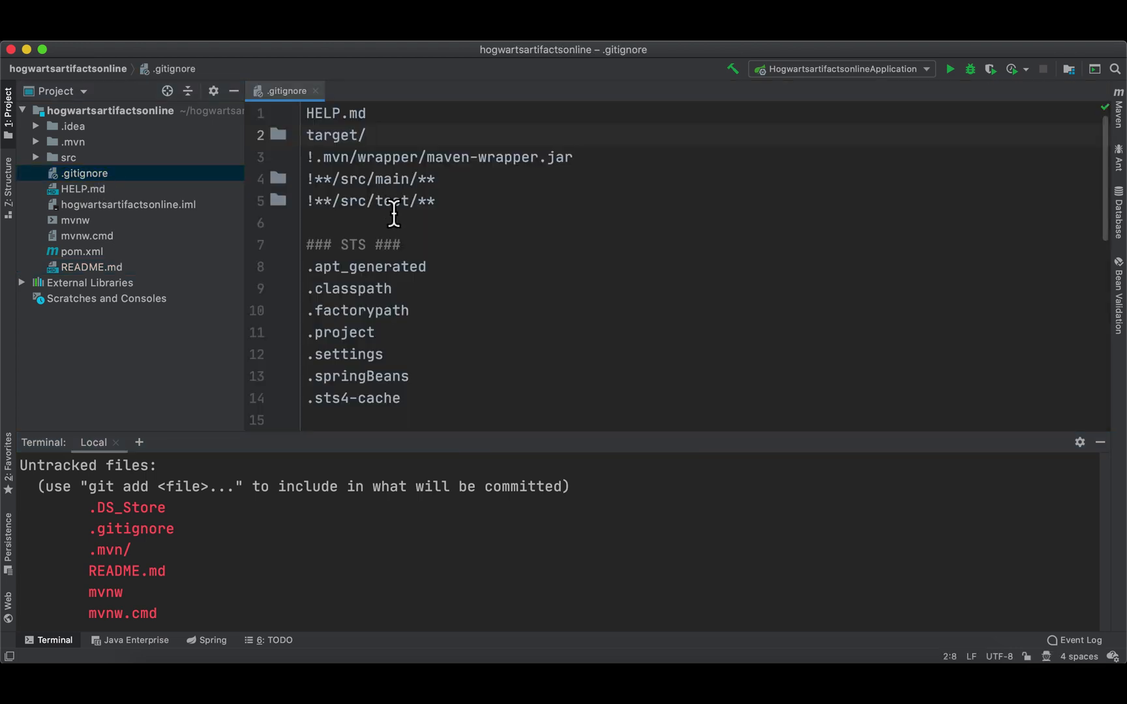
# - Insert .DS_Store as the first line of .gitignore, review the entries, and close it
pyautogui.click(335, 113)
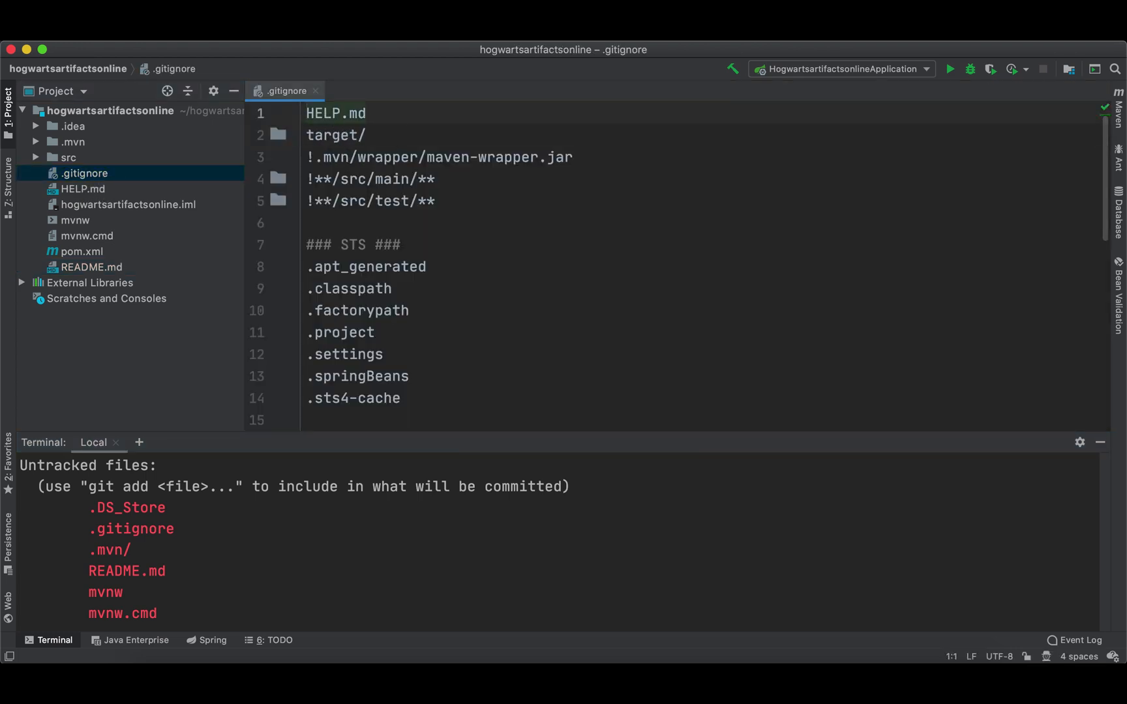
pyautogui.write('.DS_Store')
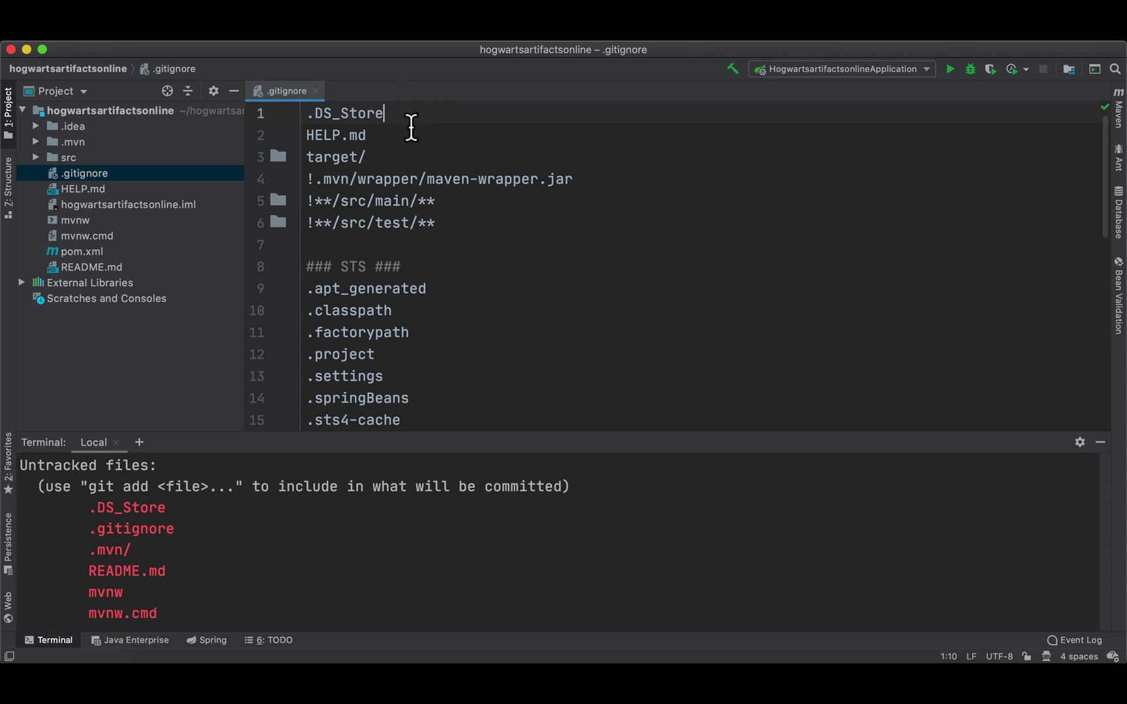
pyautogui.moveTo(473, 178)
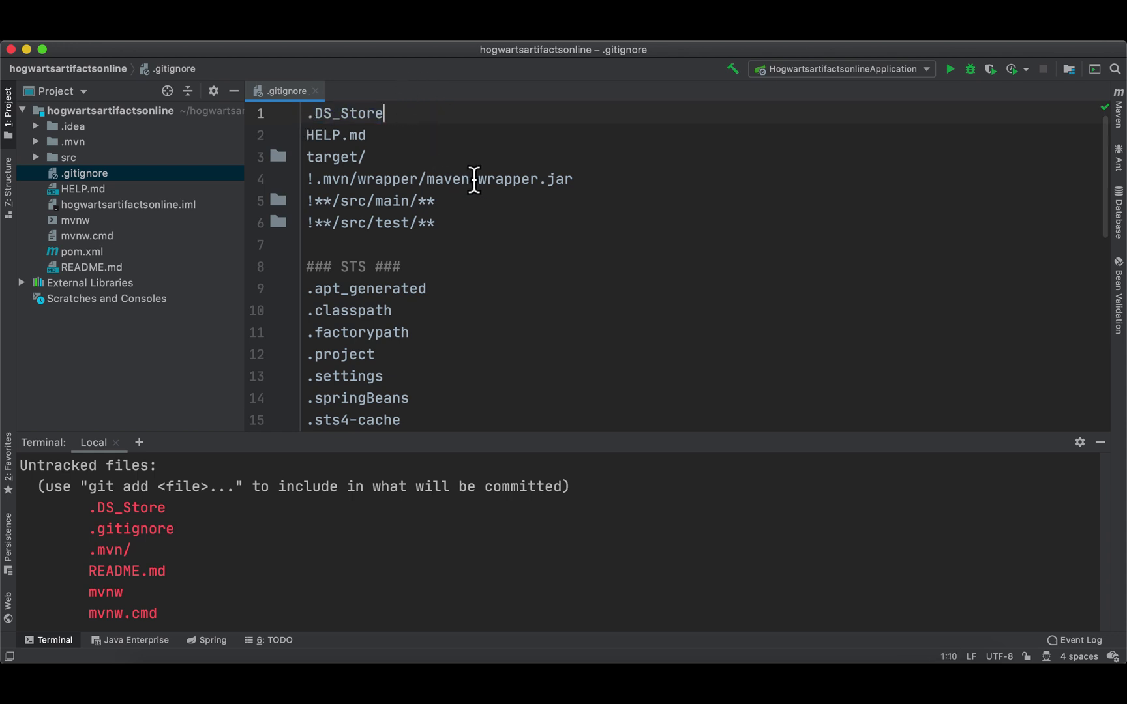
pyautogui.scroll(-3)
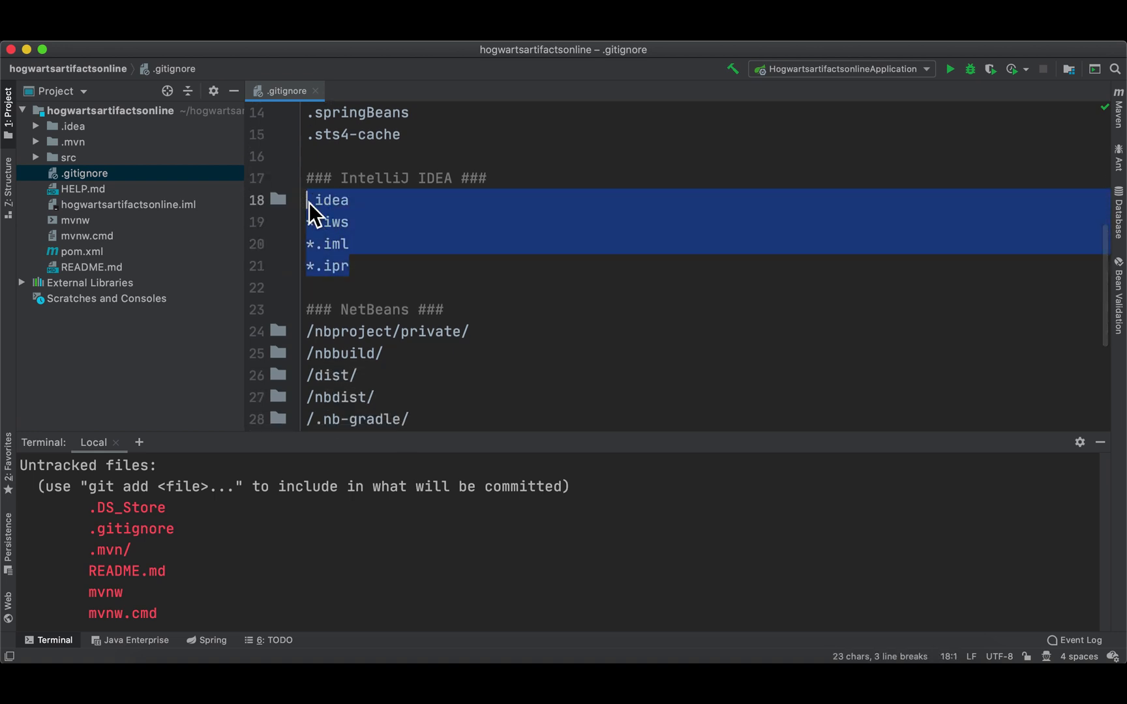
pyautogui.click(315, 90)
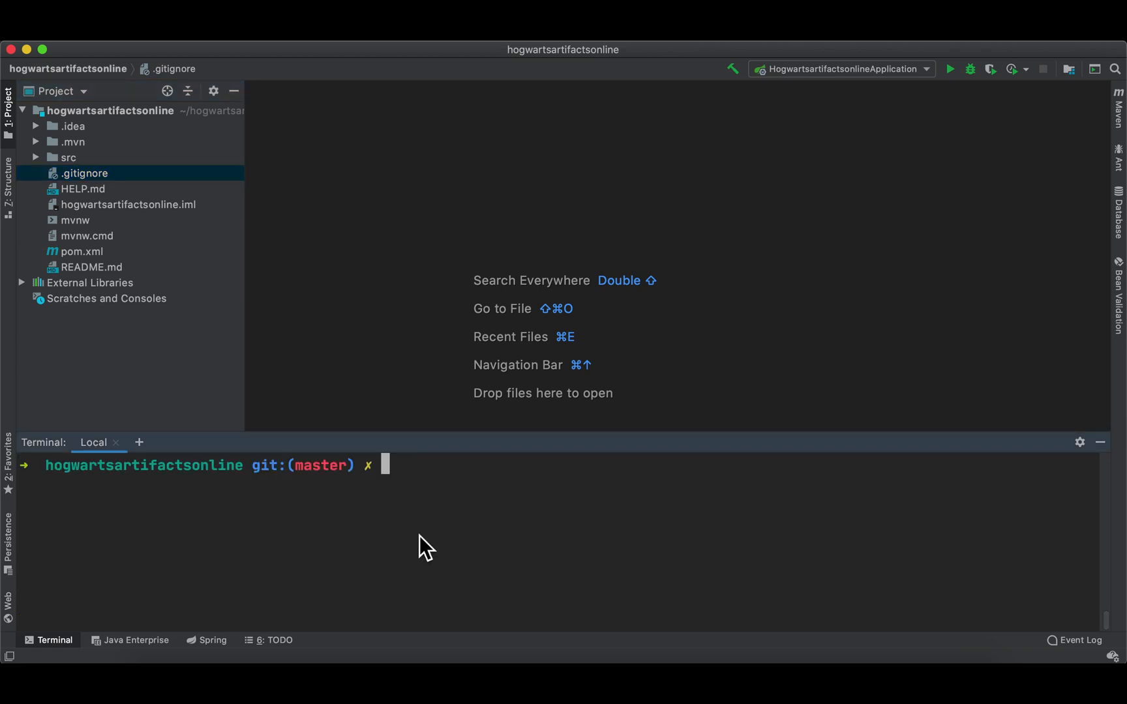
# - Stage all files, commit them as 'Initial commit', and check git status
pyautogui.write('git add .')
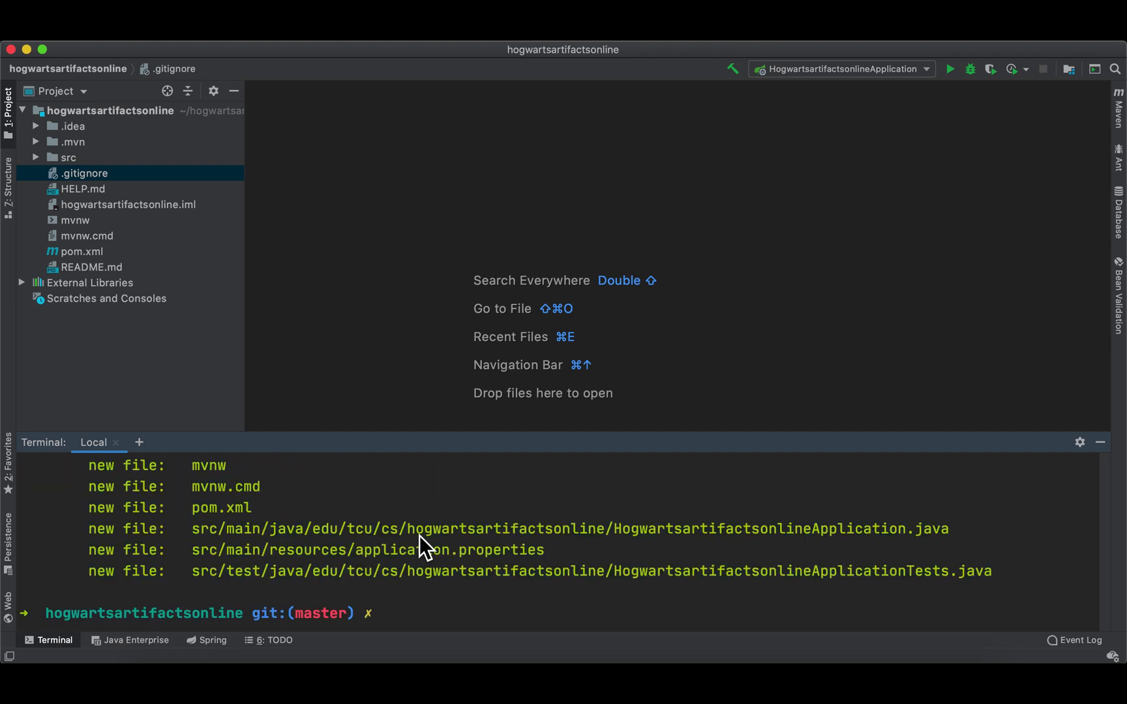
pyautogui.write('git commit')
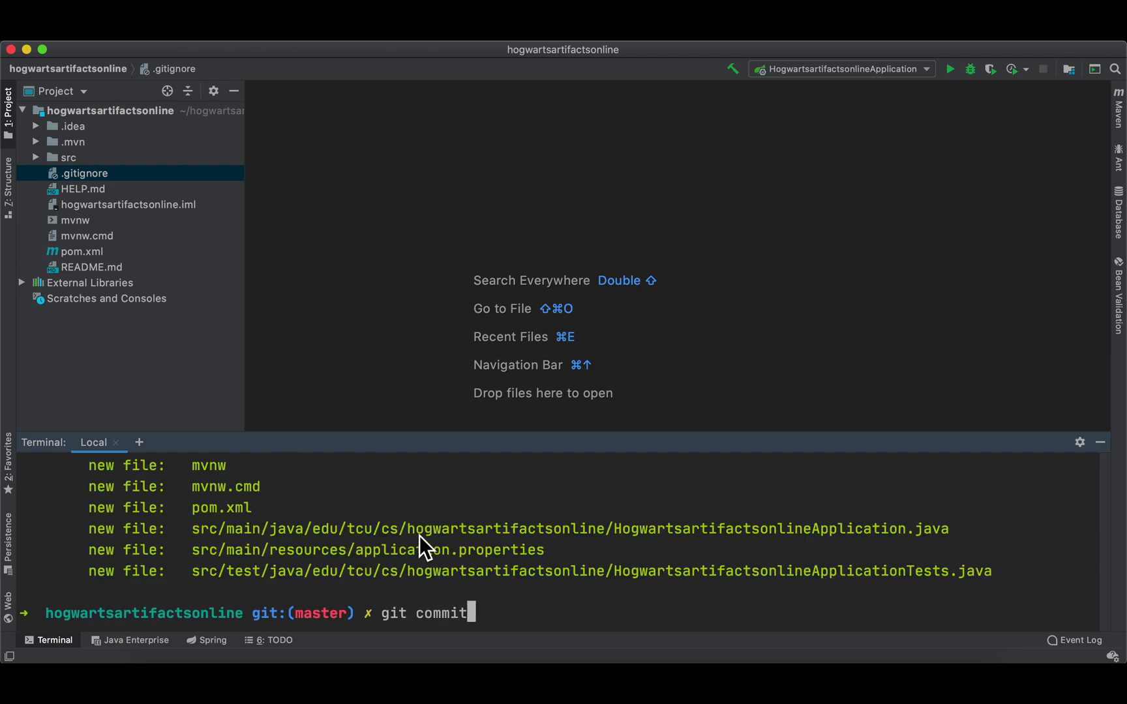
pyautogui.write("-m'")
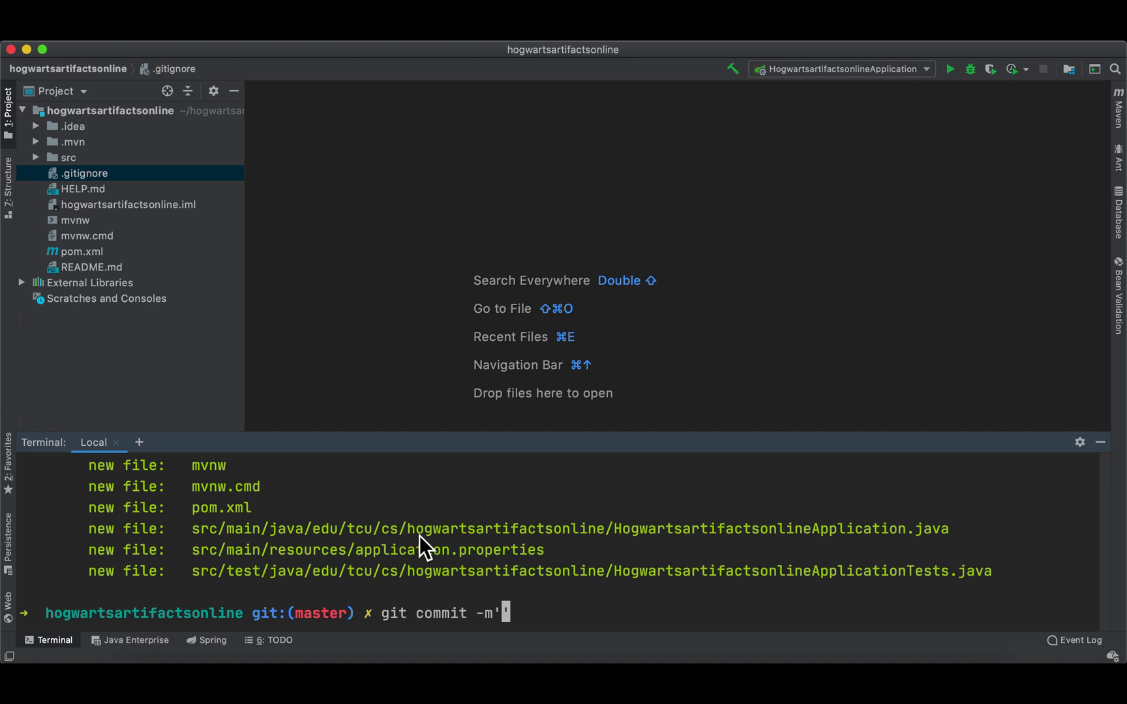
pyautogui.write('Initial')
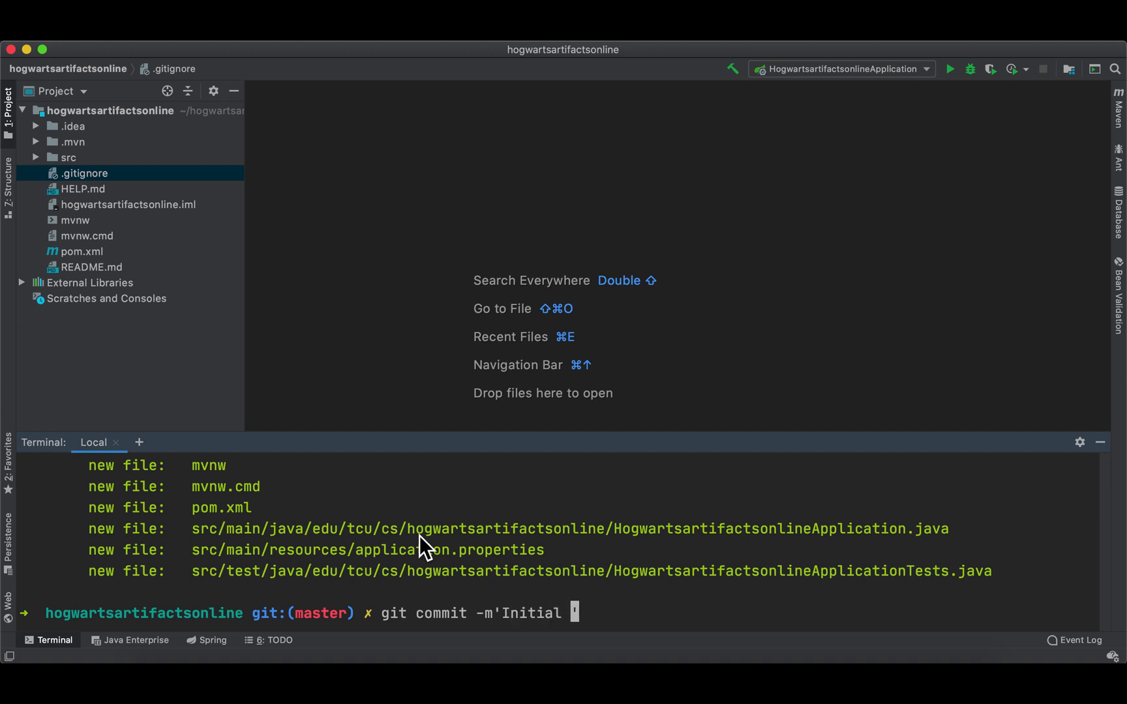
pyautogui.write('commit')
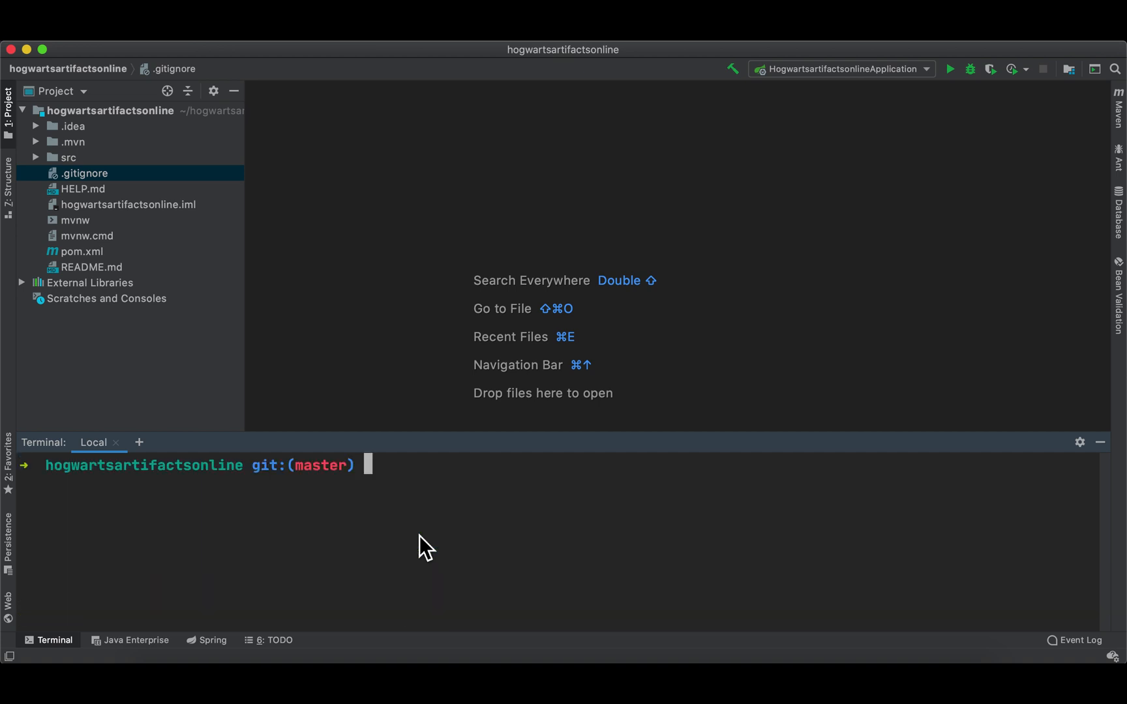
pyautogui.write('git status')
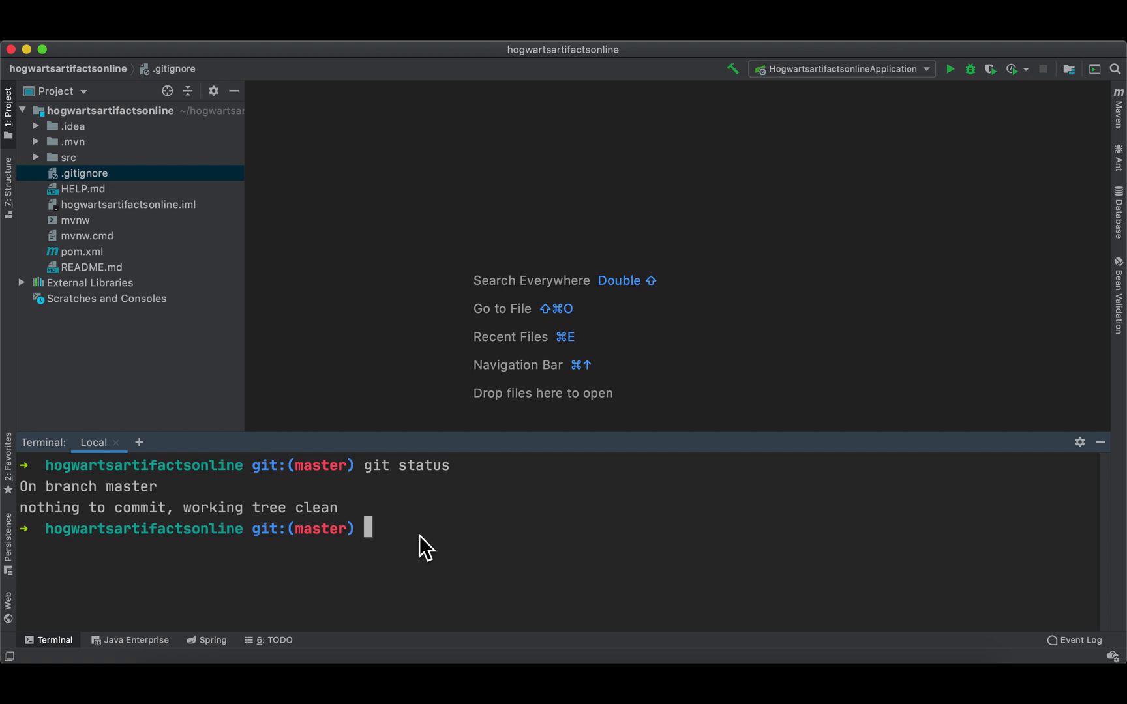
# - Start typing 'git remote add' in the IntelliJ terminal
pyautogui.write('g')
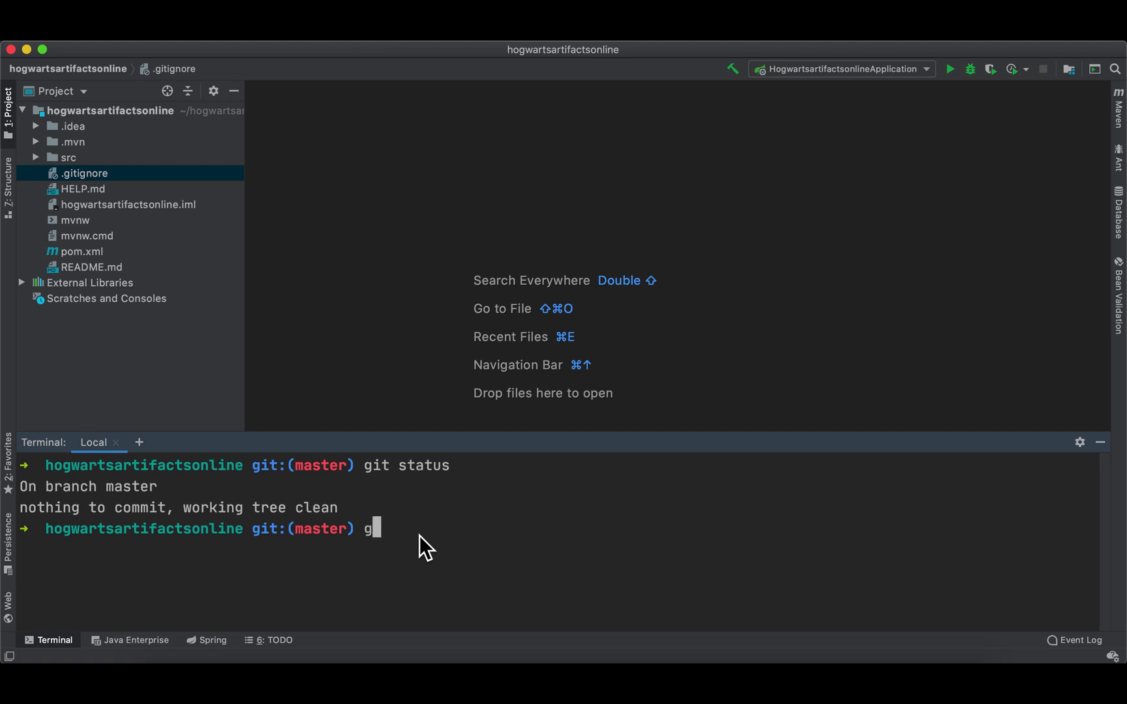
pyautogui.write('it remote')
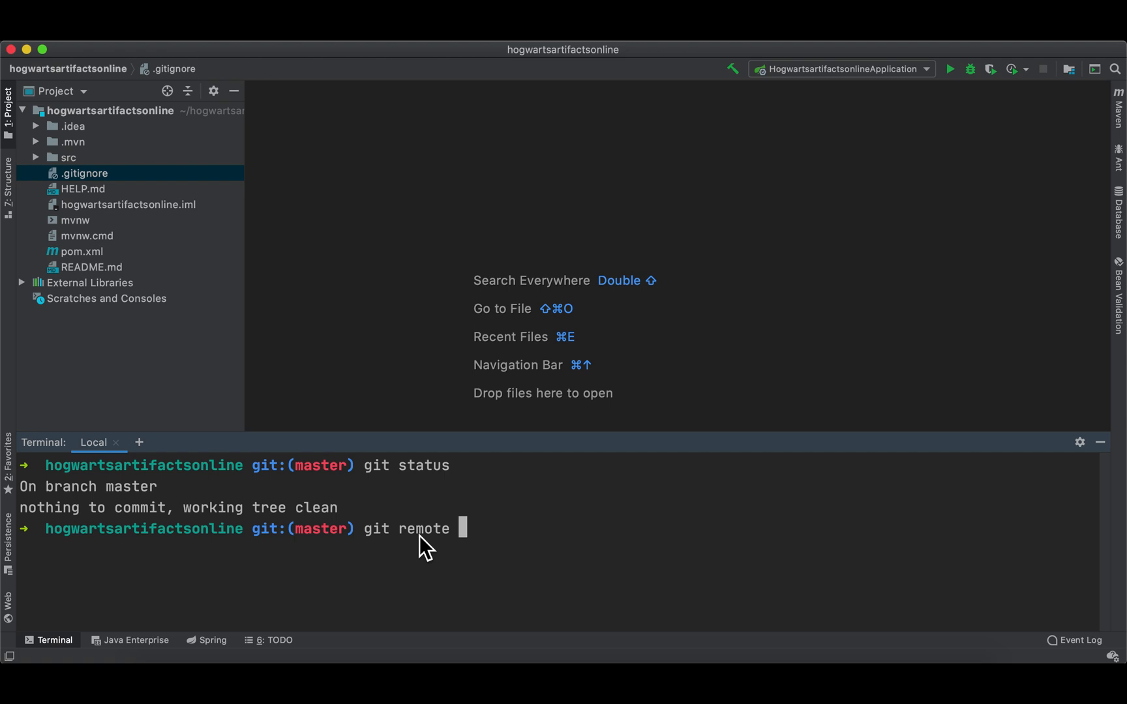
pyautogui.write('add')
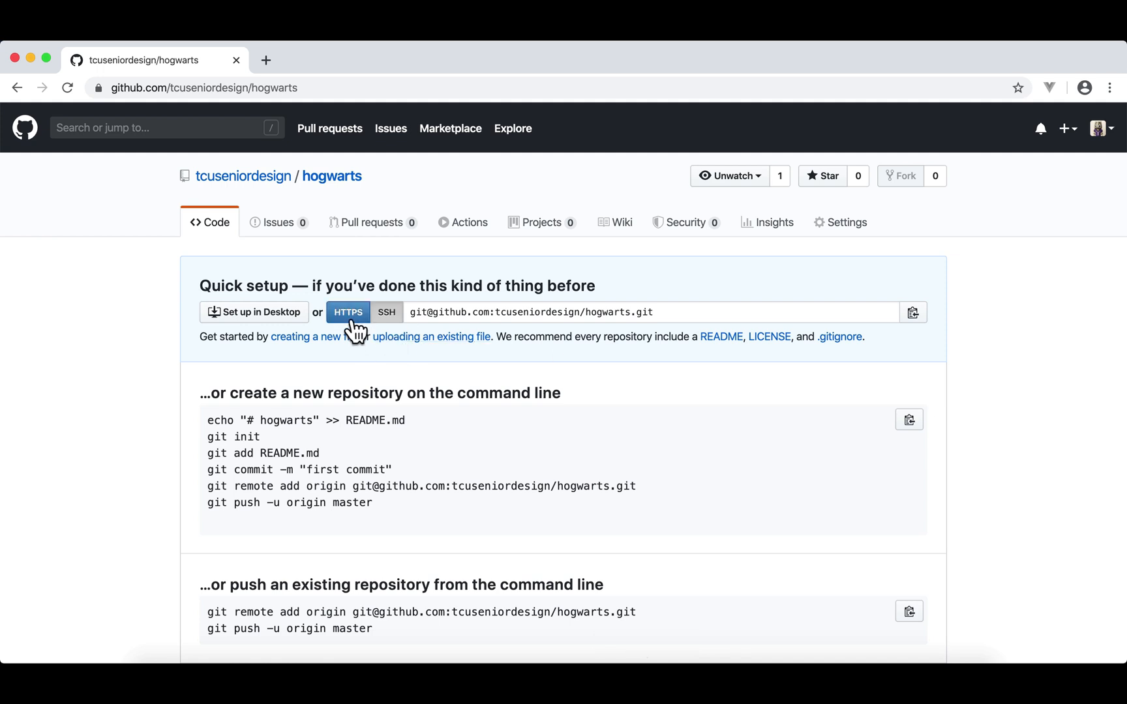
# - Toggle the hogwarts address to HTTPS and back to SSH, then scroll to the push commands
pyautogui.click(386, 312)
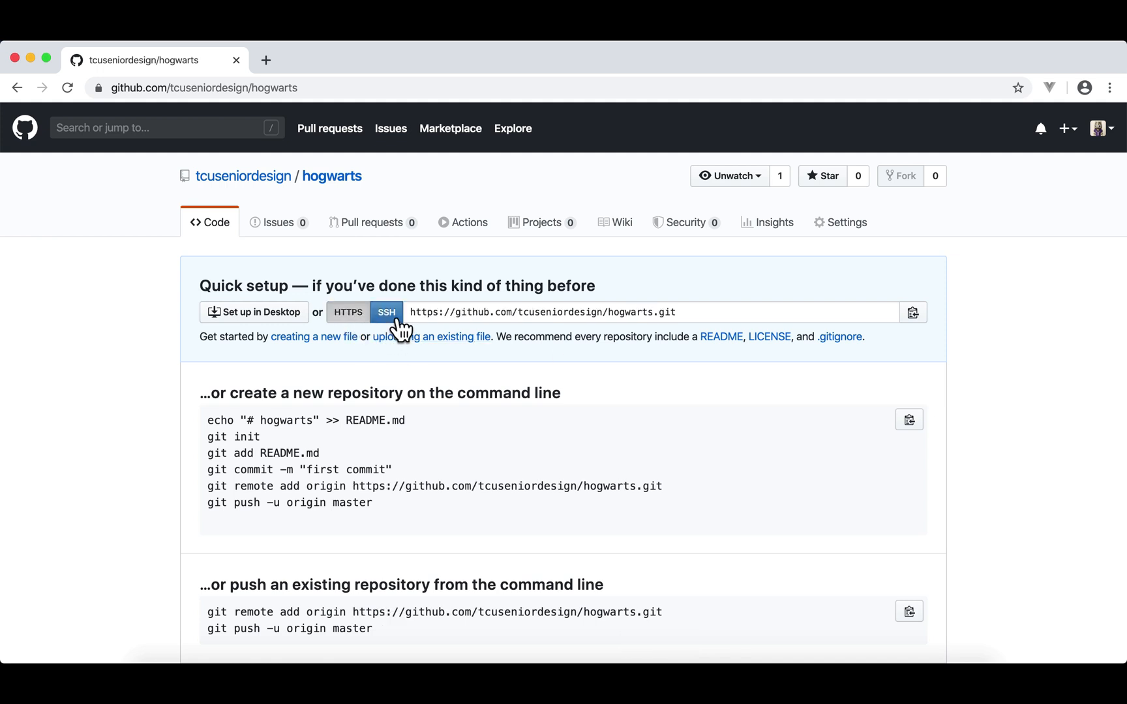
pyautogui.click(386, 312)
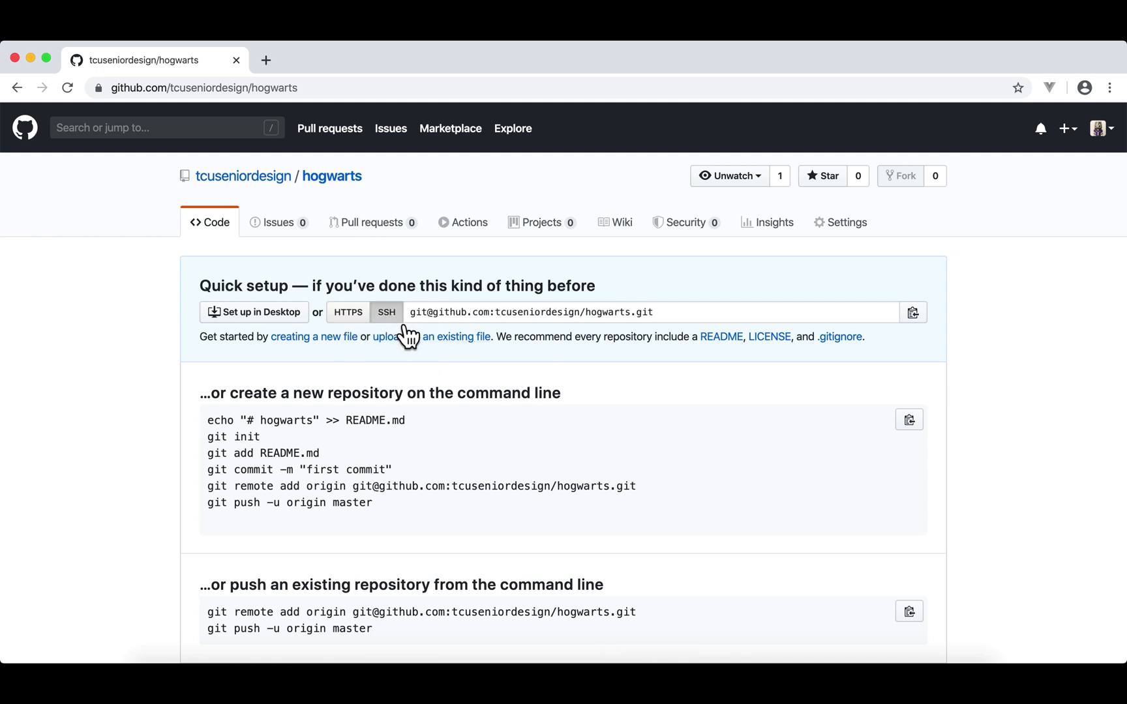
pyautogui.moveTo(492, 367)
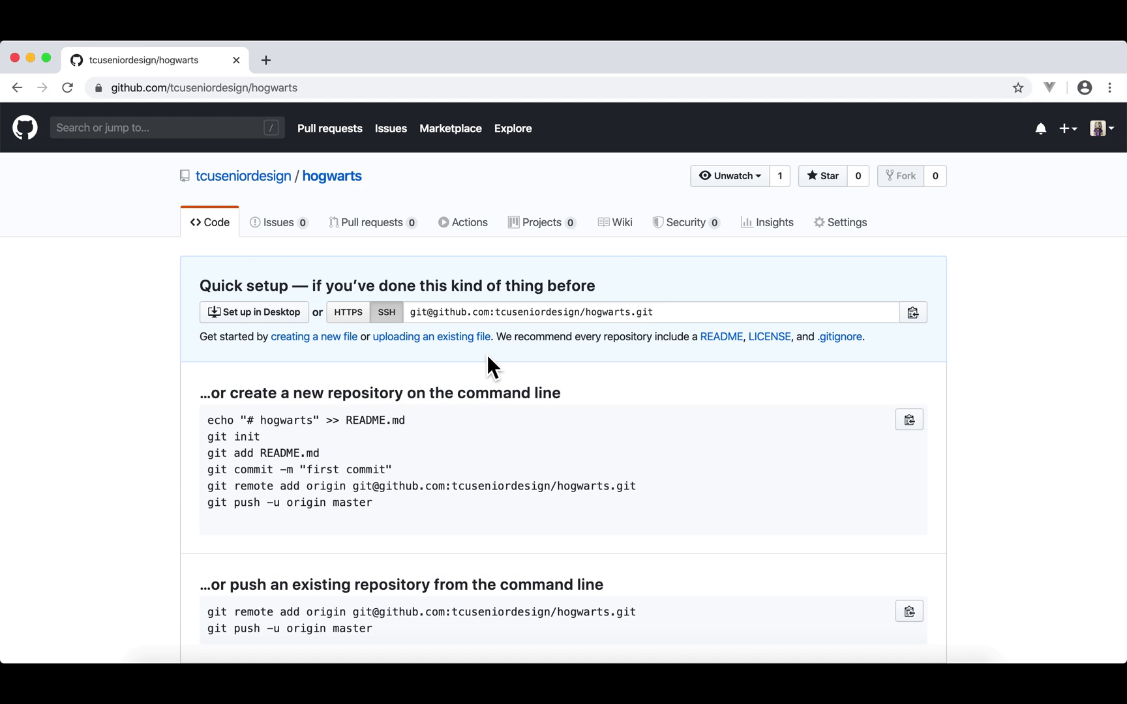
pyautogui.scroll(-3)
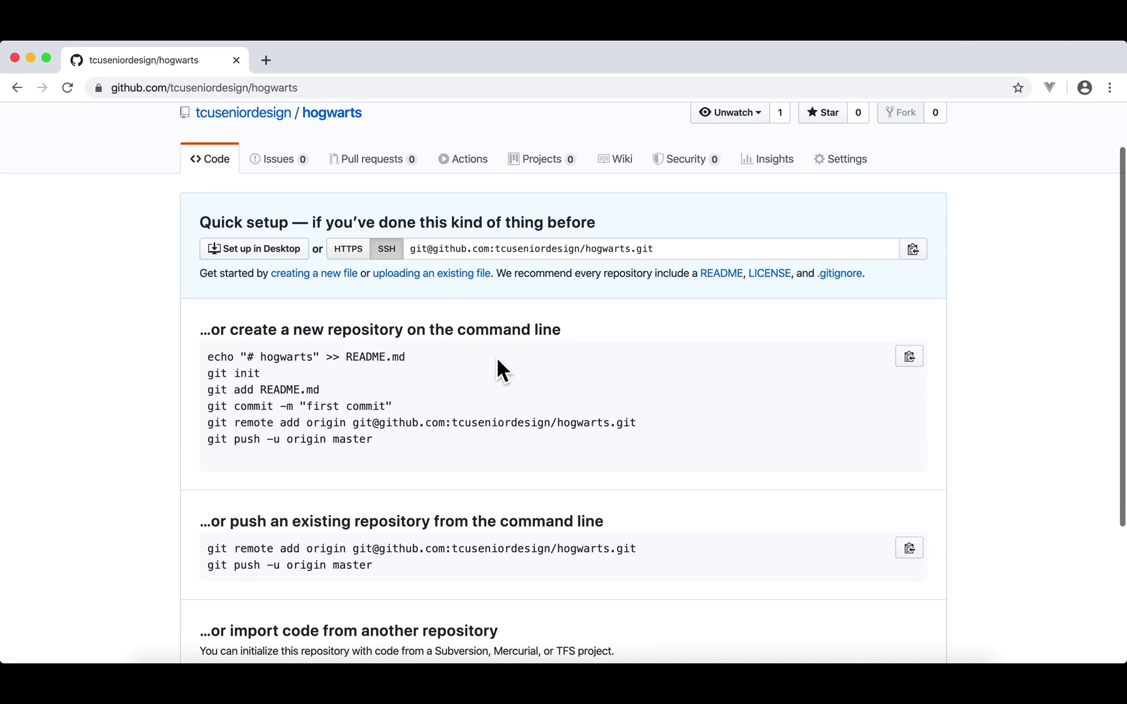
pyautogui.scroll(-3)
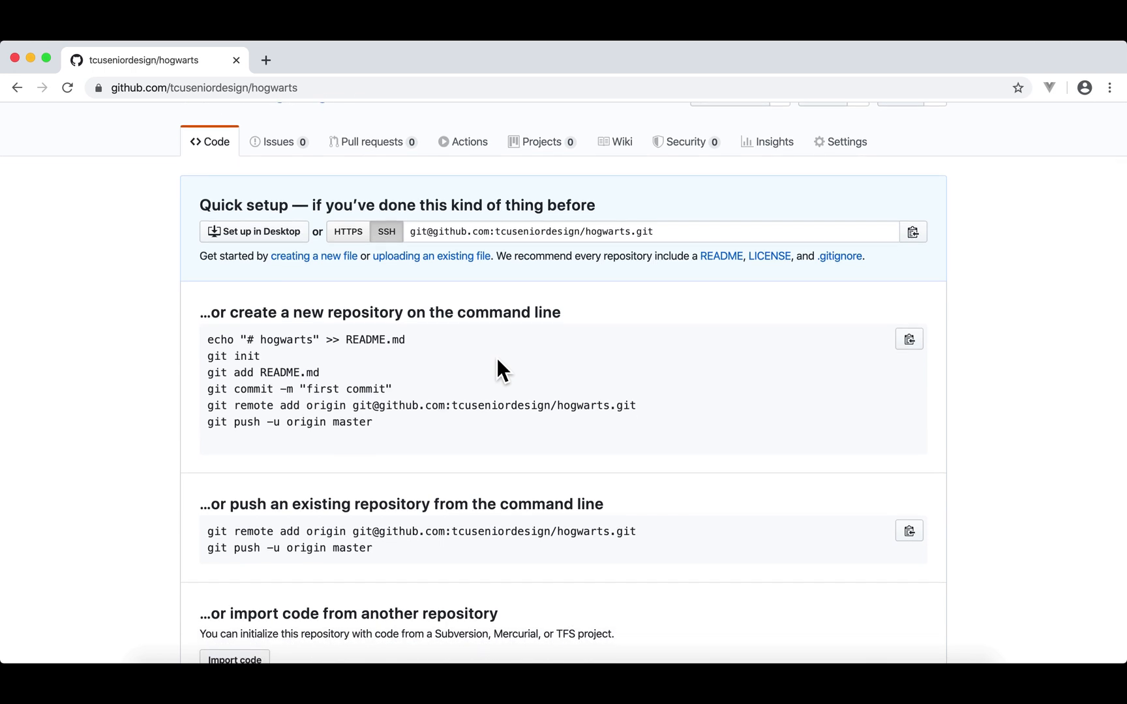
pyautogui.scroll(-3)
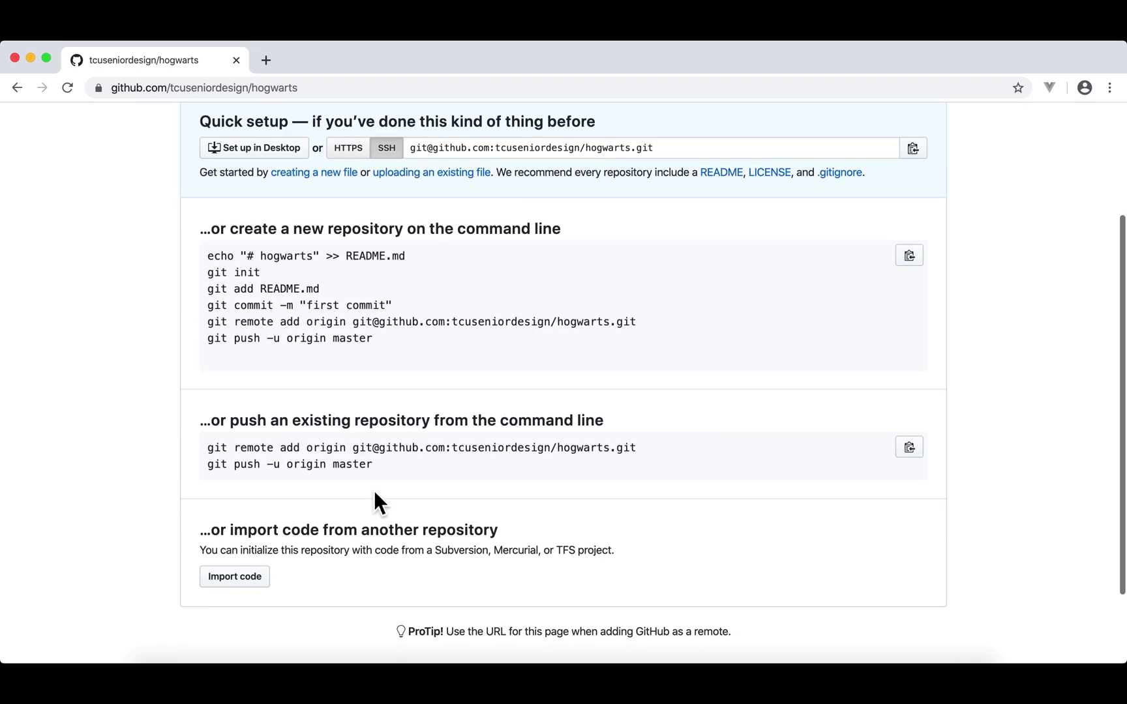
pyautogui.doubleClick(494, 448)
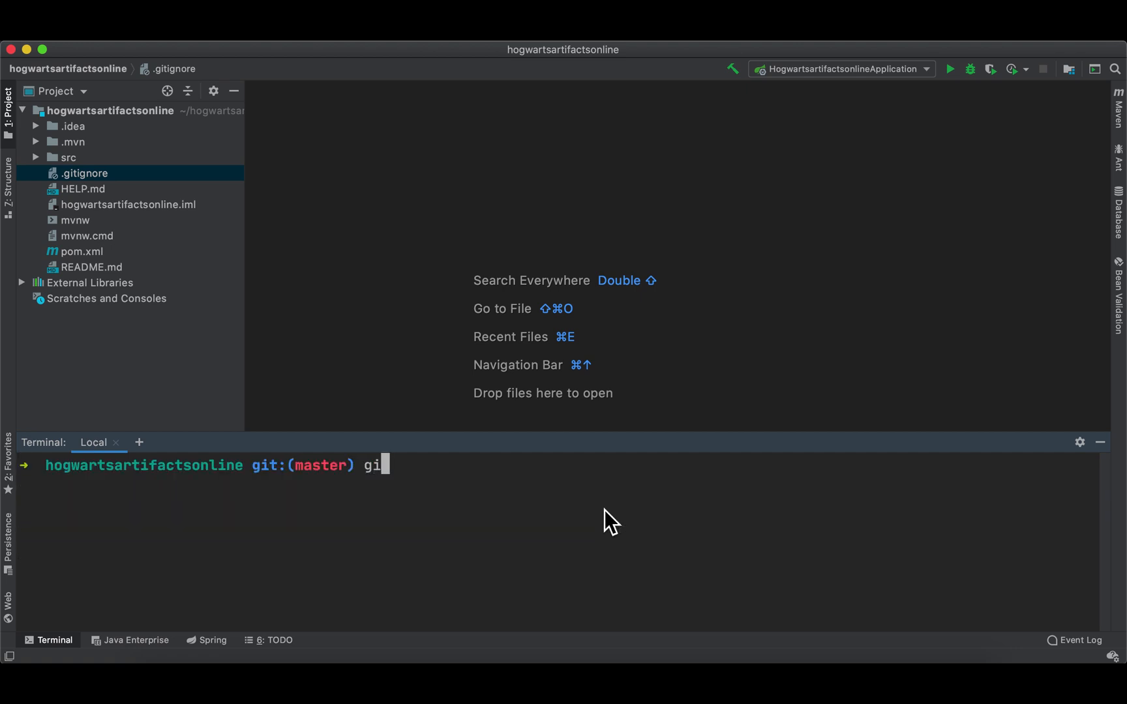
# - Push master to GitHub with git push -u origin master
pyautogui.write('t push -')
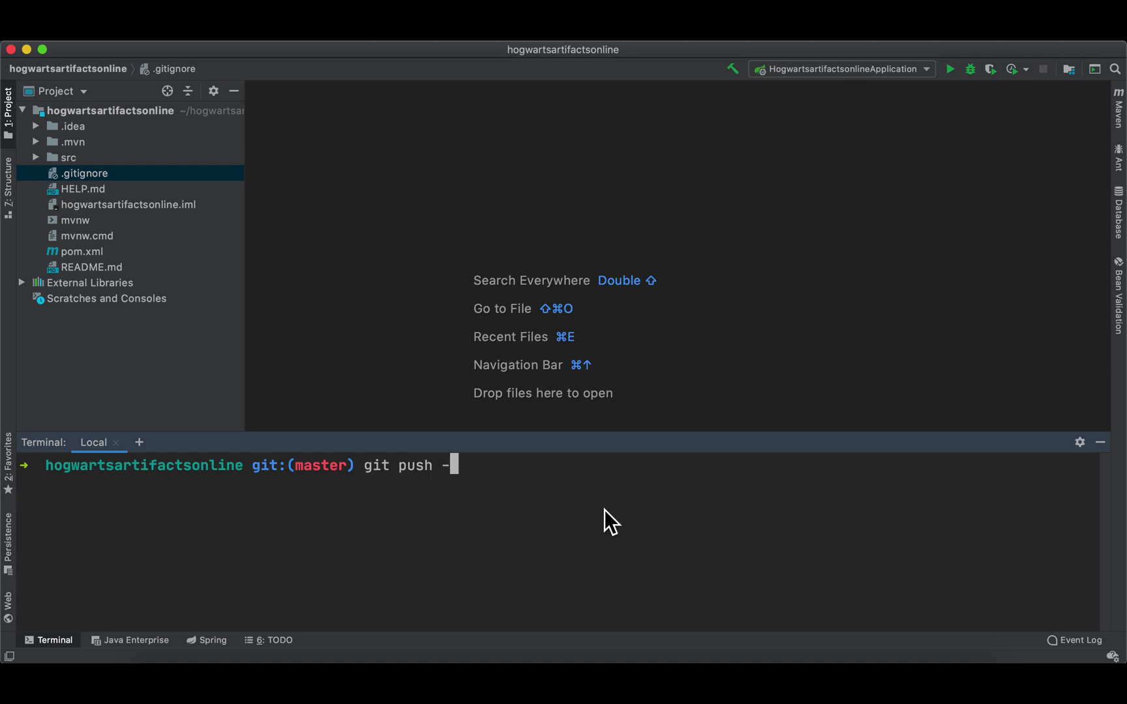
pyautogui.write('u')
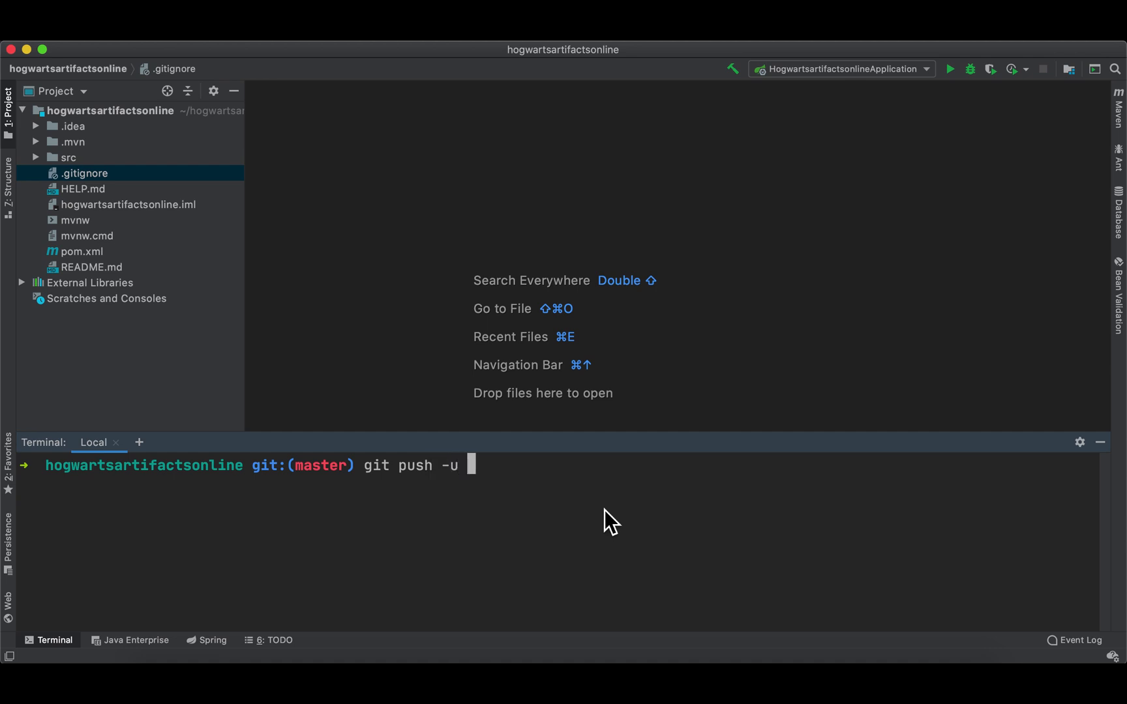
pyautogui.write('o')
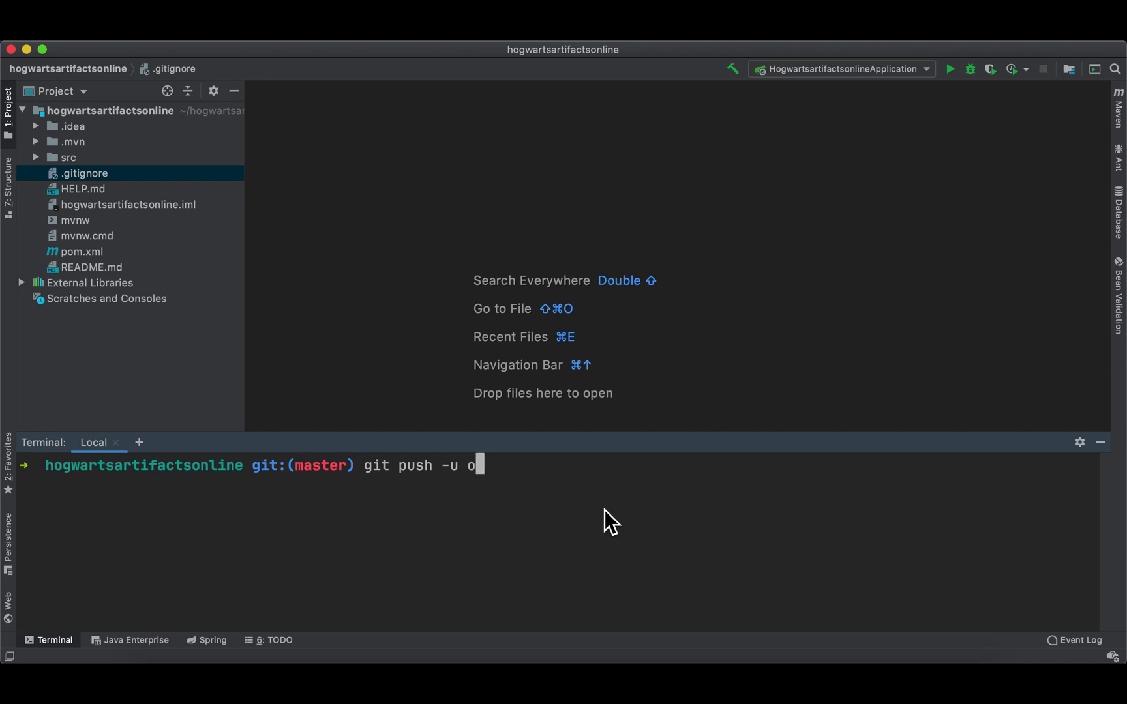
pyautogui.write('rigin maste')
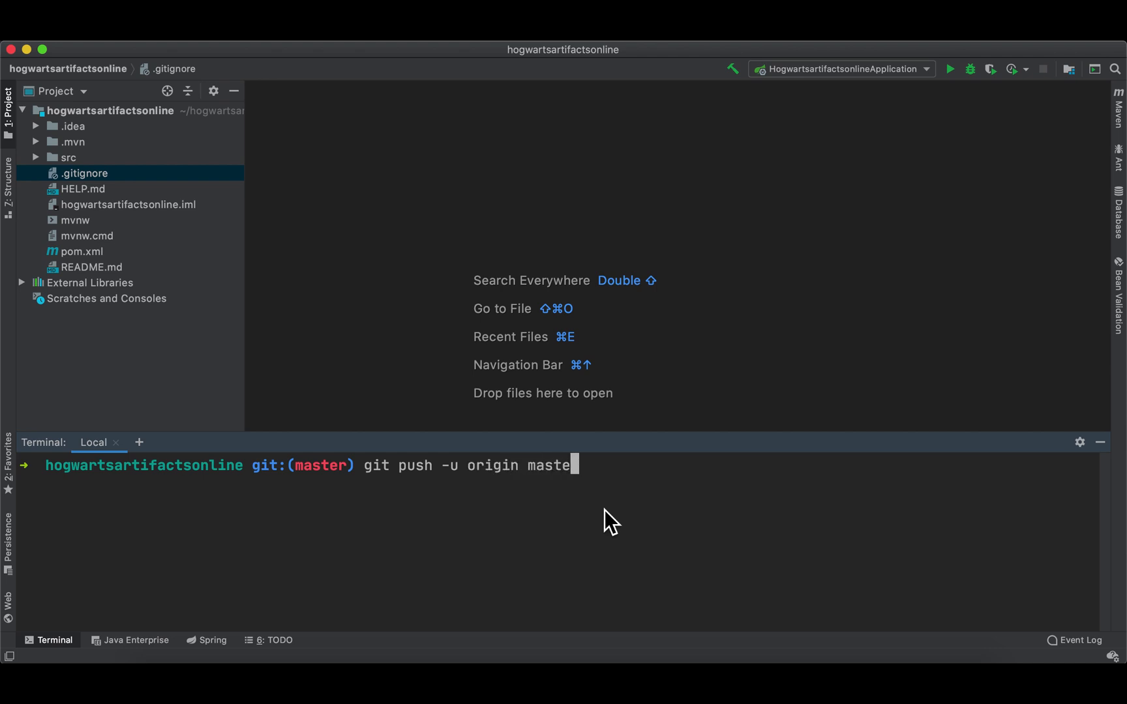
pyautogui.write('r')
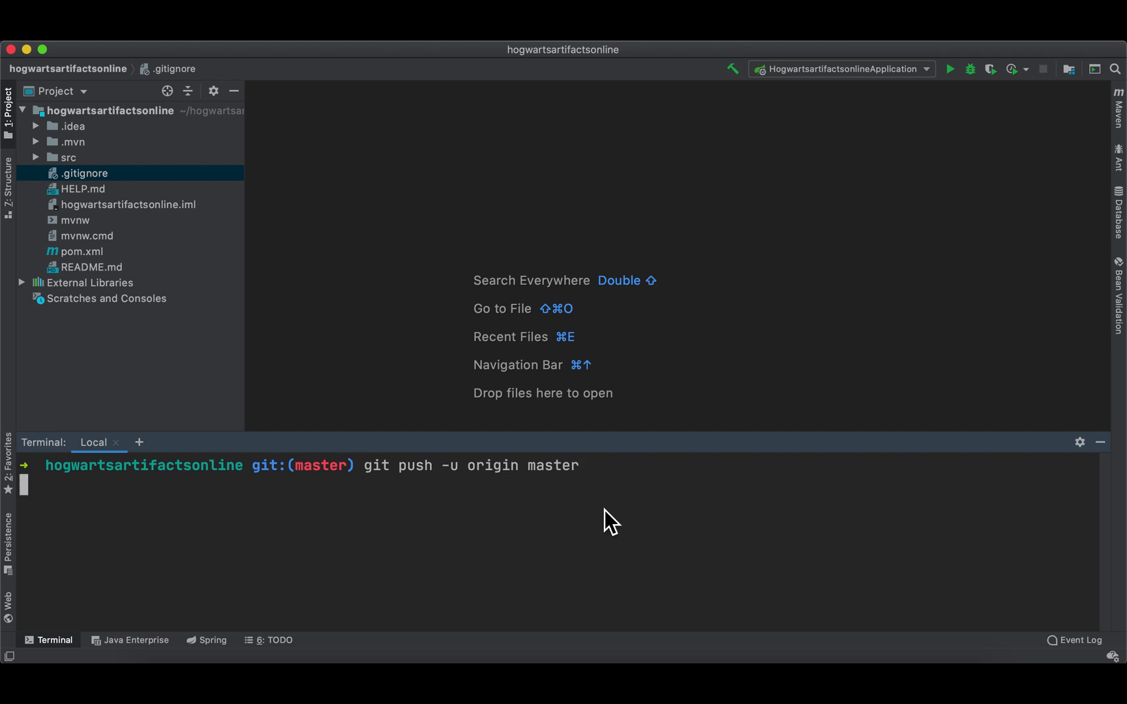
pyautogui.press('Return')
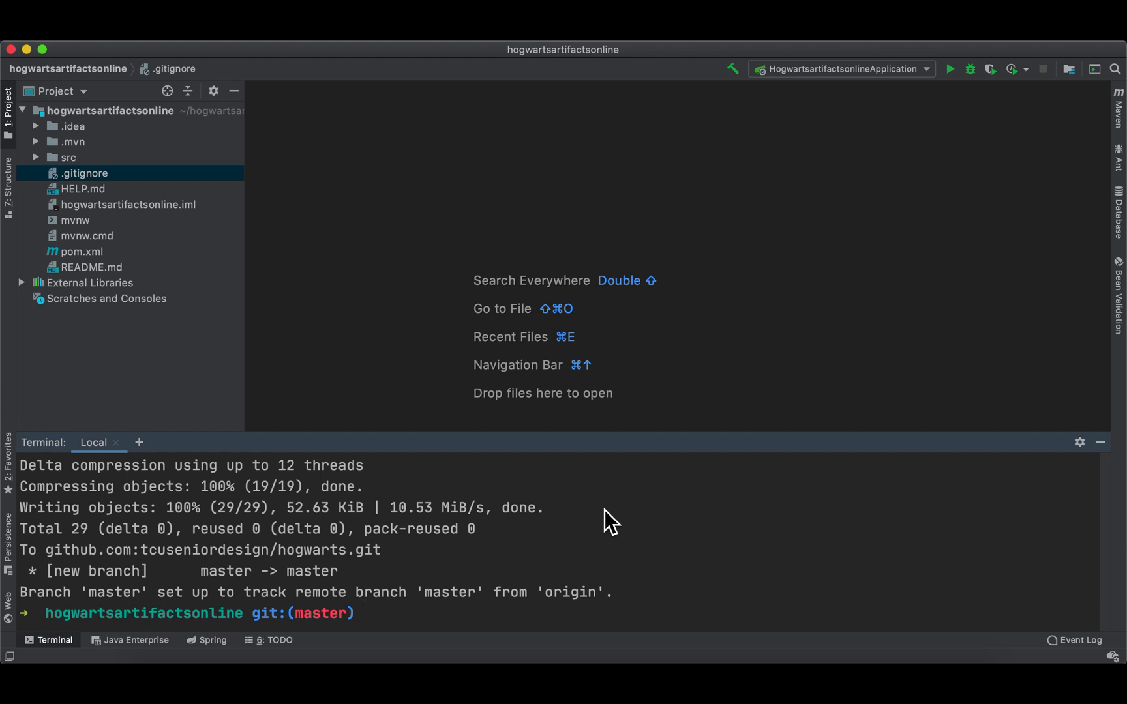
# - Clear the terminal, list all branches with --all, and begin git status
pyautogui.write('cle')
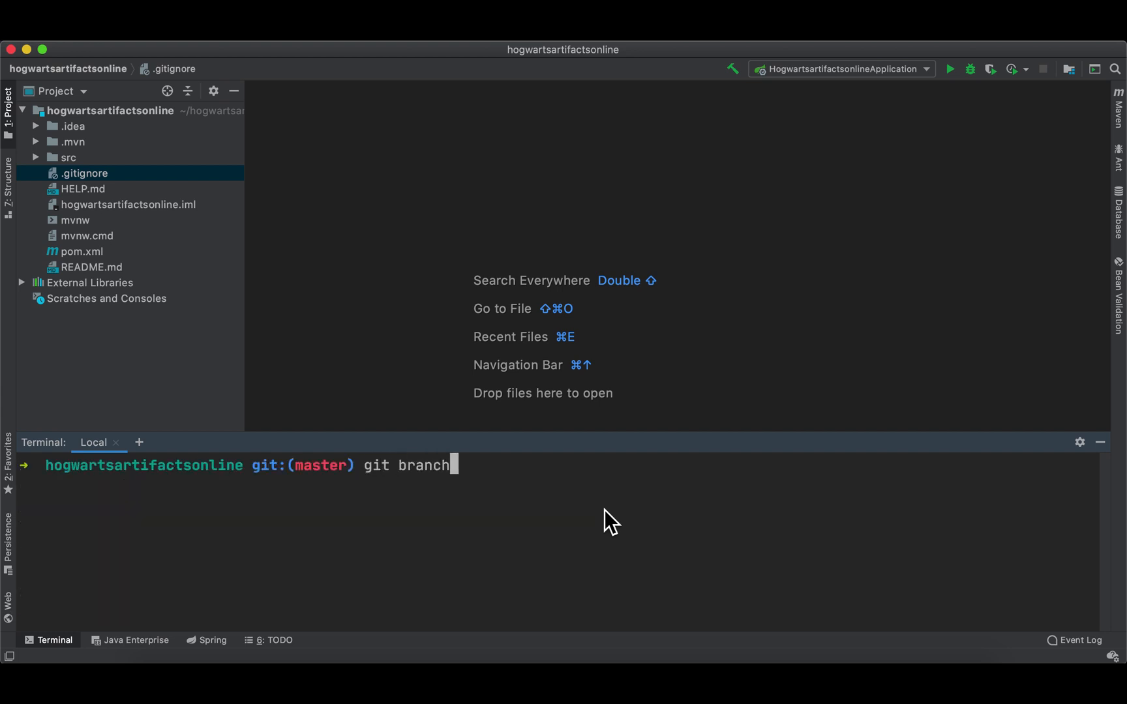
pyautogui.write('--all')
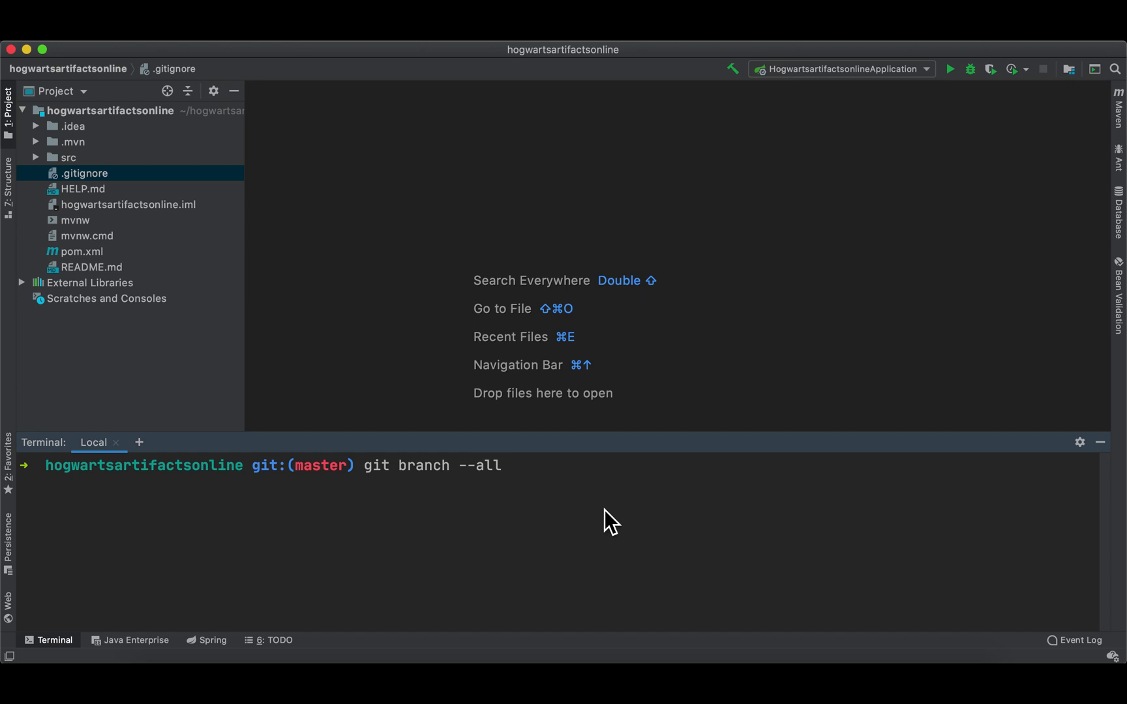
pyautogui.press('Return')
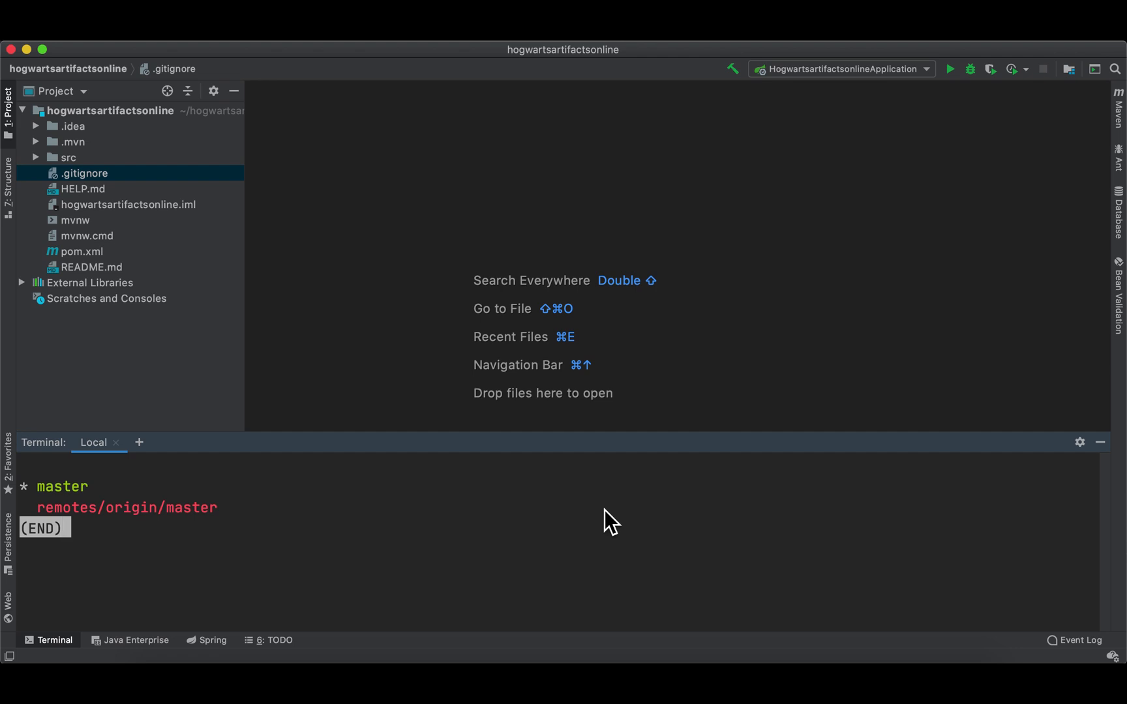
pyautogui.write('git:(master) git status')
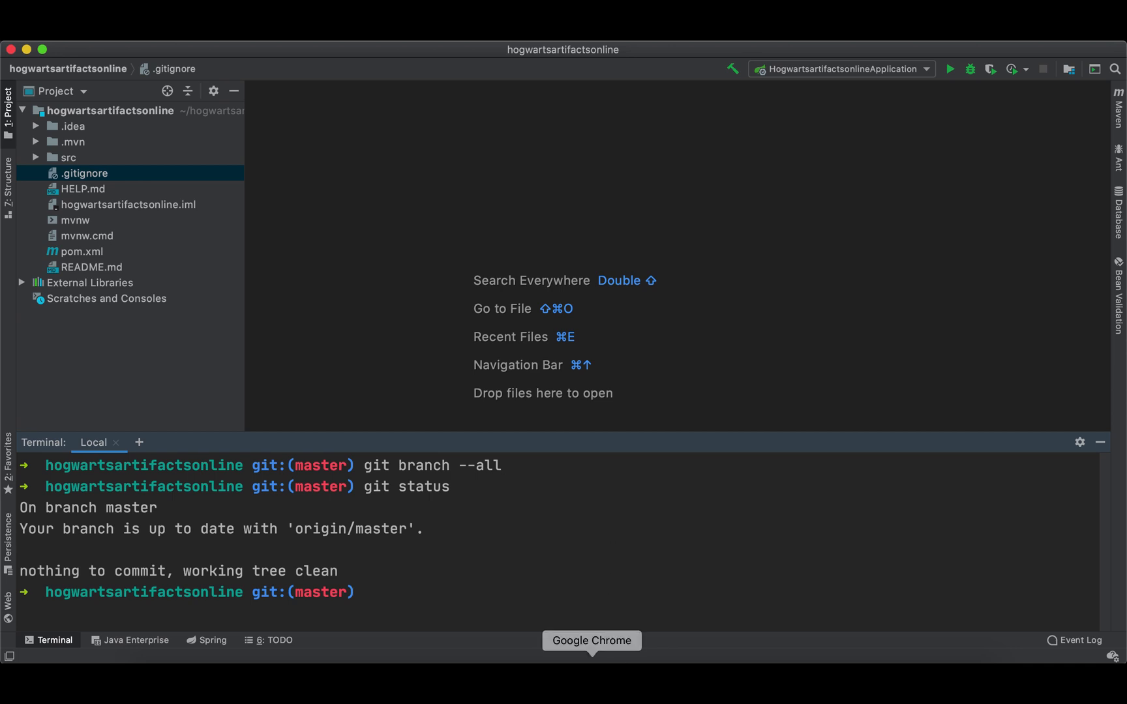
# - Switch to Chrome and open the hogwarts repository's '1 commit' history
pyautogui.click(592, 641)
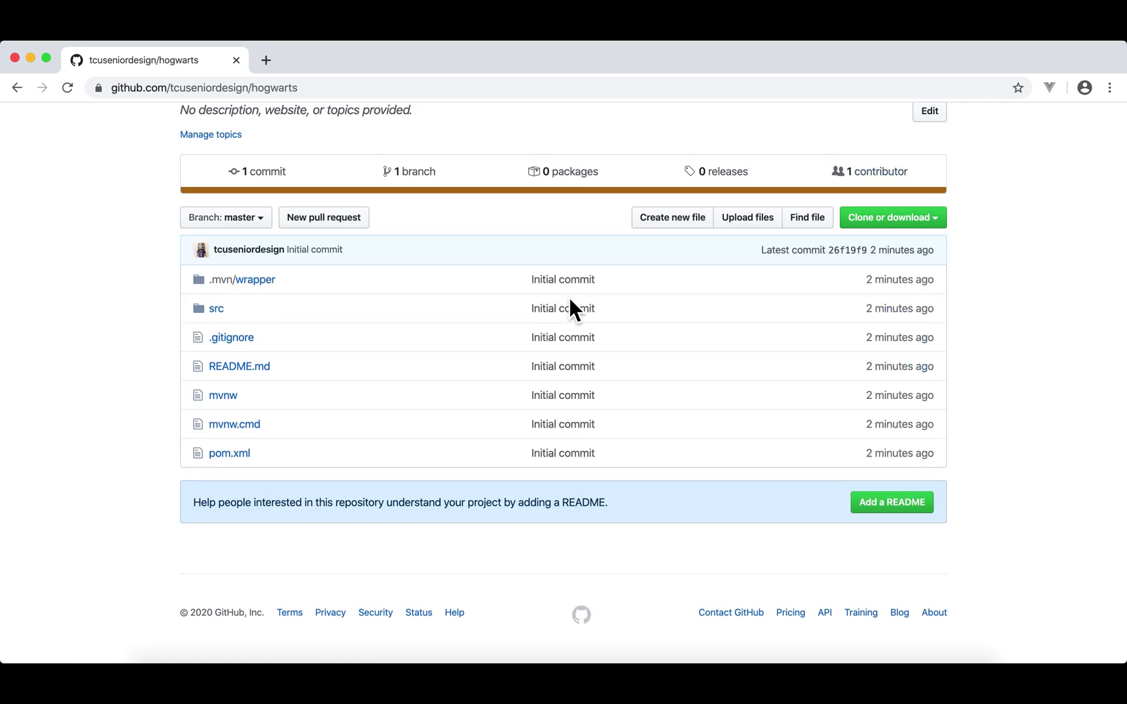
pyautogui.scroll(3)
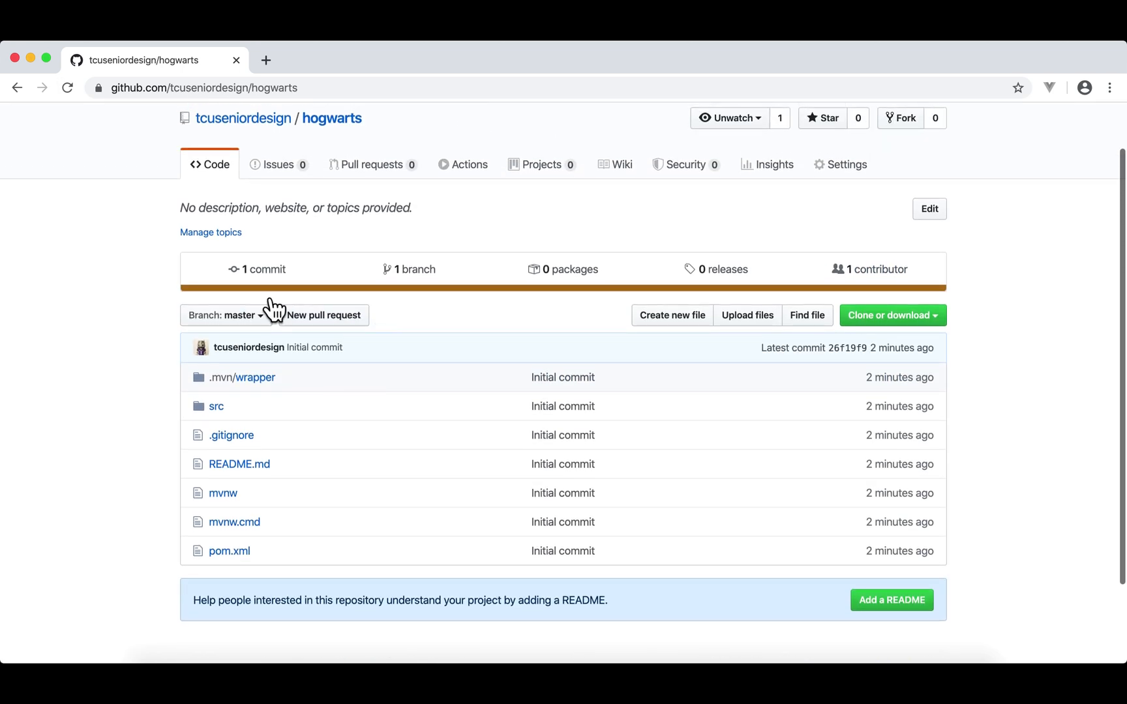
pyautogui.moveTo(263, 268)
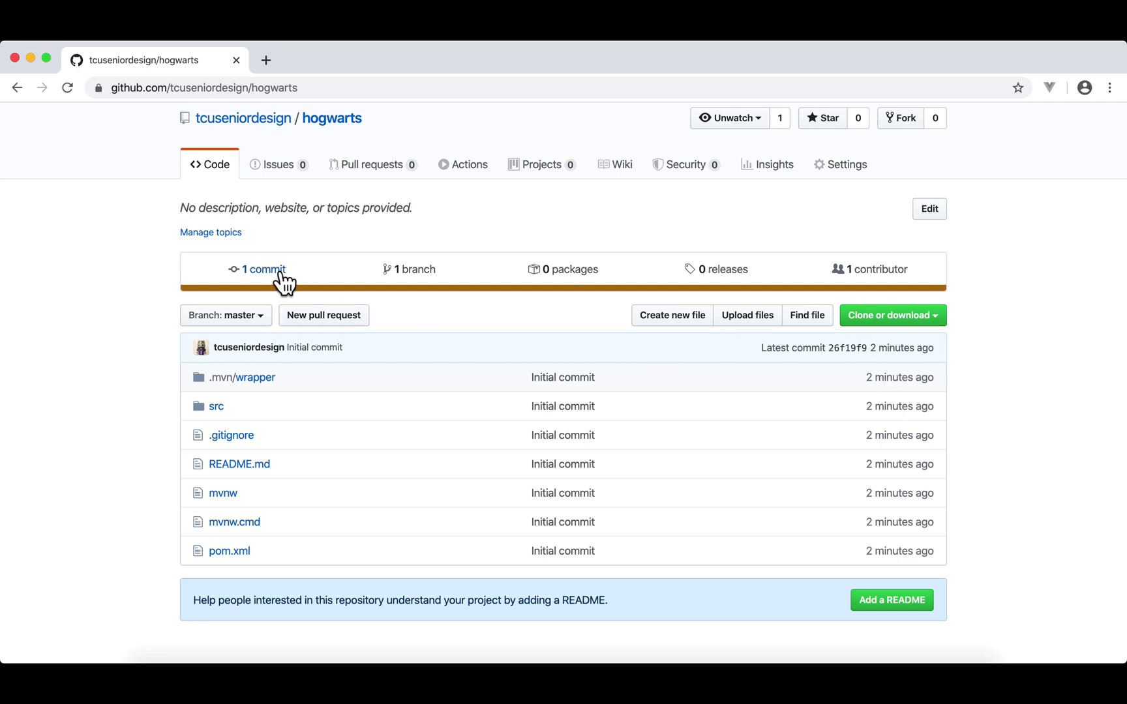
pyautogui.click(262, 269)
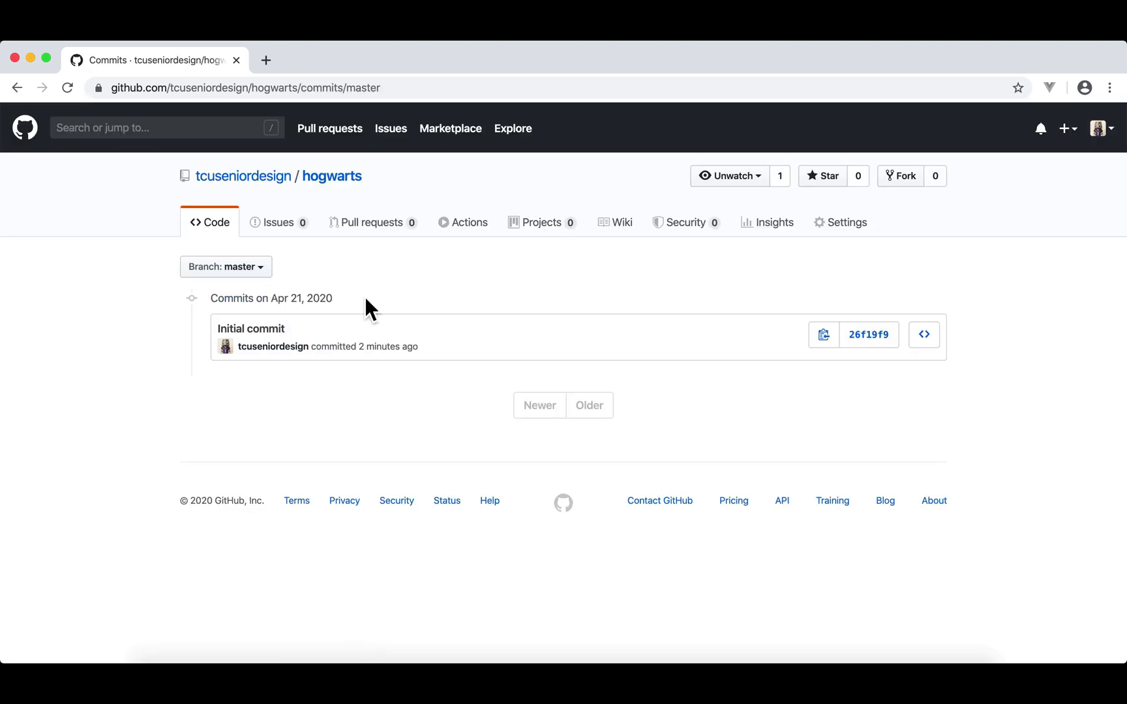
pyautogui.moveTo(302, 347)
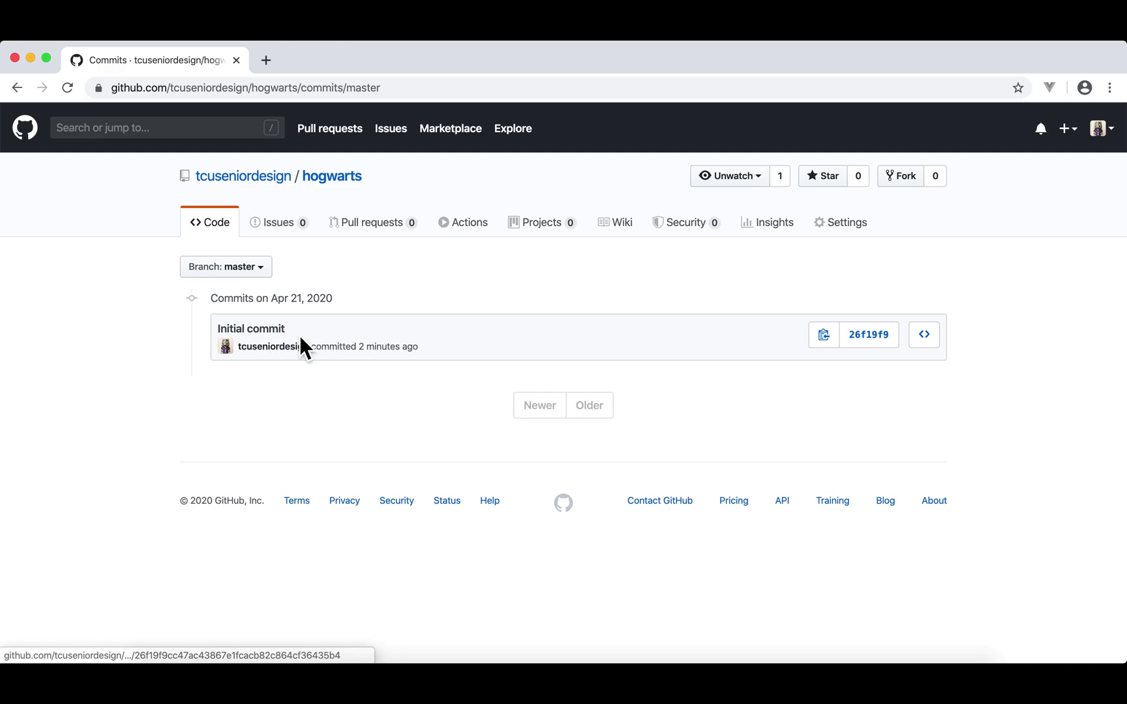